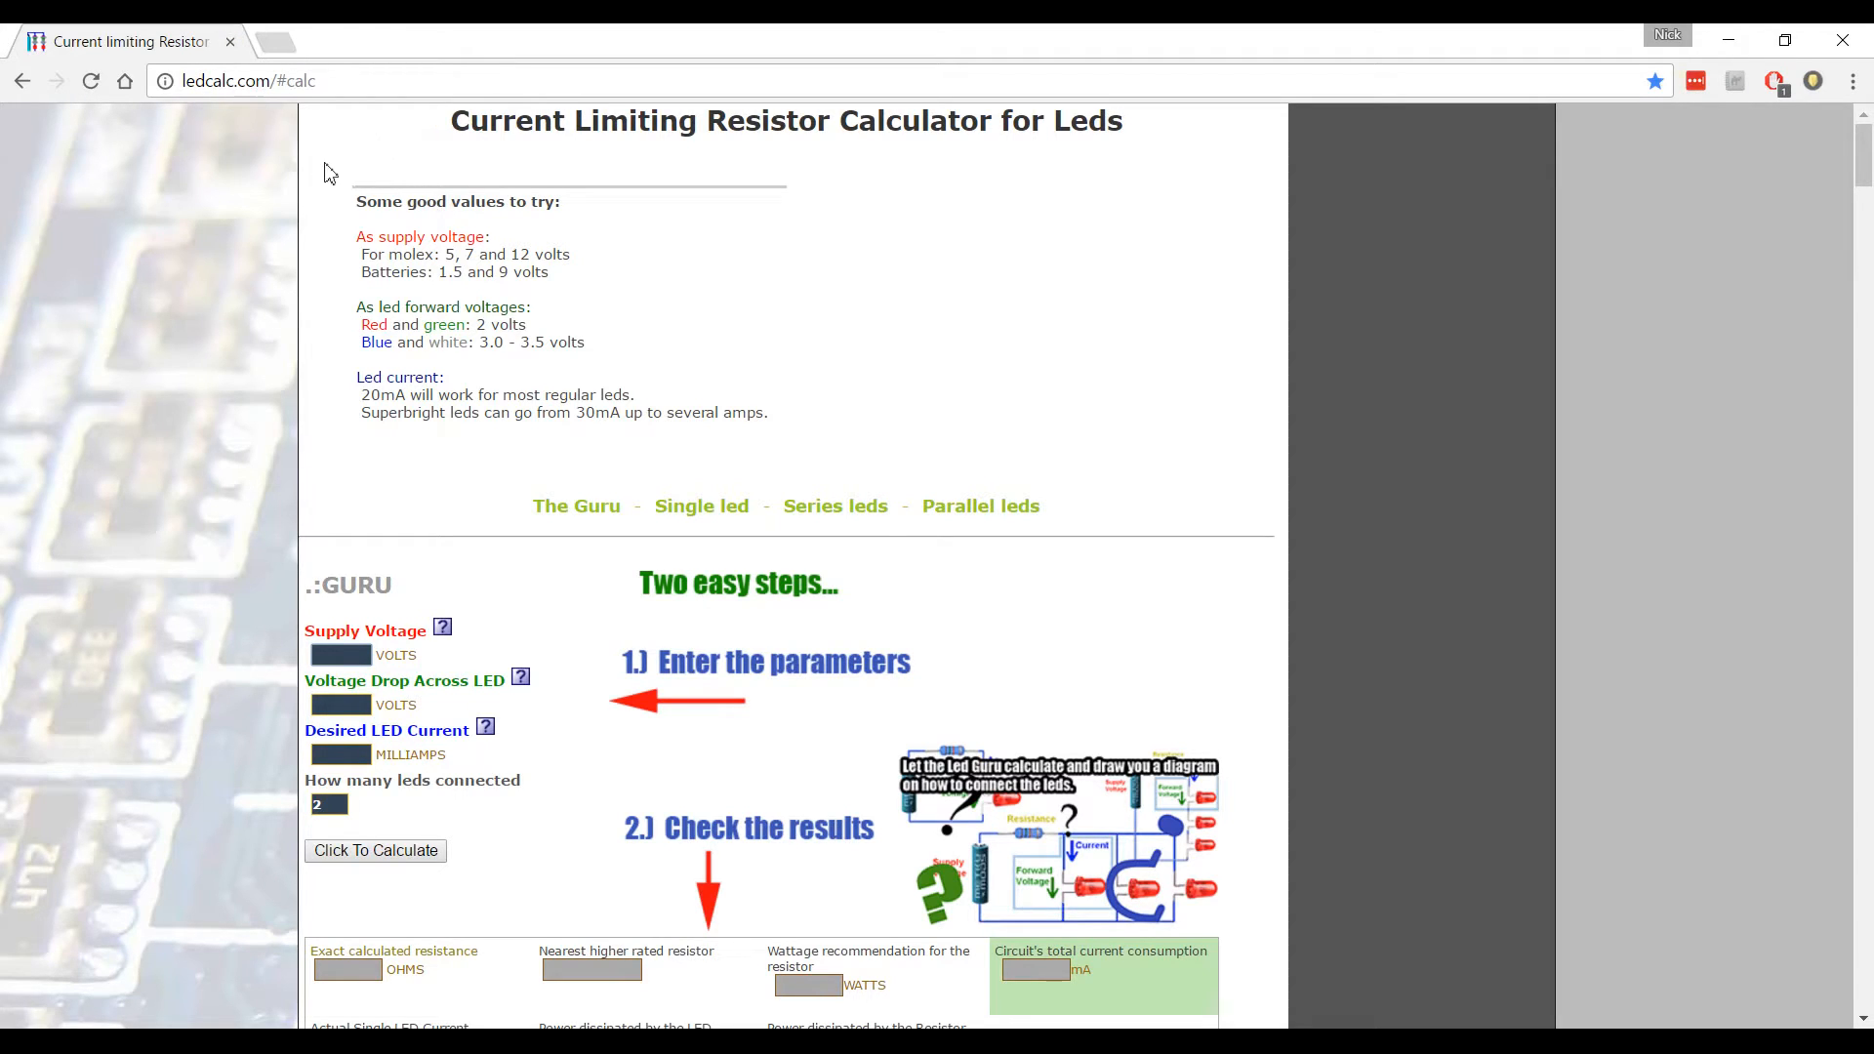
{"action": "mouse_move", "coordinate": [347, 634]}
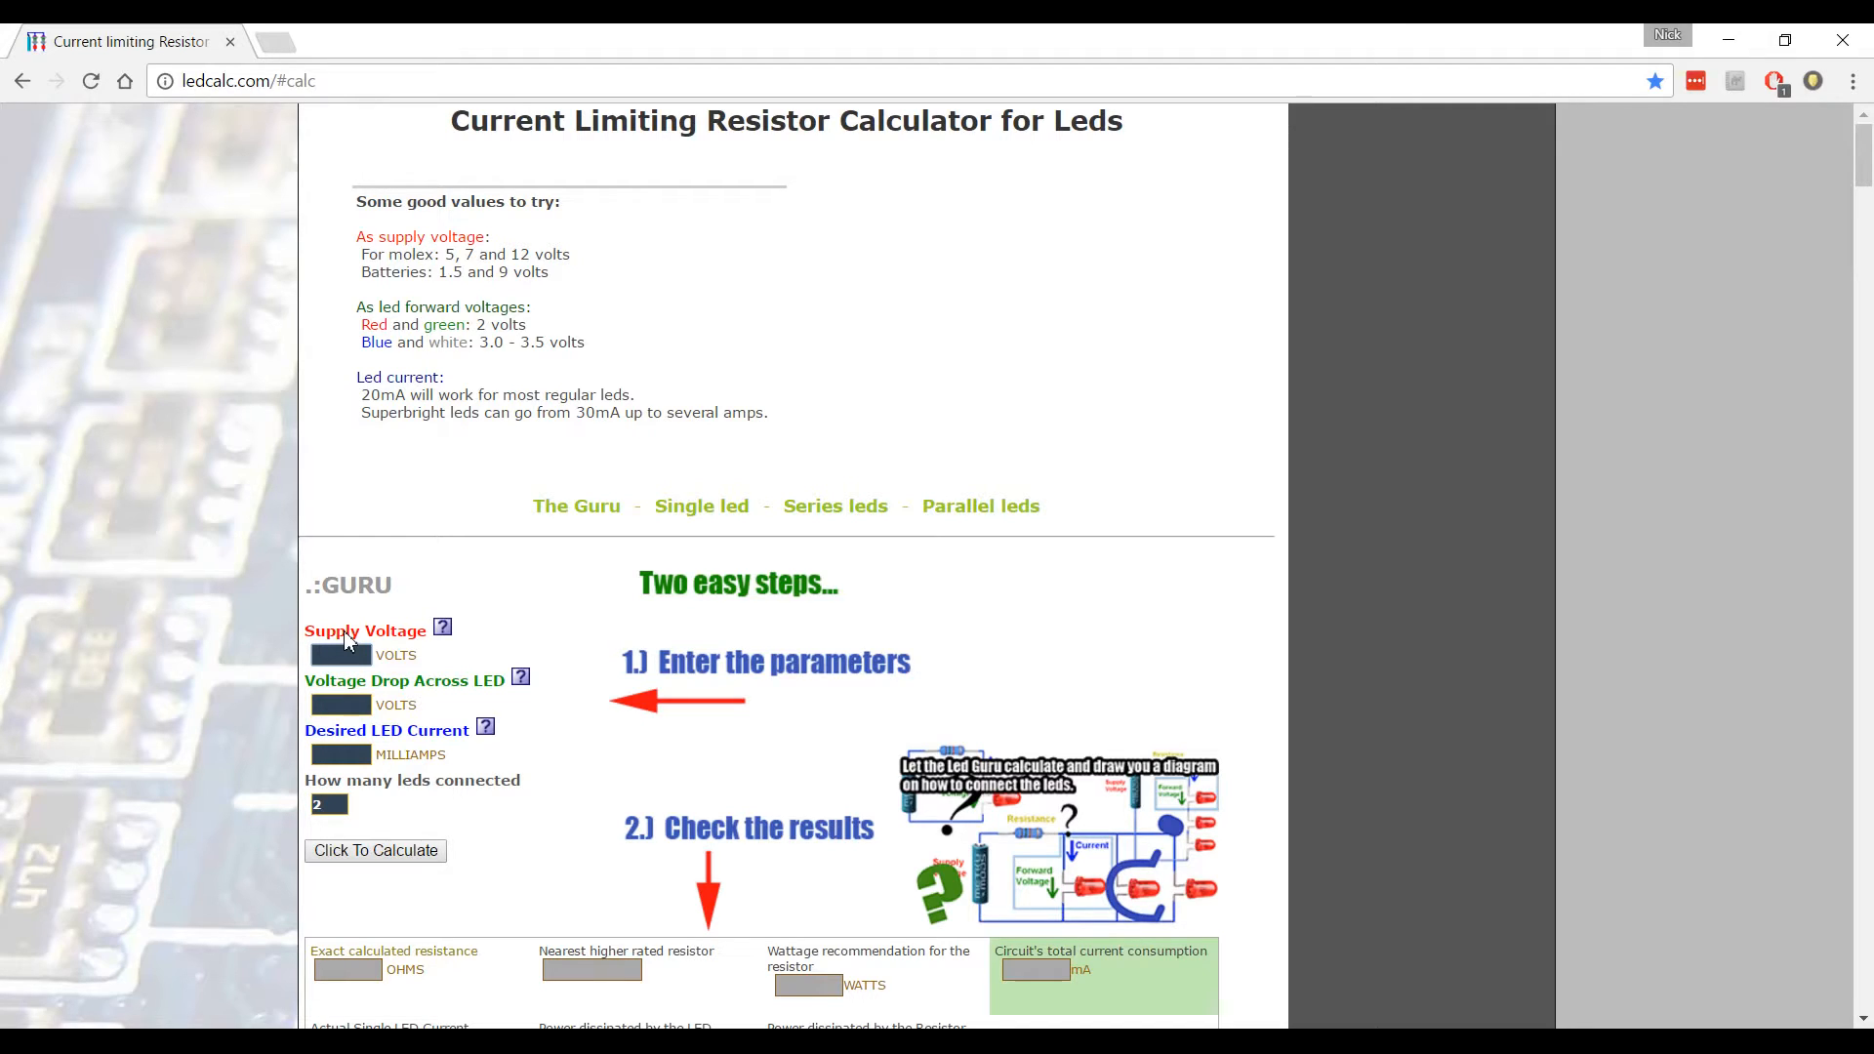
Enter a supply voltage of 19 volts in the Guru calculator.
{"action": "type", "text": "19"}
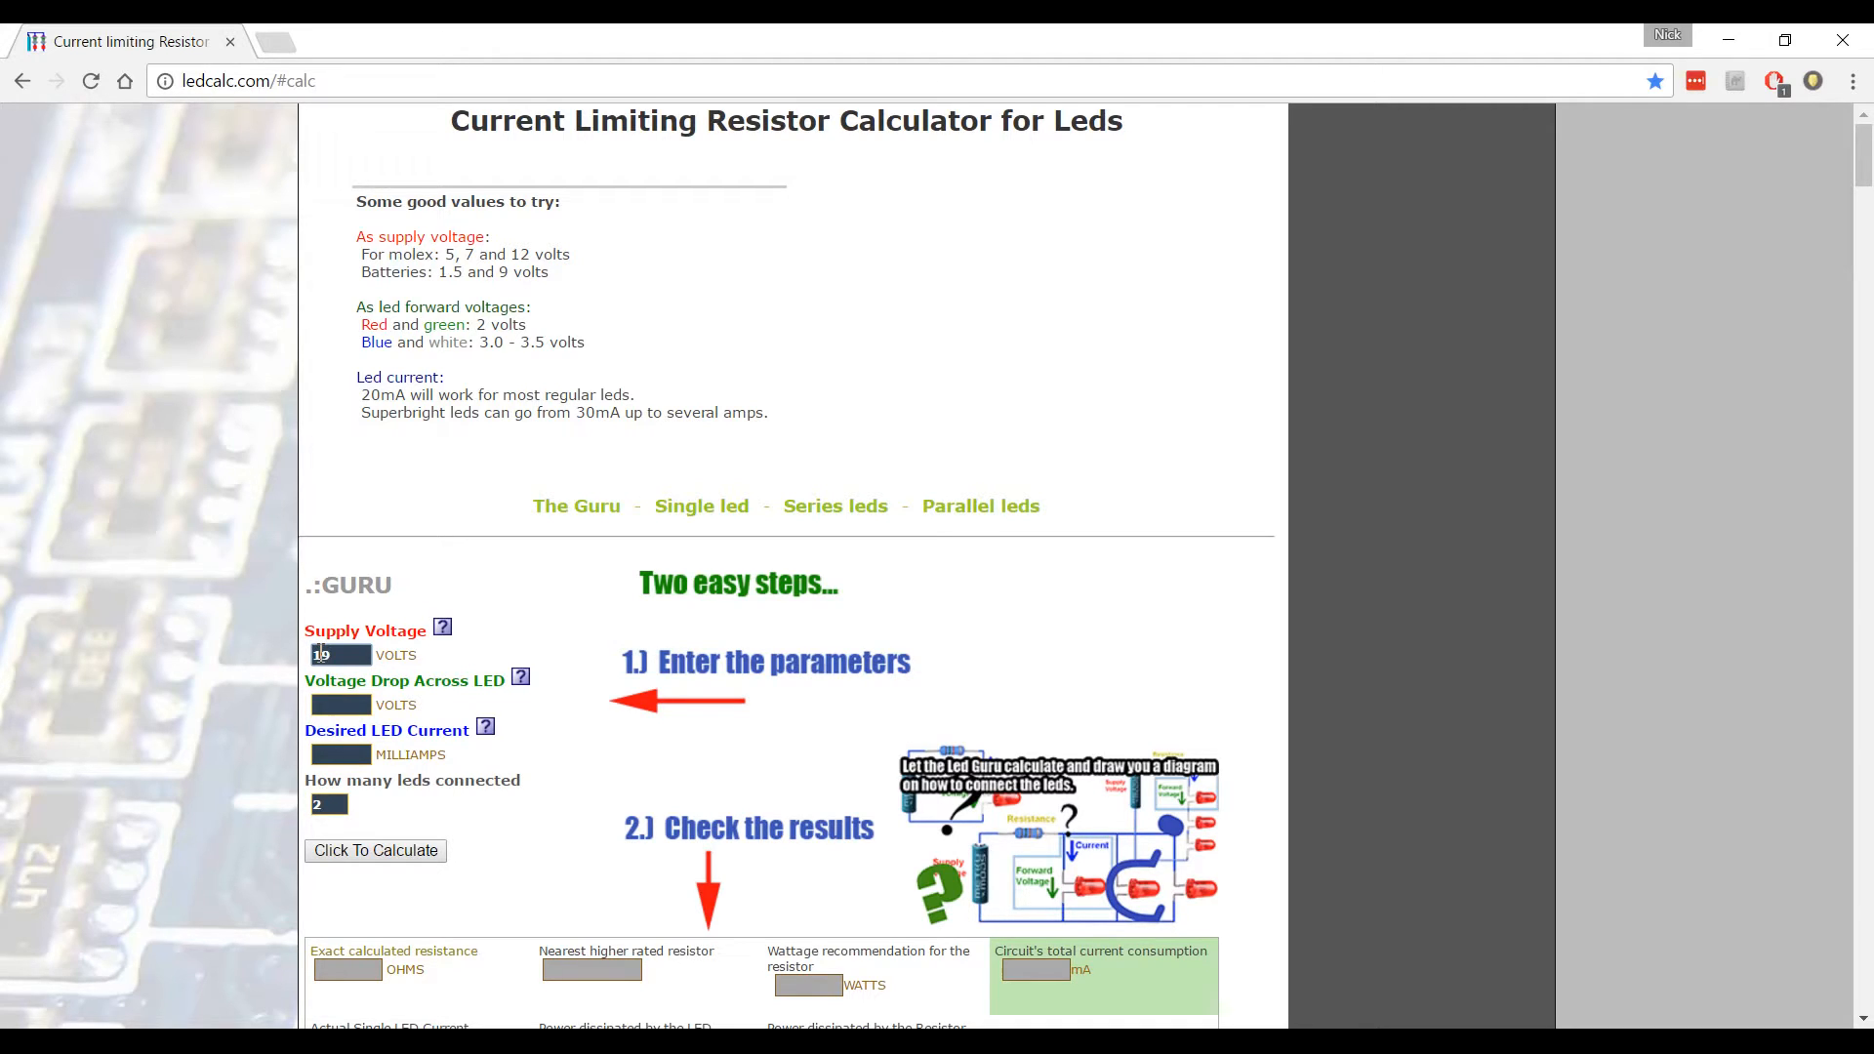
{"action": "left_click", "coordinate": [341, 704]}
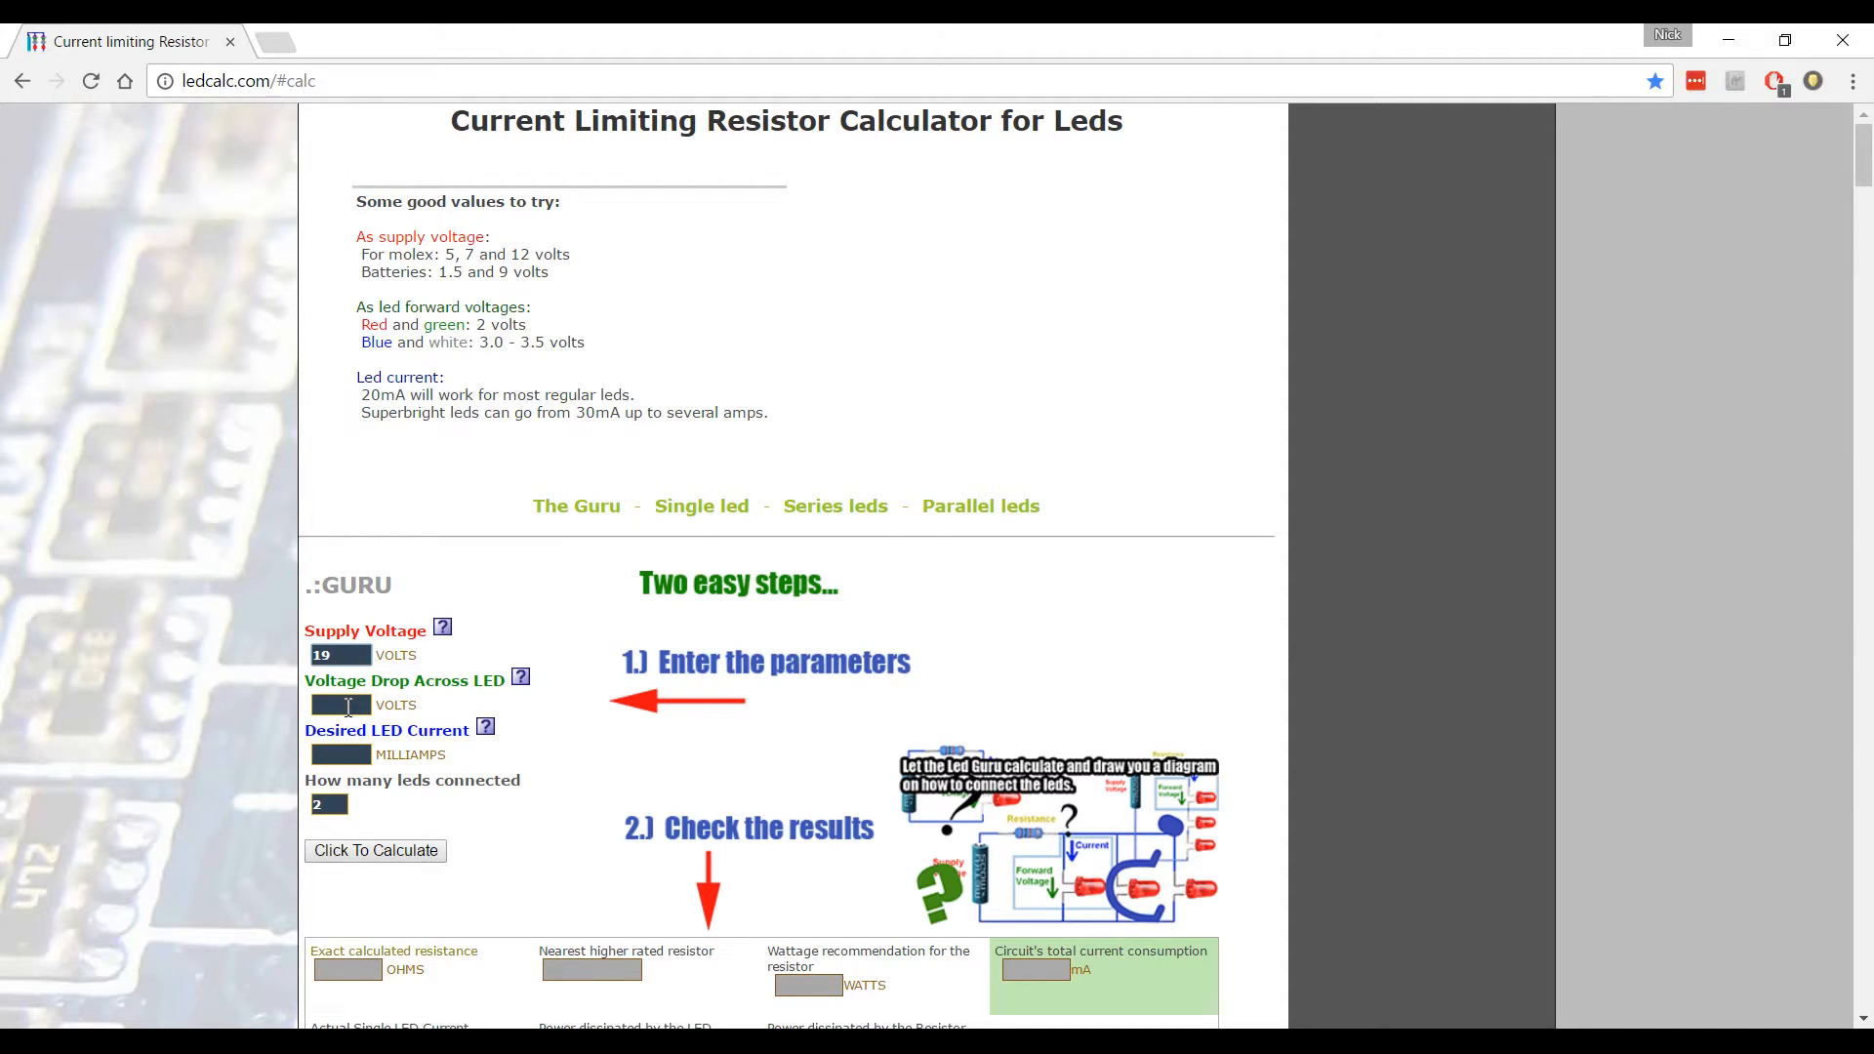
{"action": "mouse_move", "coordinate": [398, 702]}
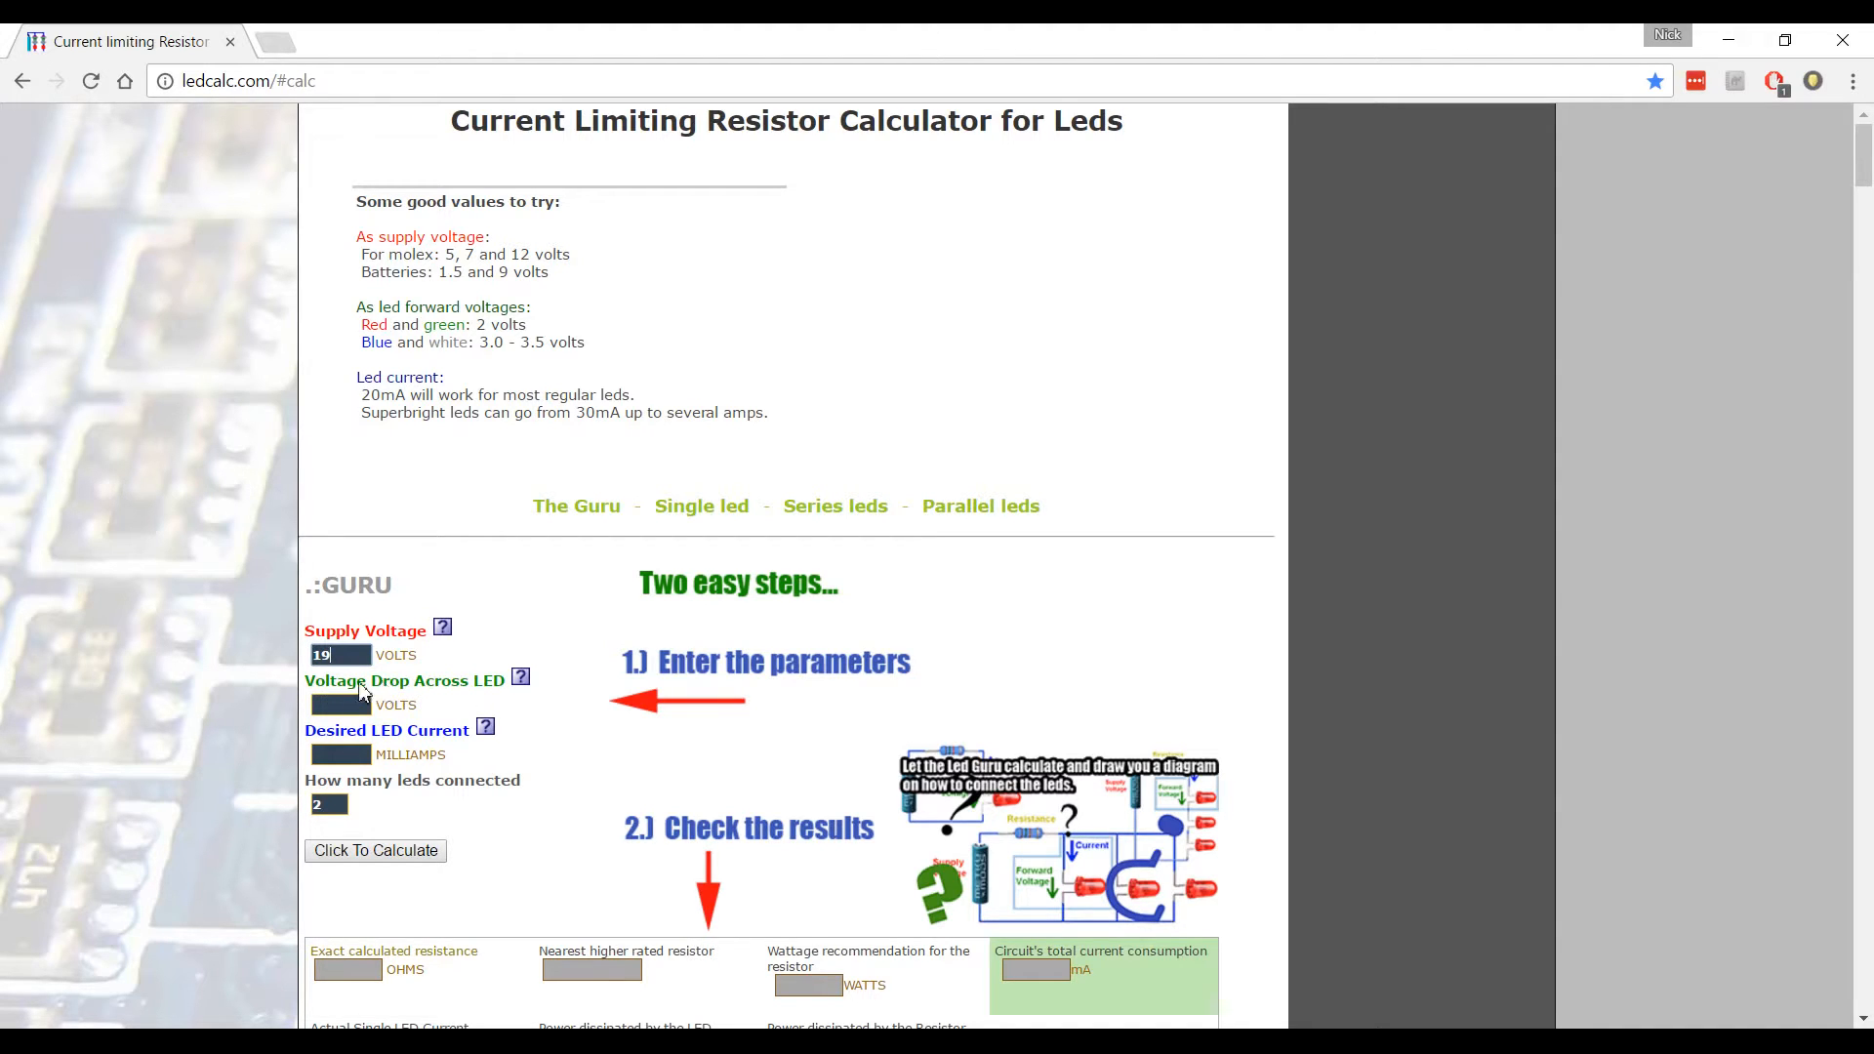
{"action": "mouse_move", "coordinate": [521, 676]}
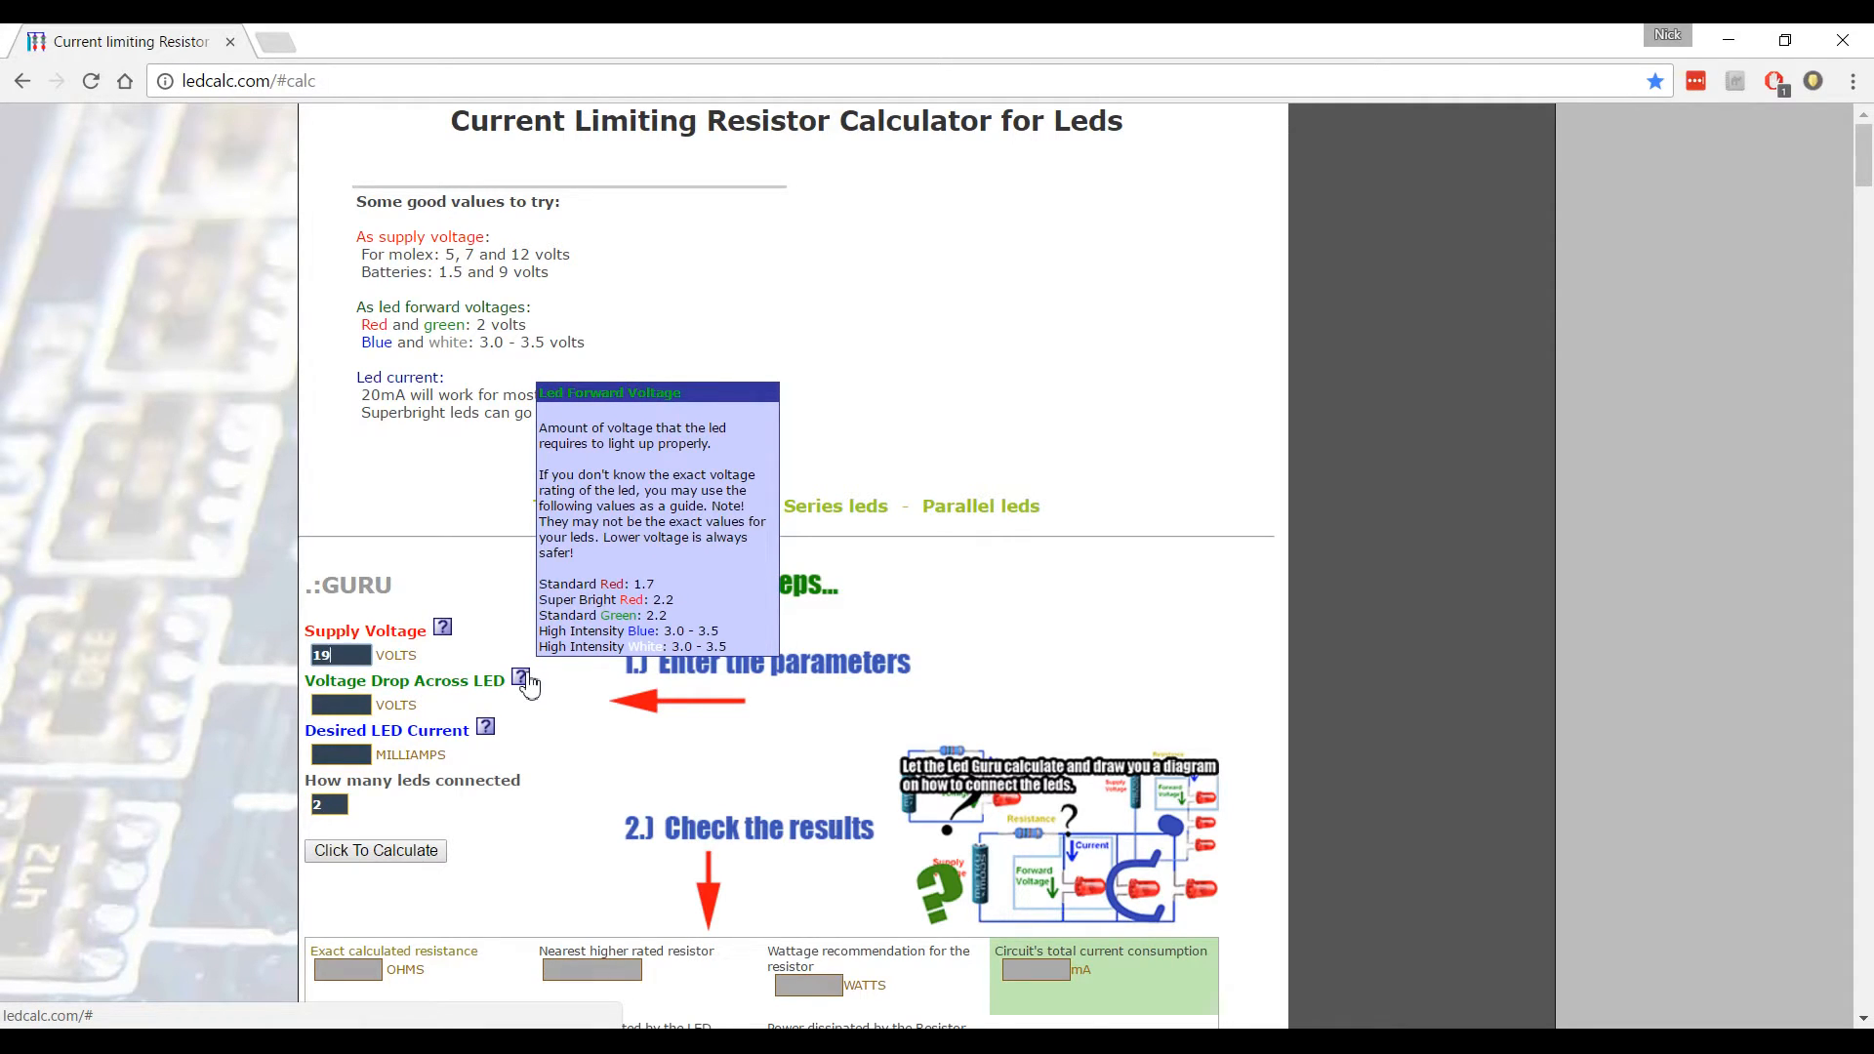
{"action": "mouse_move", "coordinate": [362, 702]}
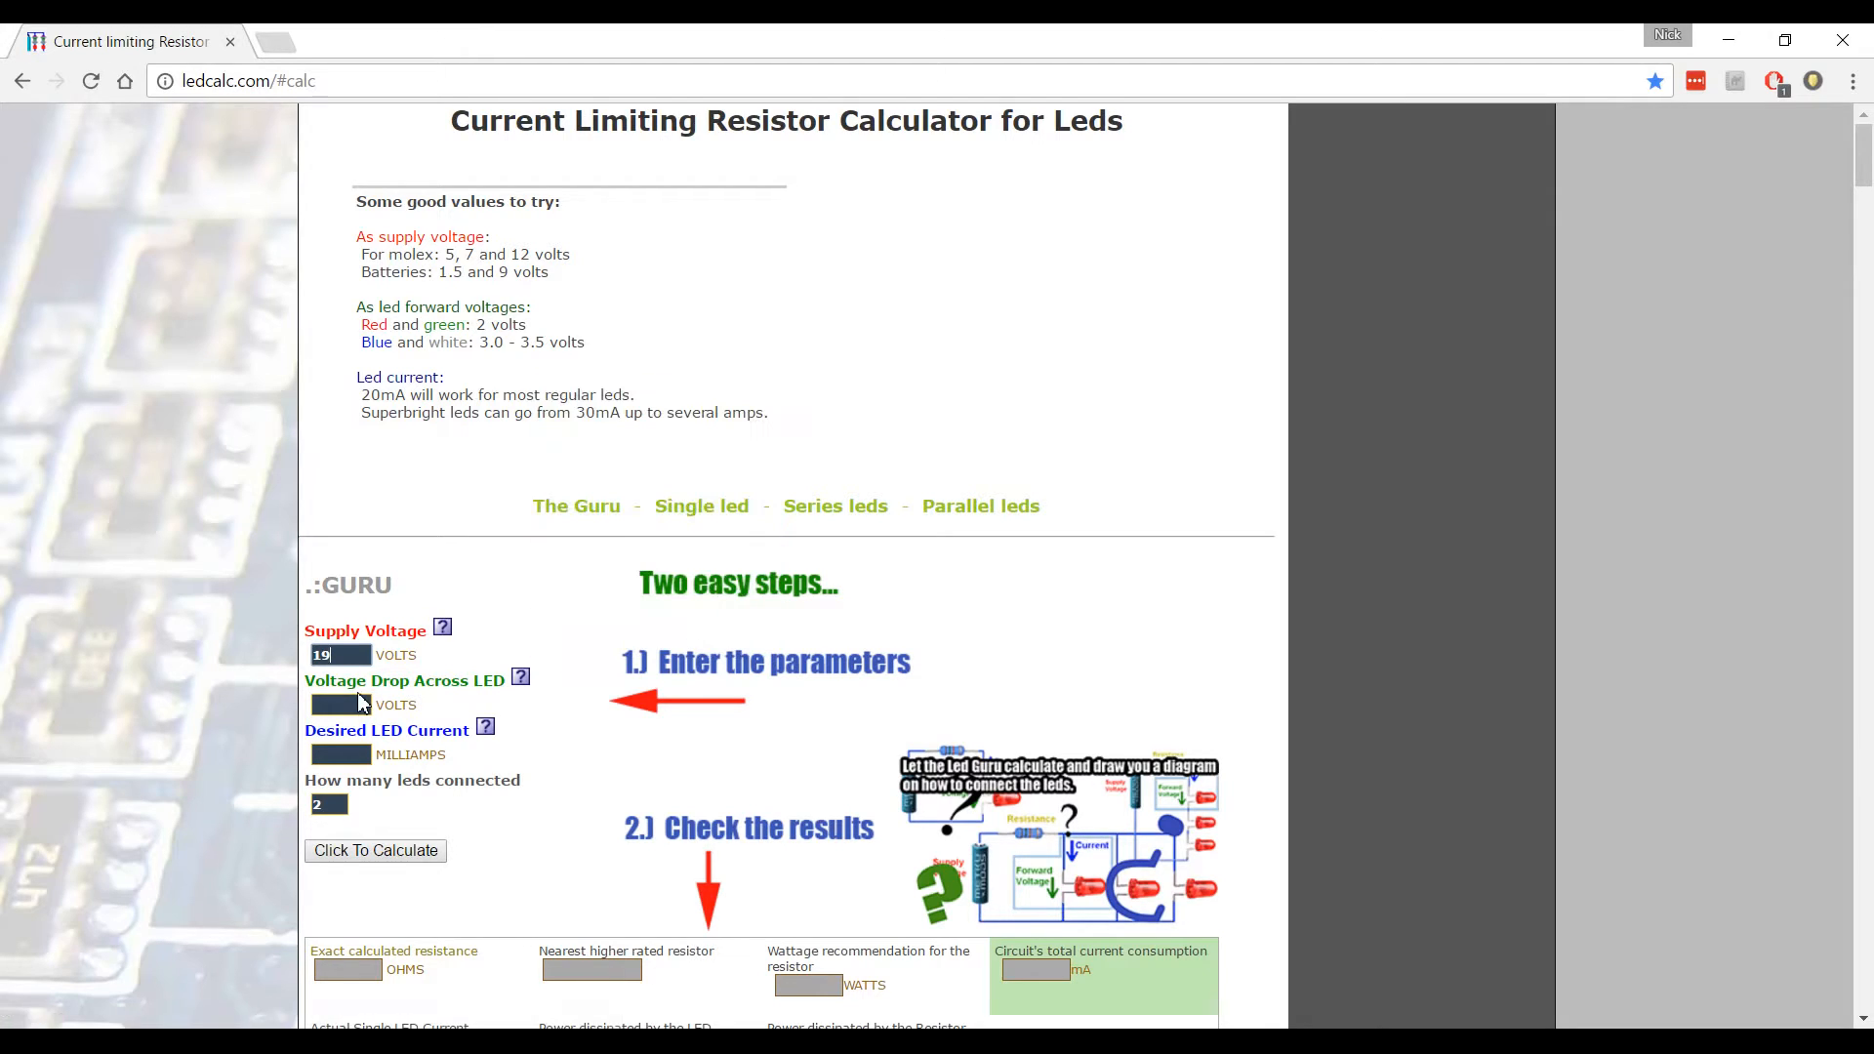
Enter an LED voltage drop of 3.0 volts.
{"action": "type", "text": "3.0"}
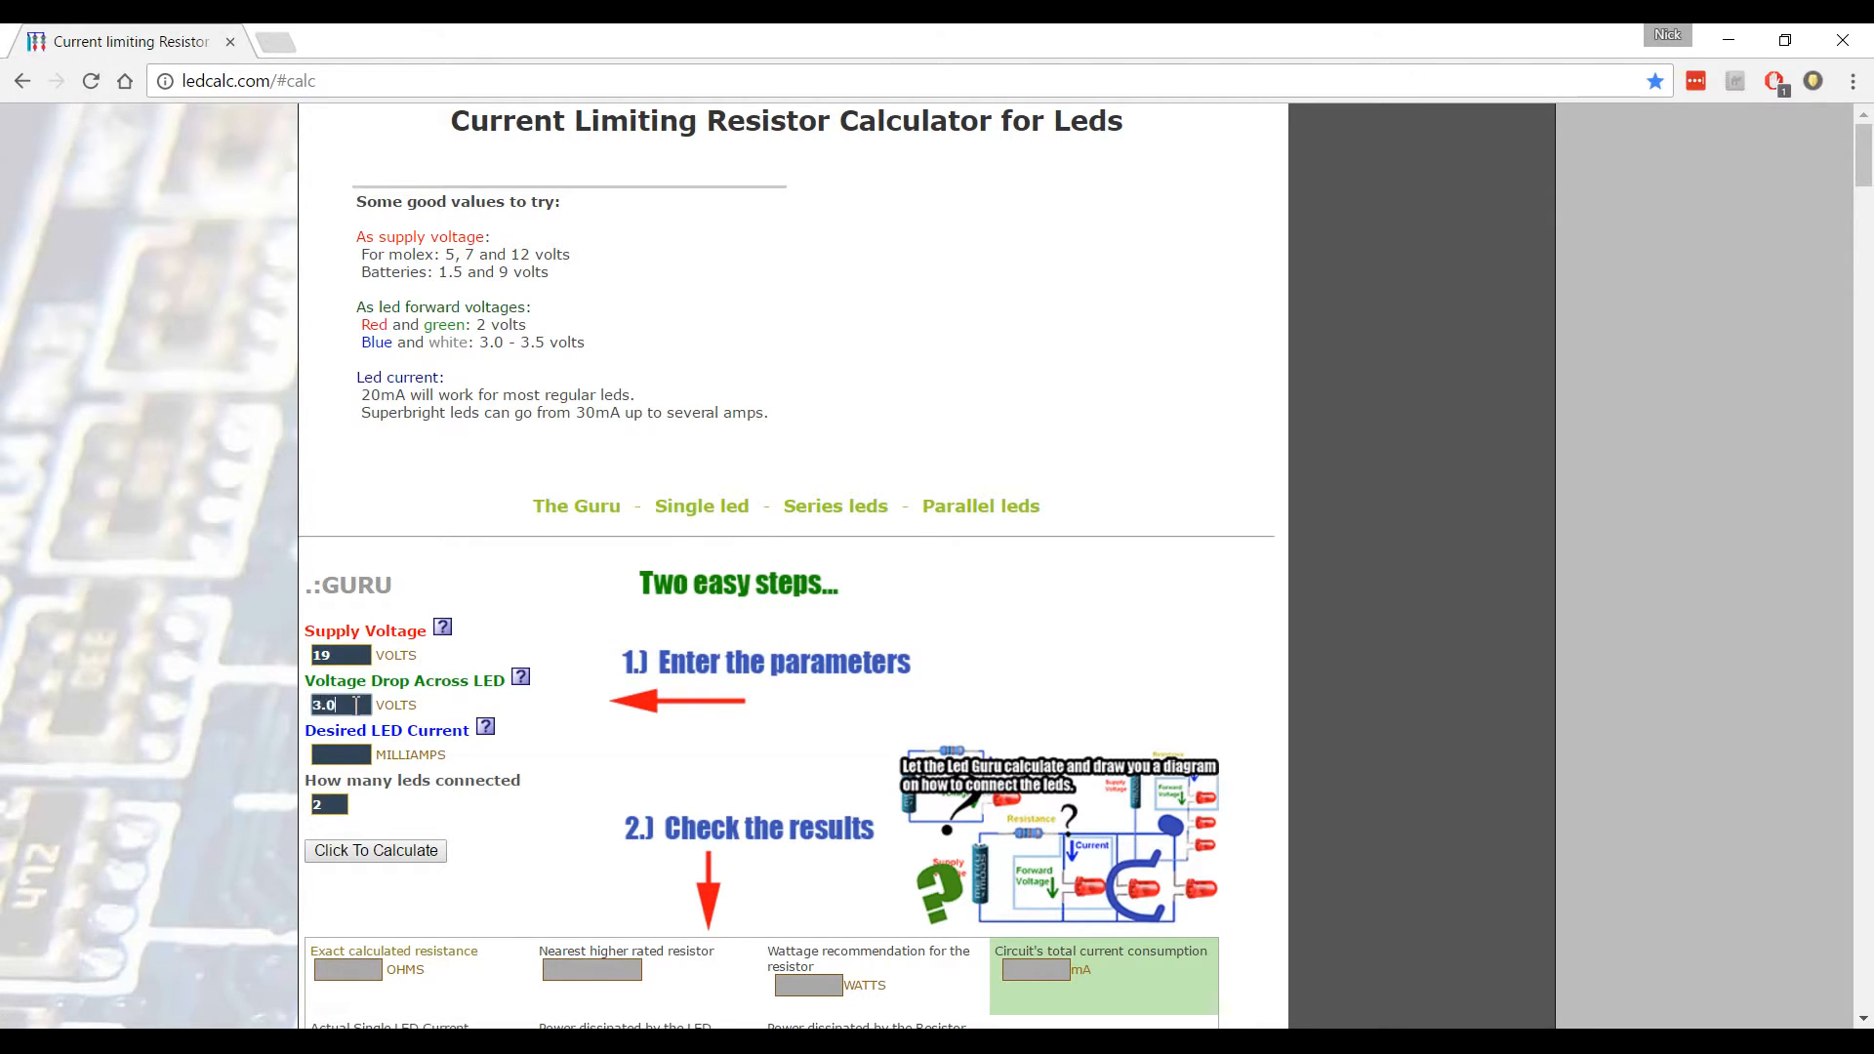
{"action": "mouse_move", "coordinate": [520, 768]}
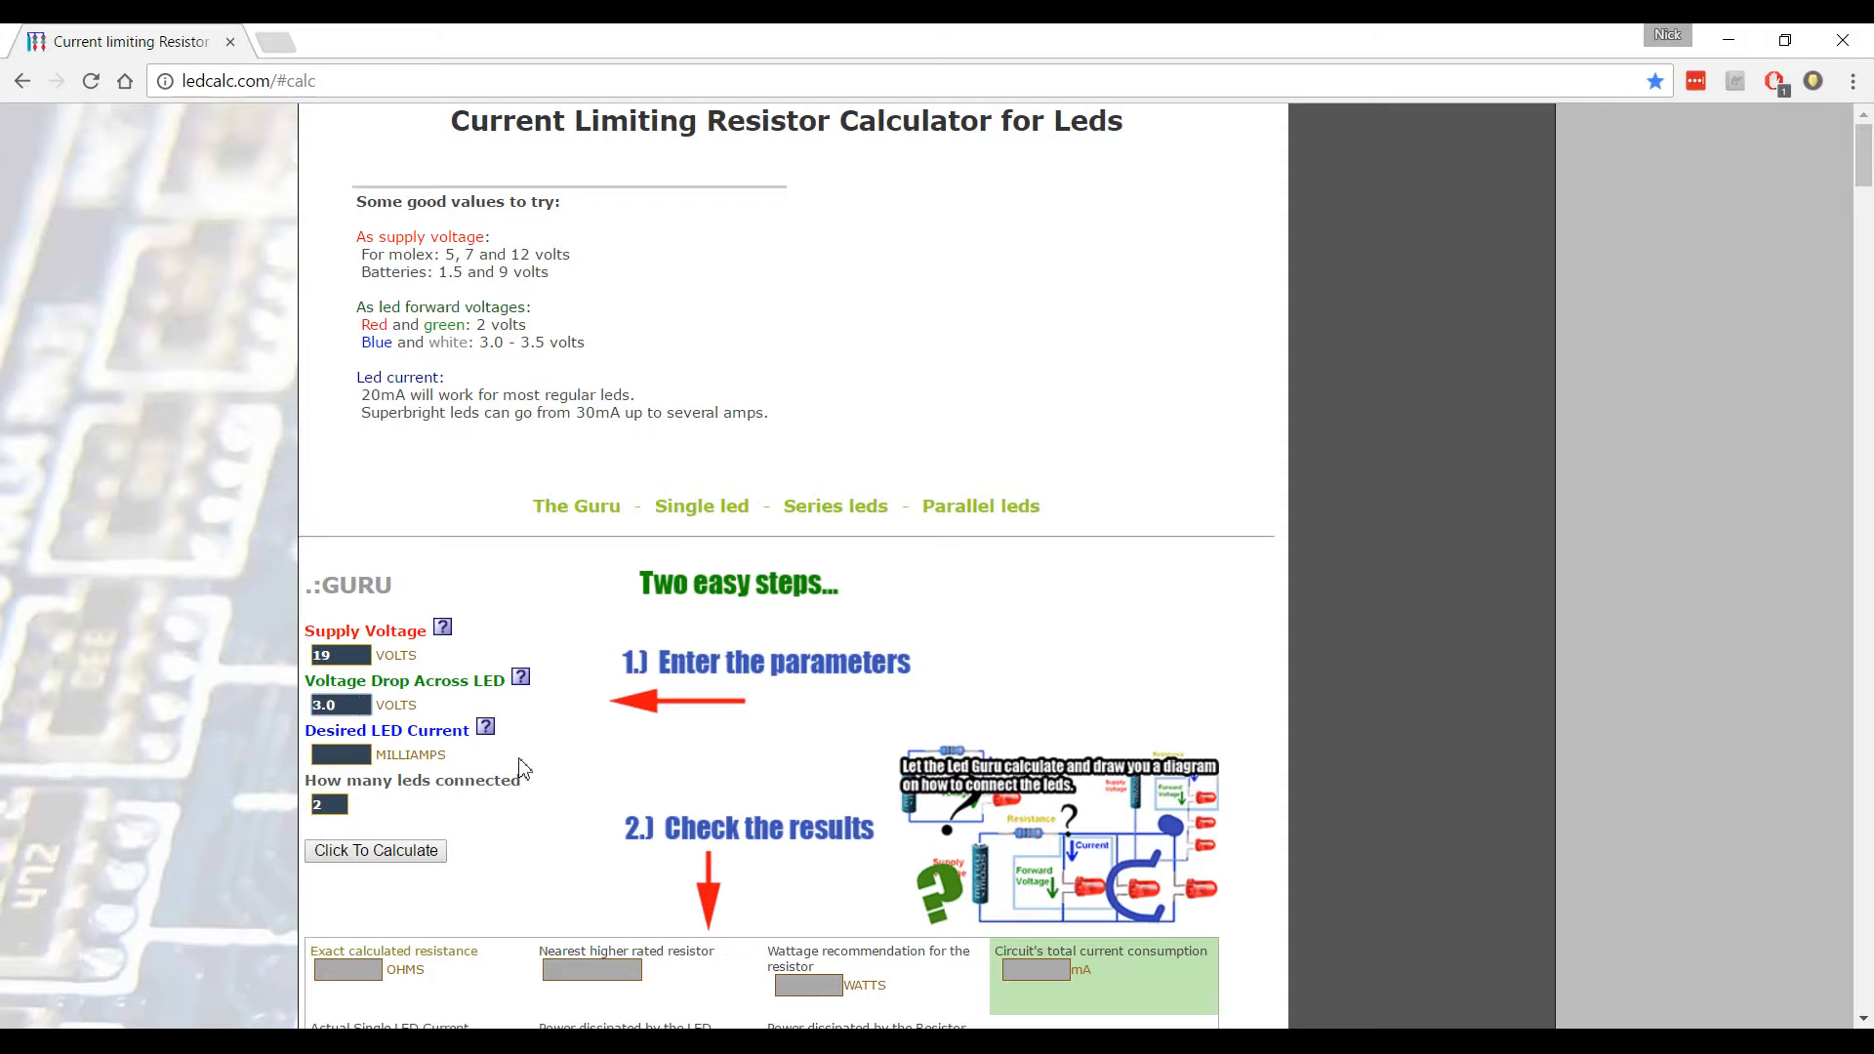
{"action": "mouse_move", "coordinate": [500, 682]}
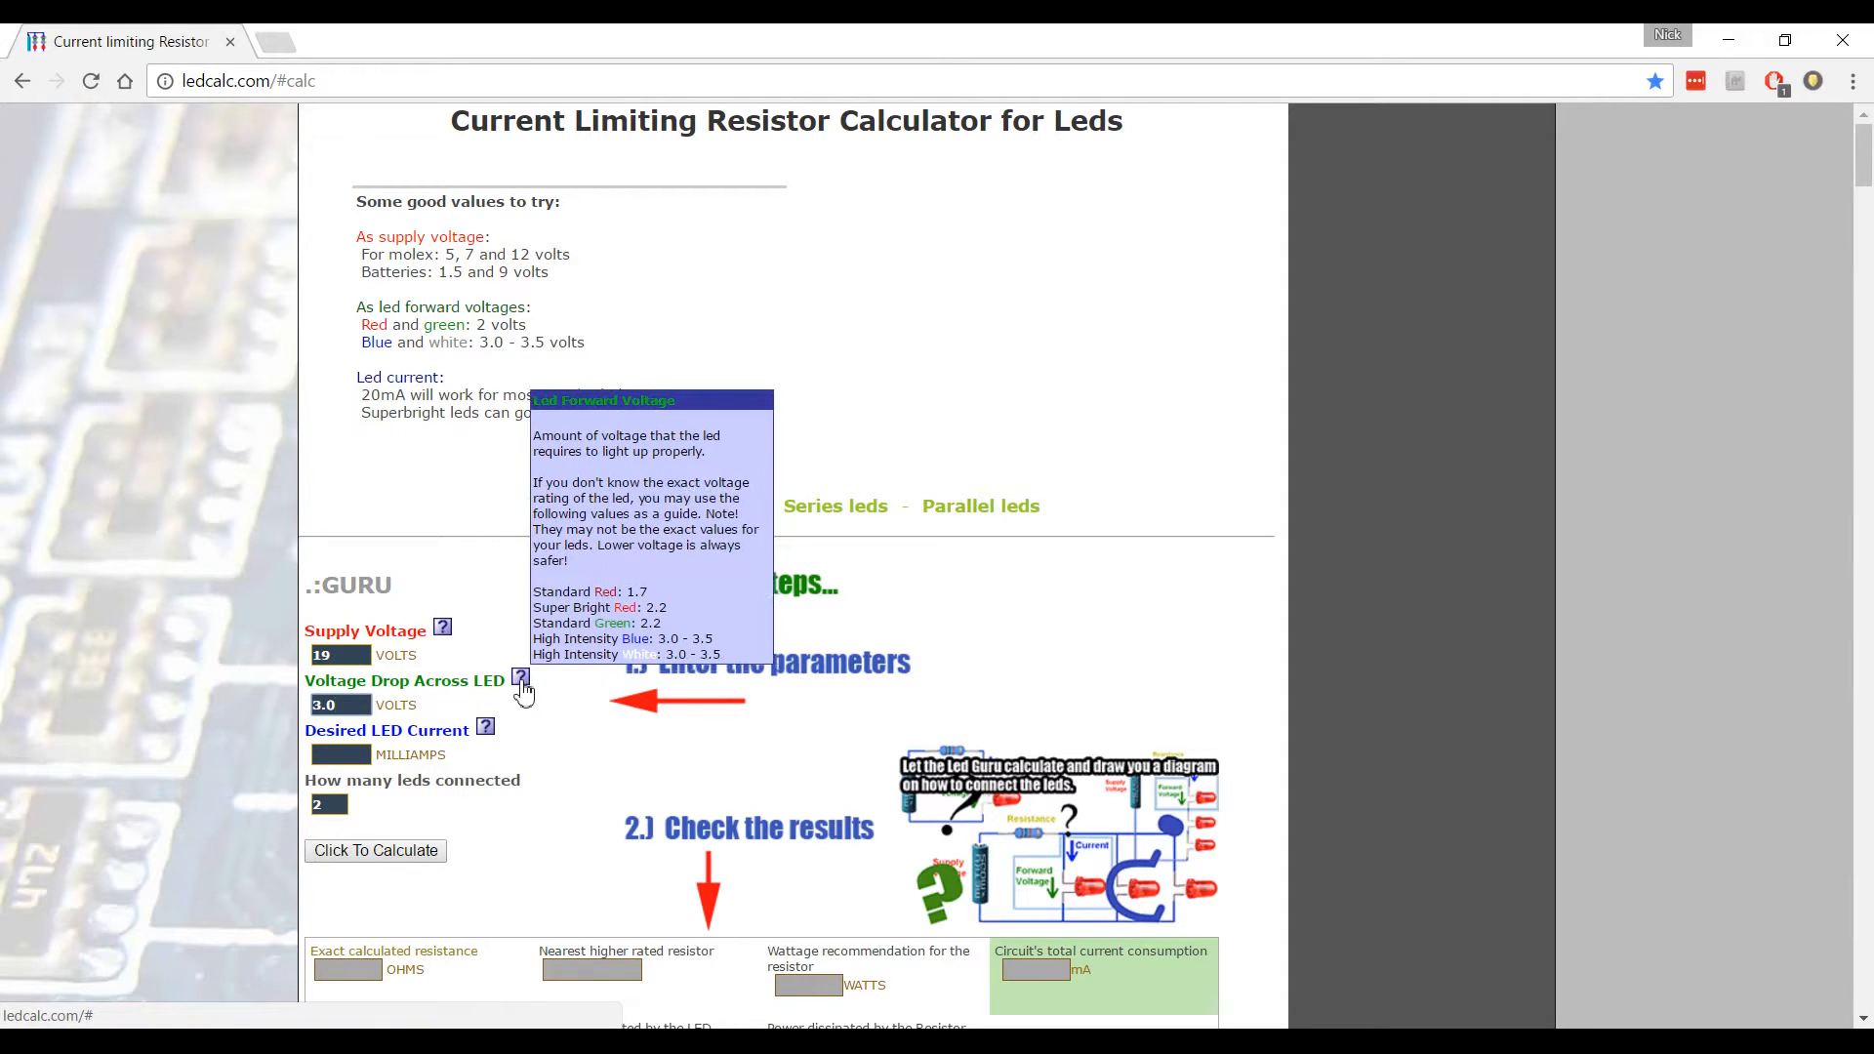
{"action": "mouse_move", "coordinate": [430, 739]}
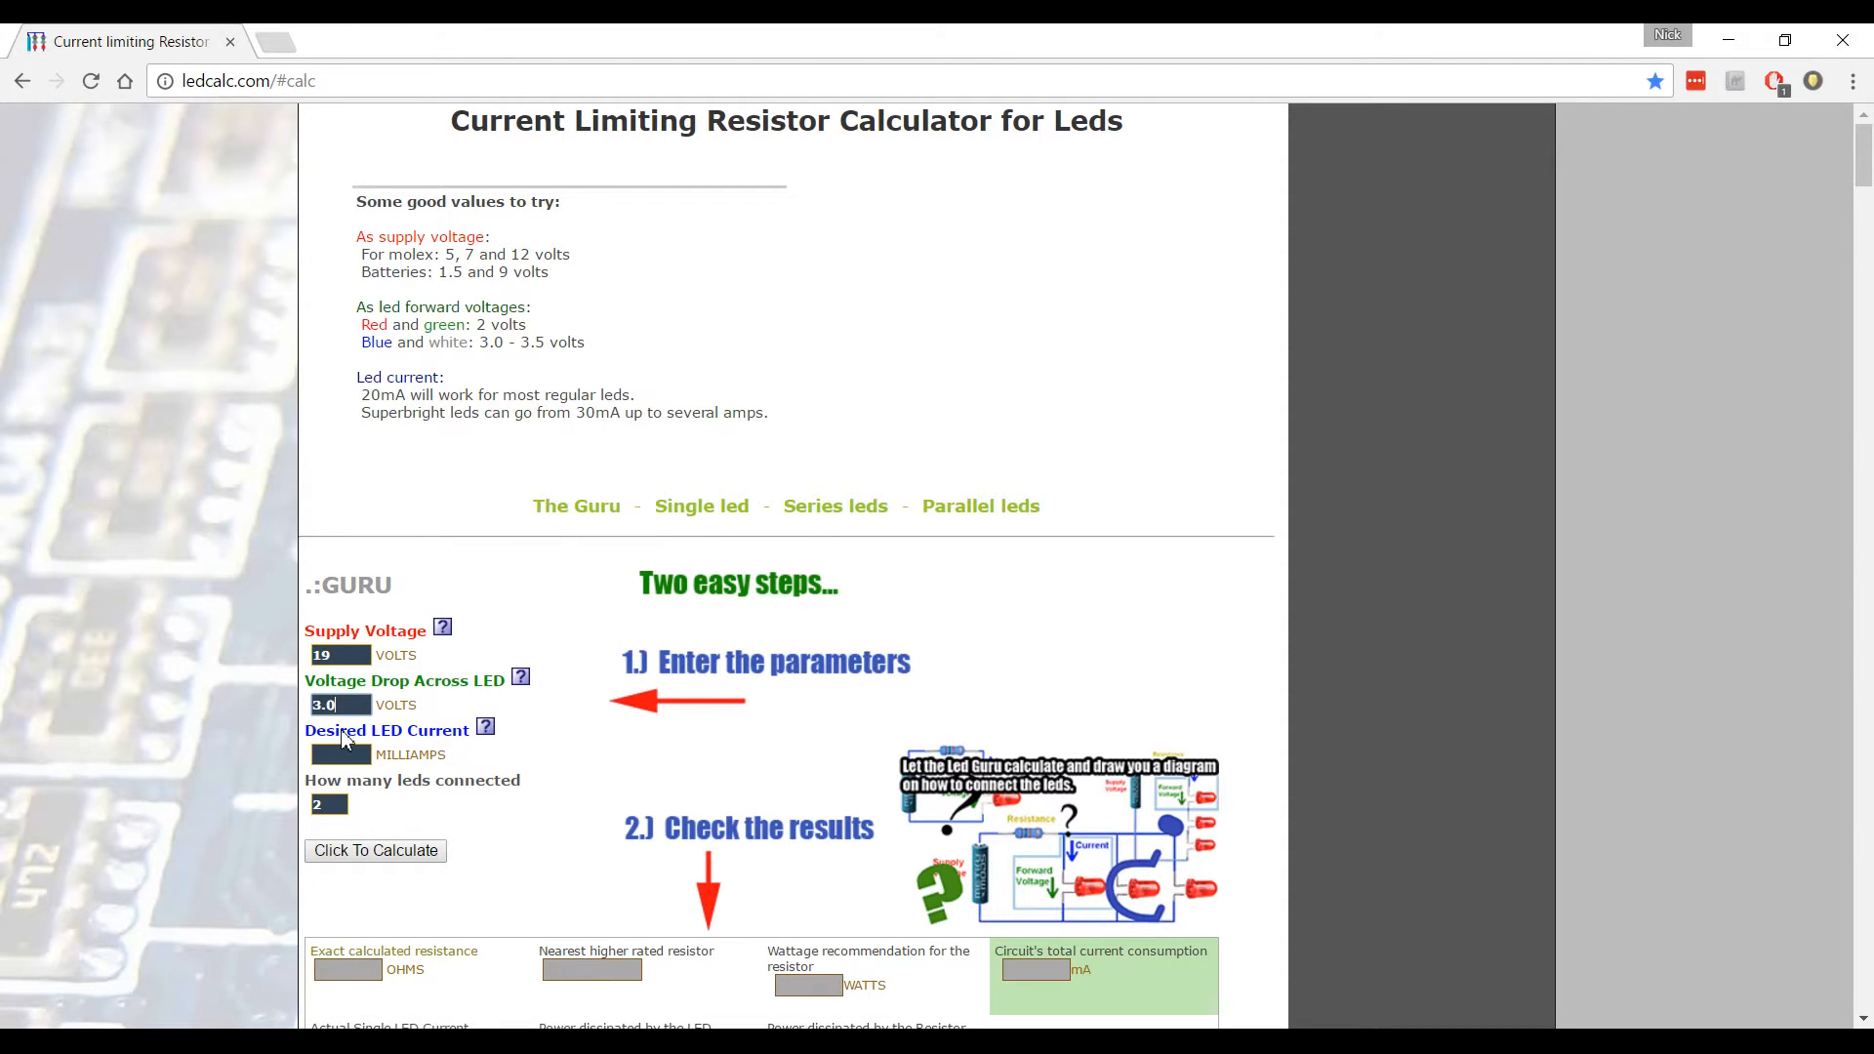
{"action": "mouse_move", "coordinate": [373, 404]}
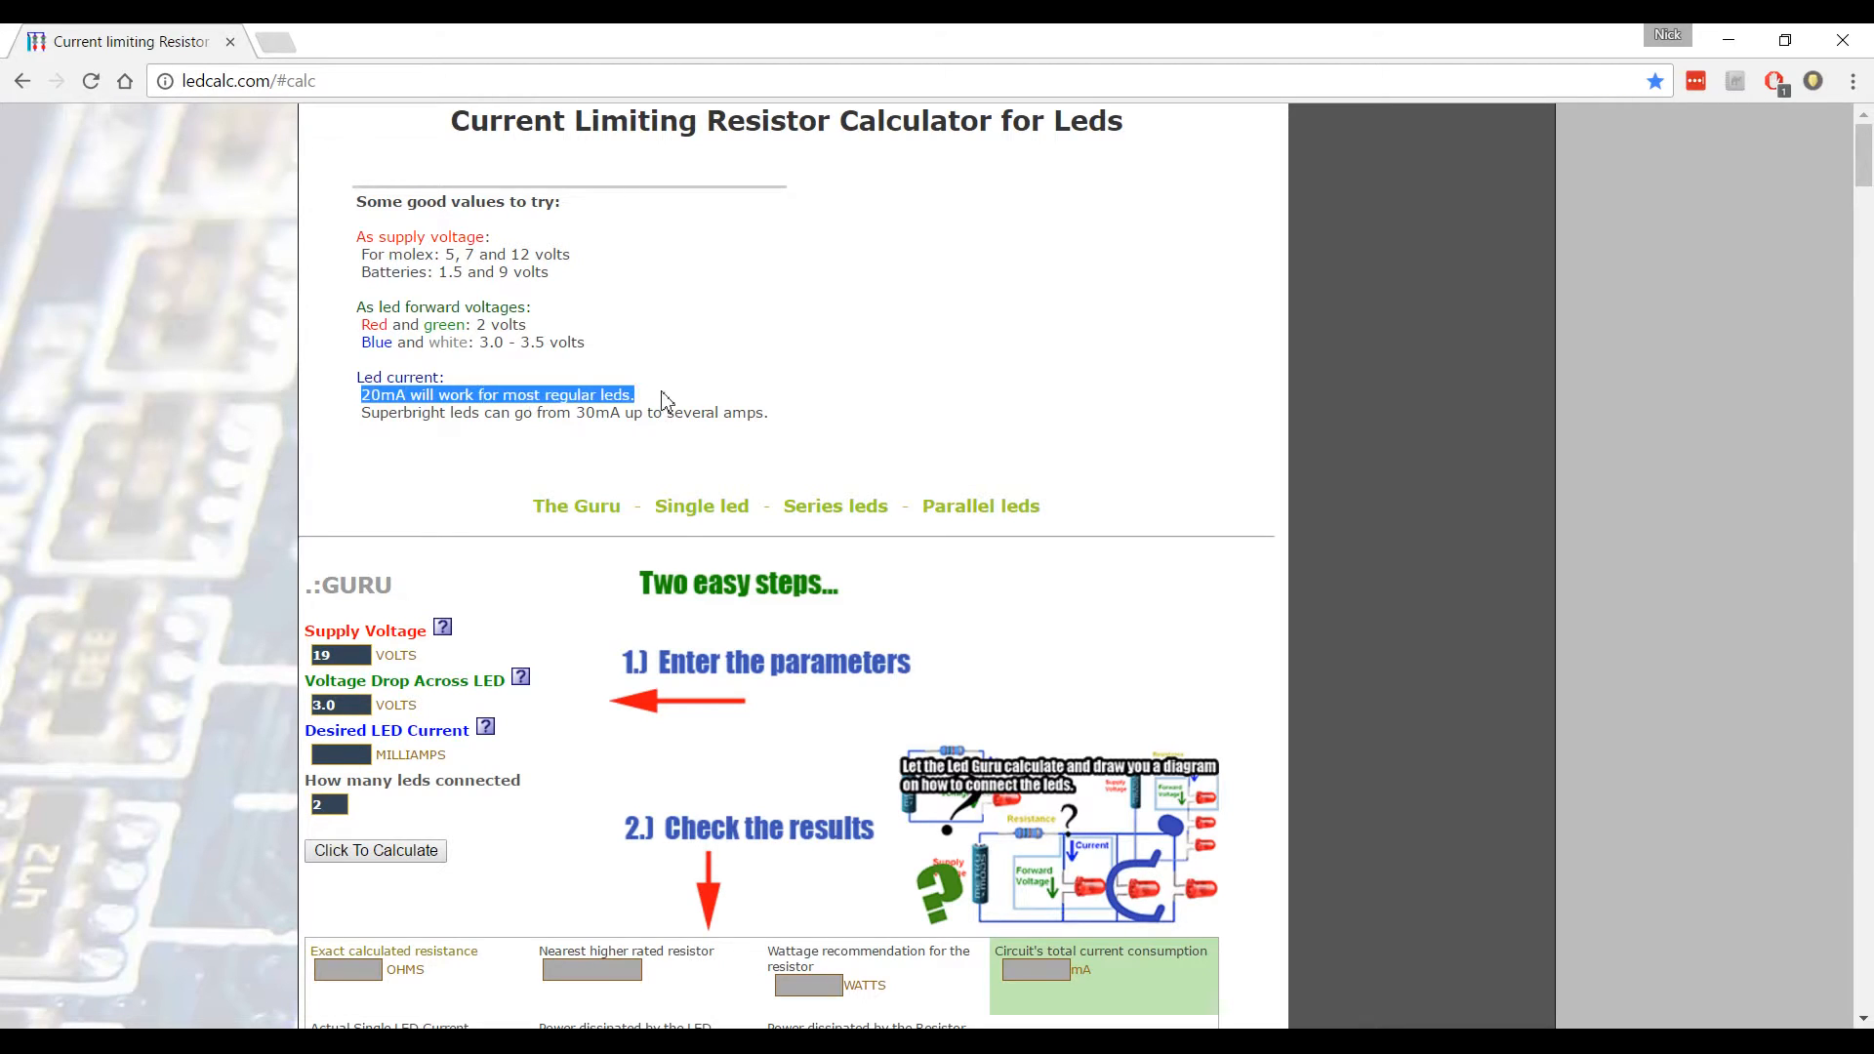
Enter a desired LED current of 20 mA, the hinted value for regular LEDs.
{"action": "left_click_drag", "start_coordinate": [666, 395], "coordinate": [771, 412]}
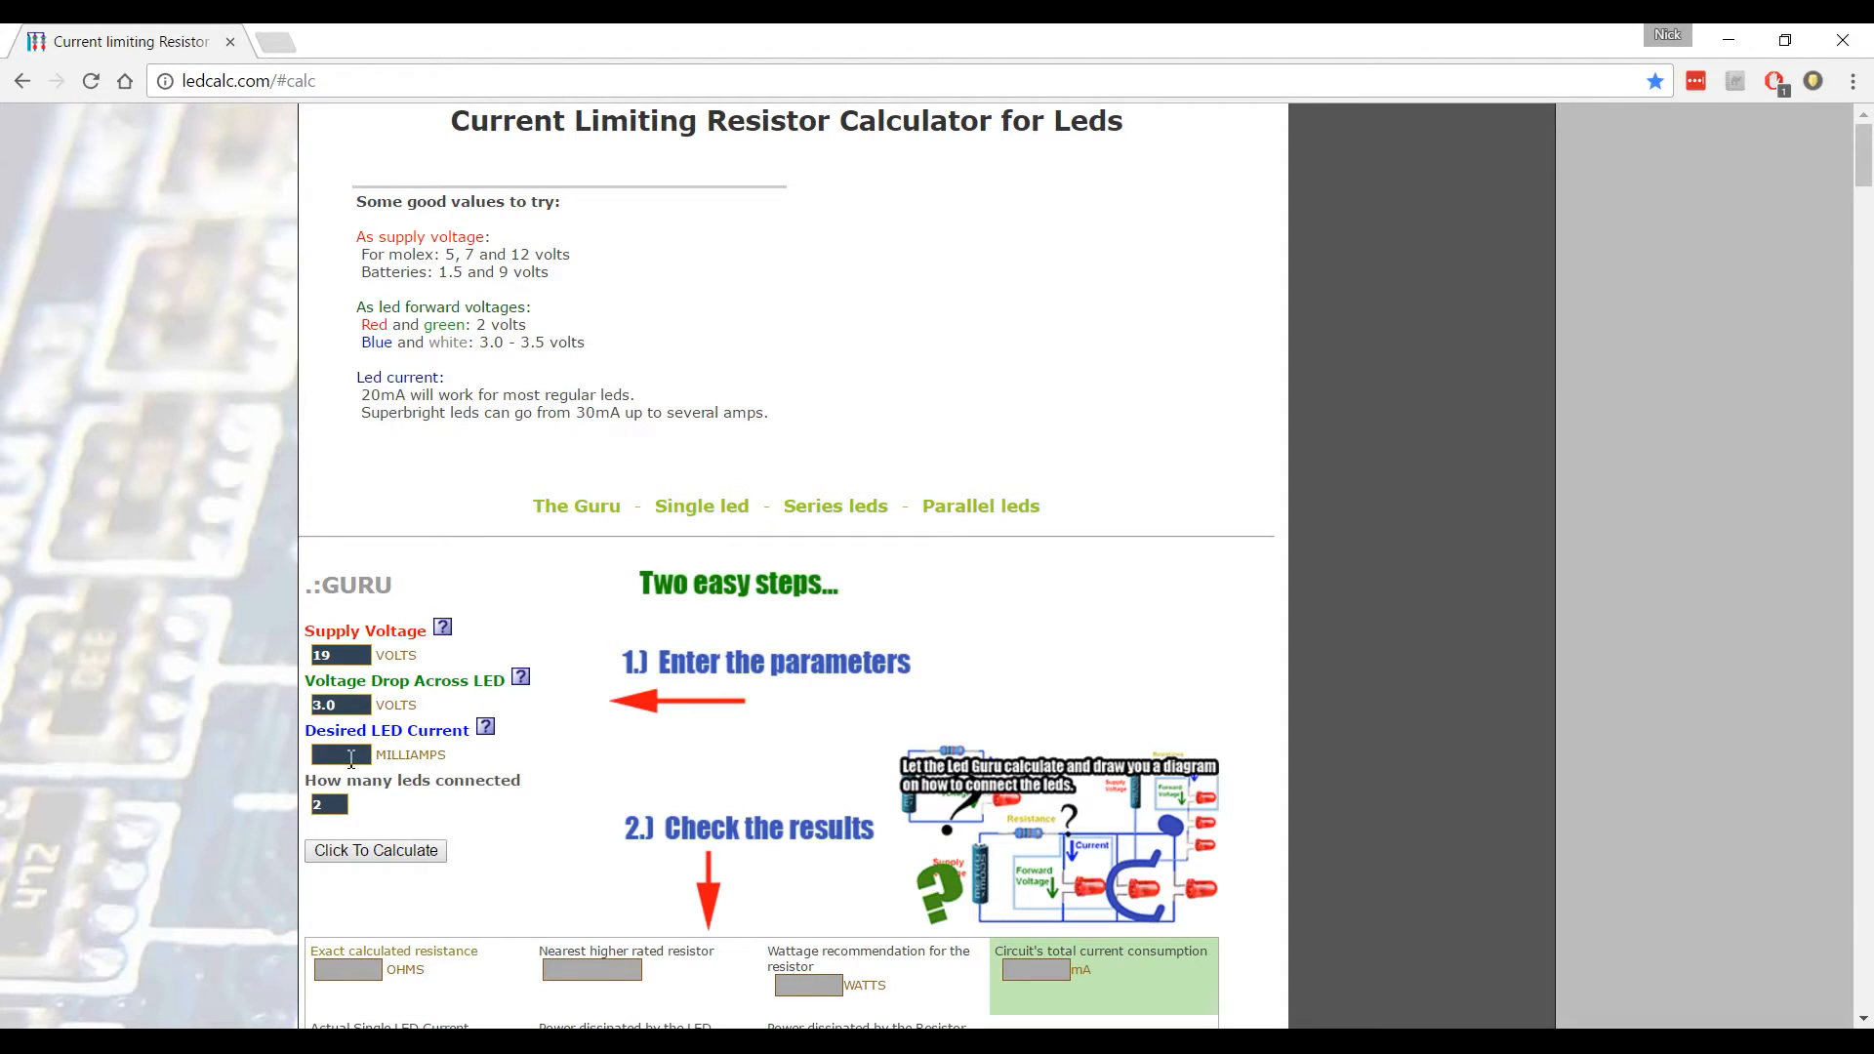
{"action": "type", "text": "20"}
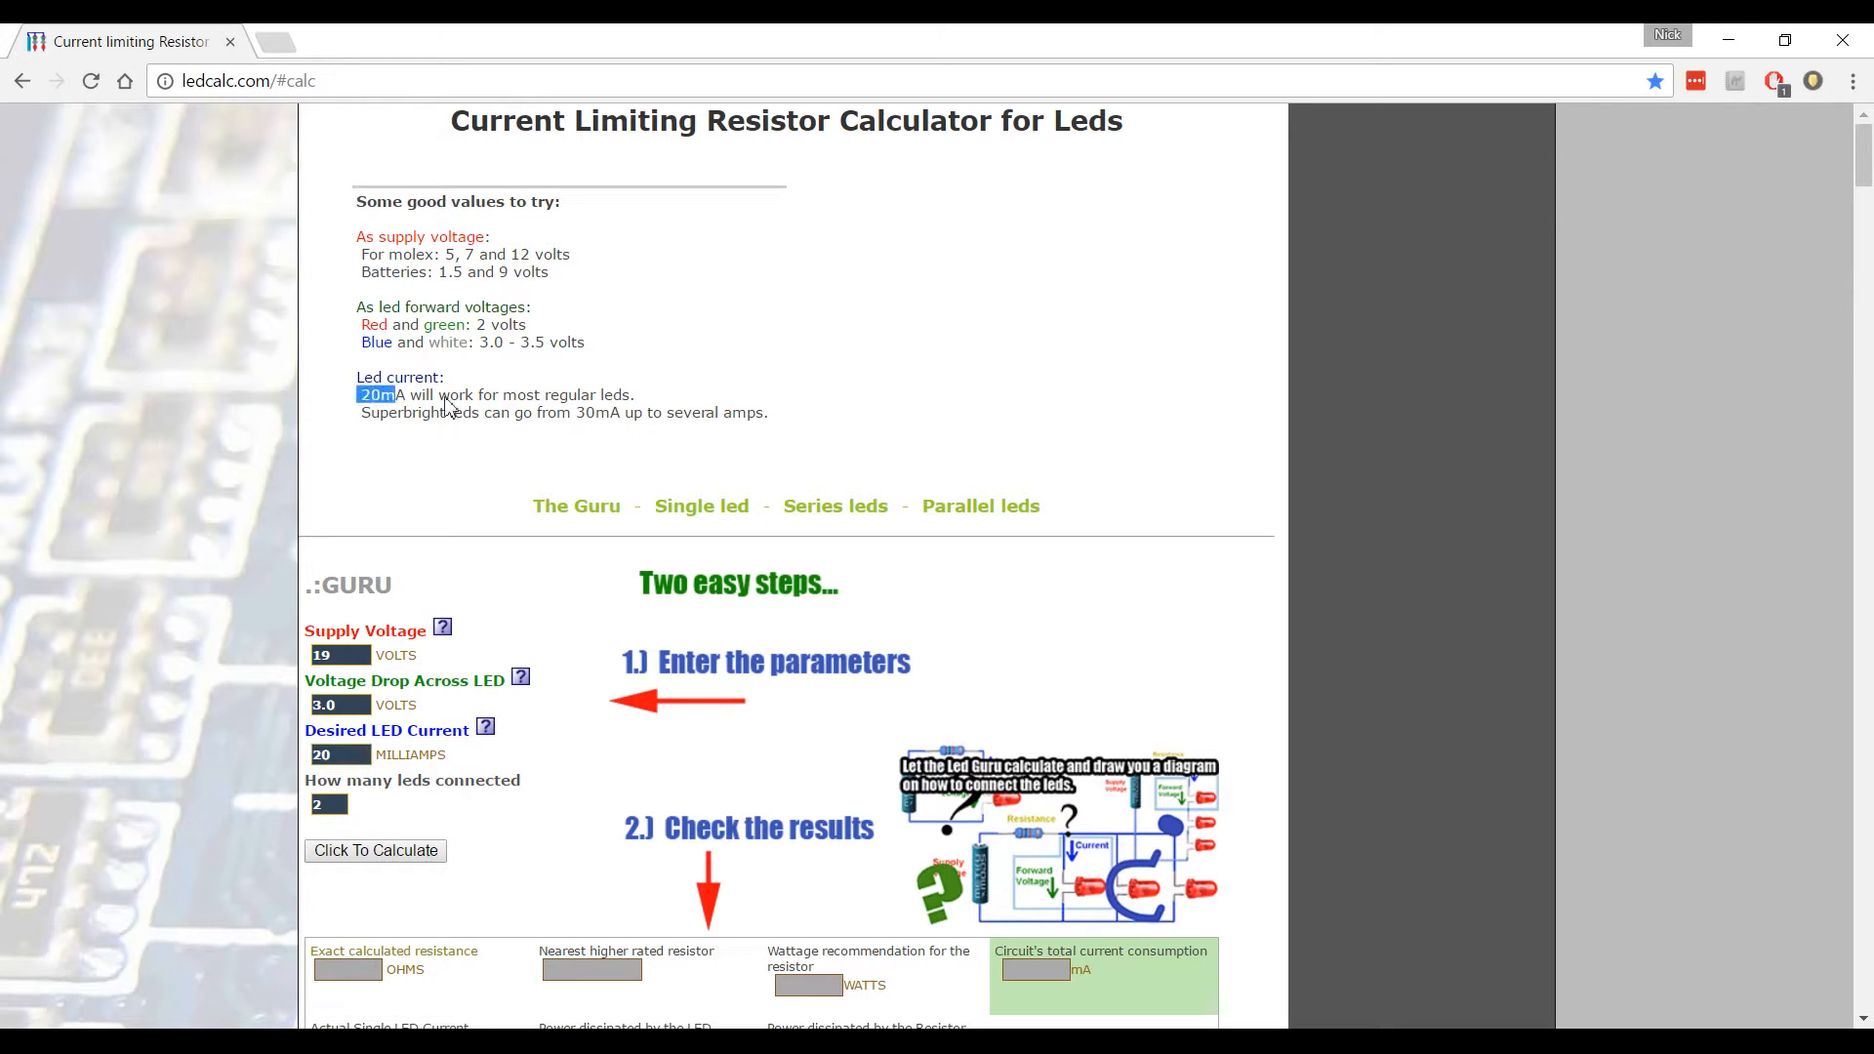
{"action": "left_click_drag", "start_coordinate": [375, 394], "coordinate": [769, 412]}
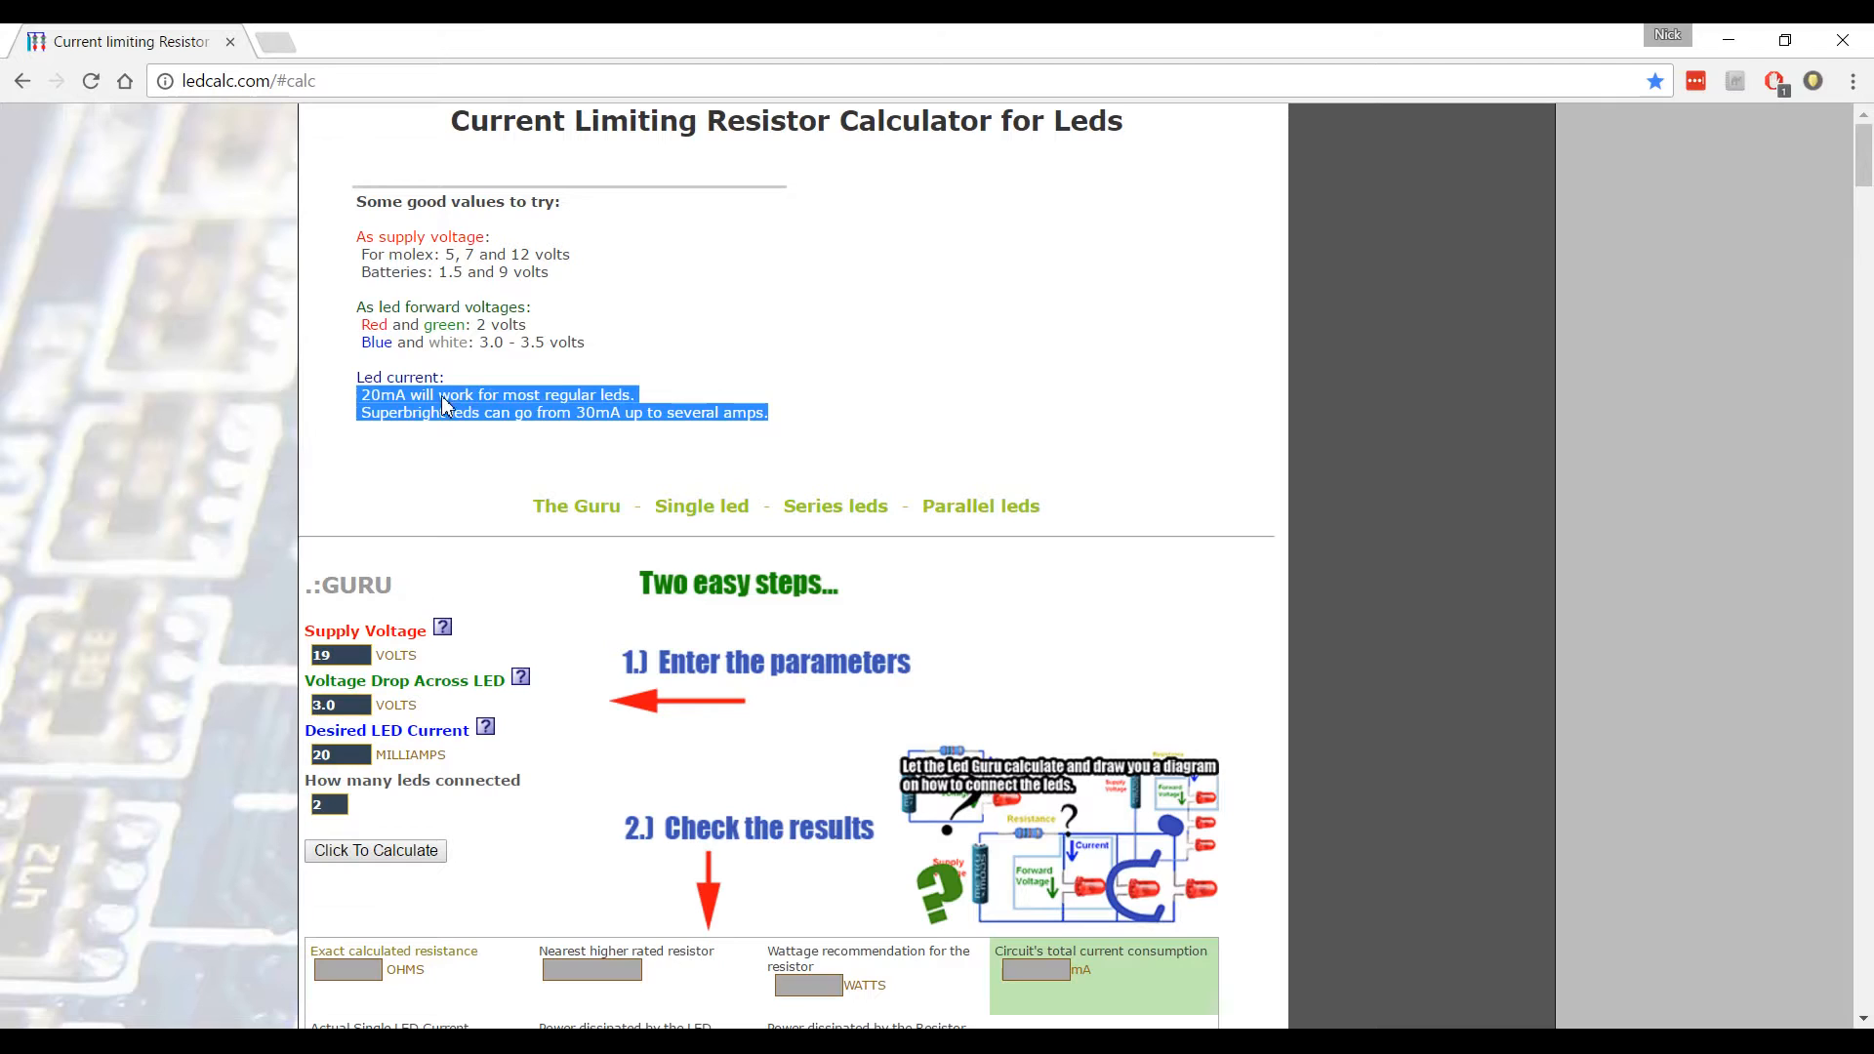
{"action": "left_click", "coordinate": [526, 421]}
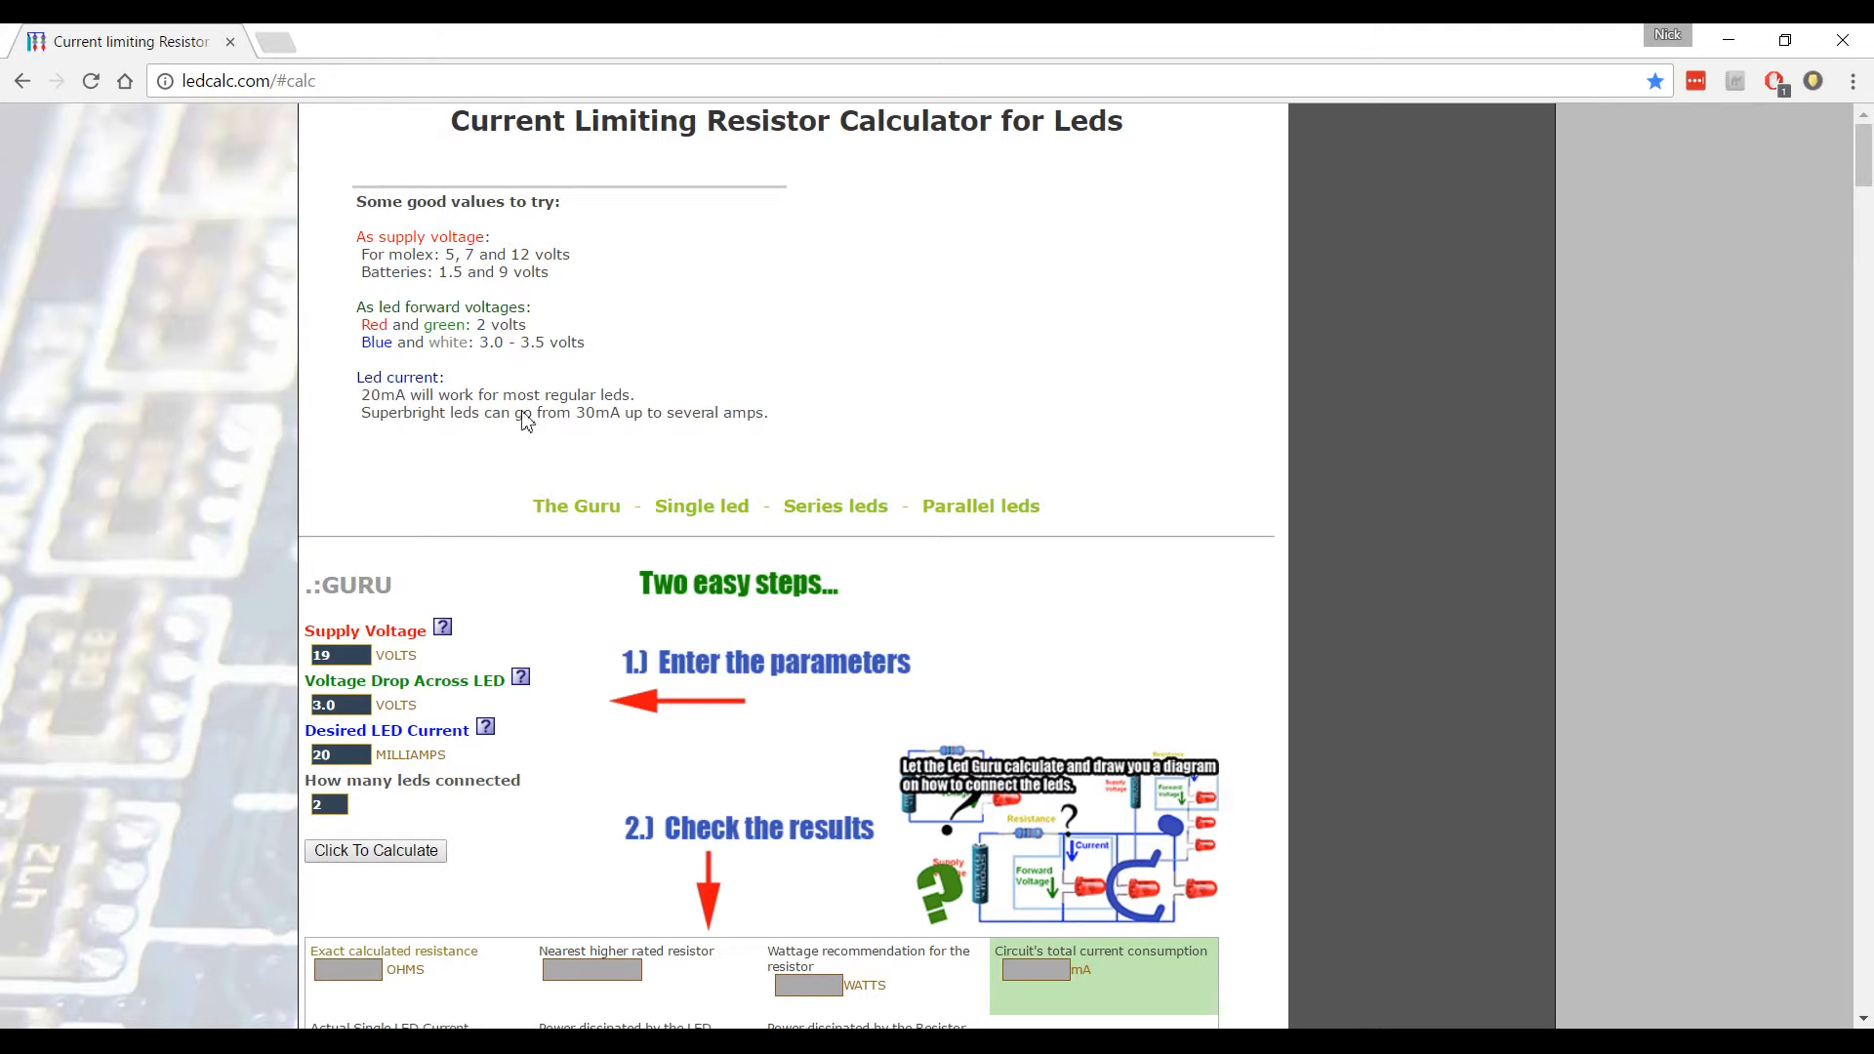
{"action": "left_click", "coordinate": [330, 803]}
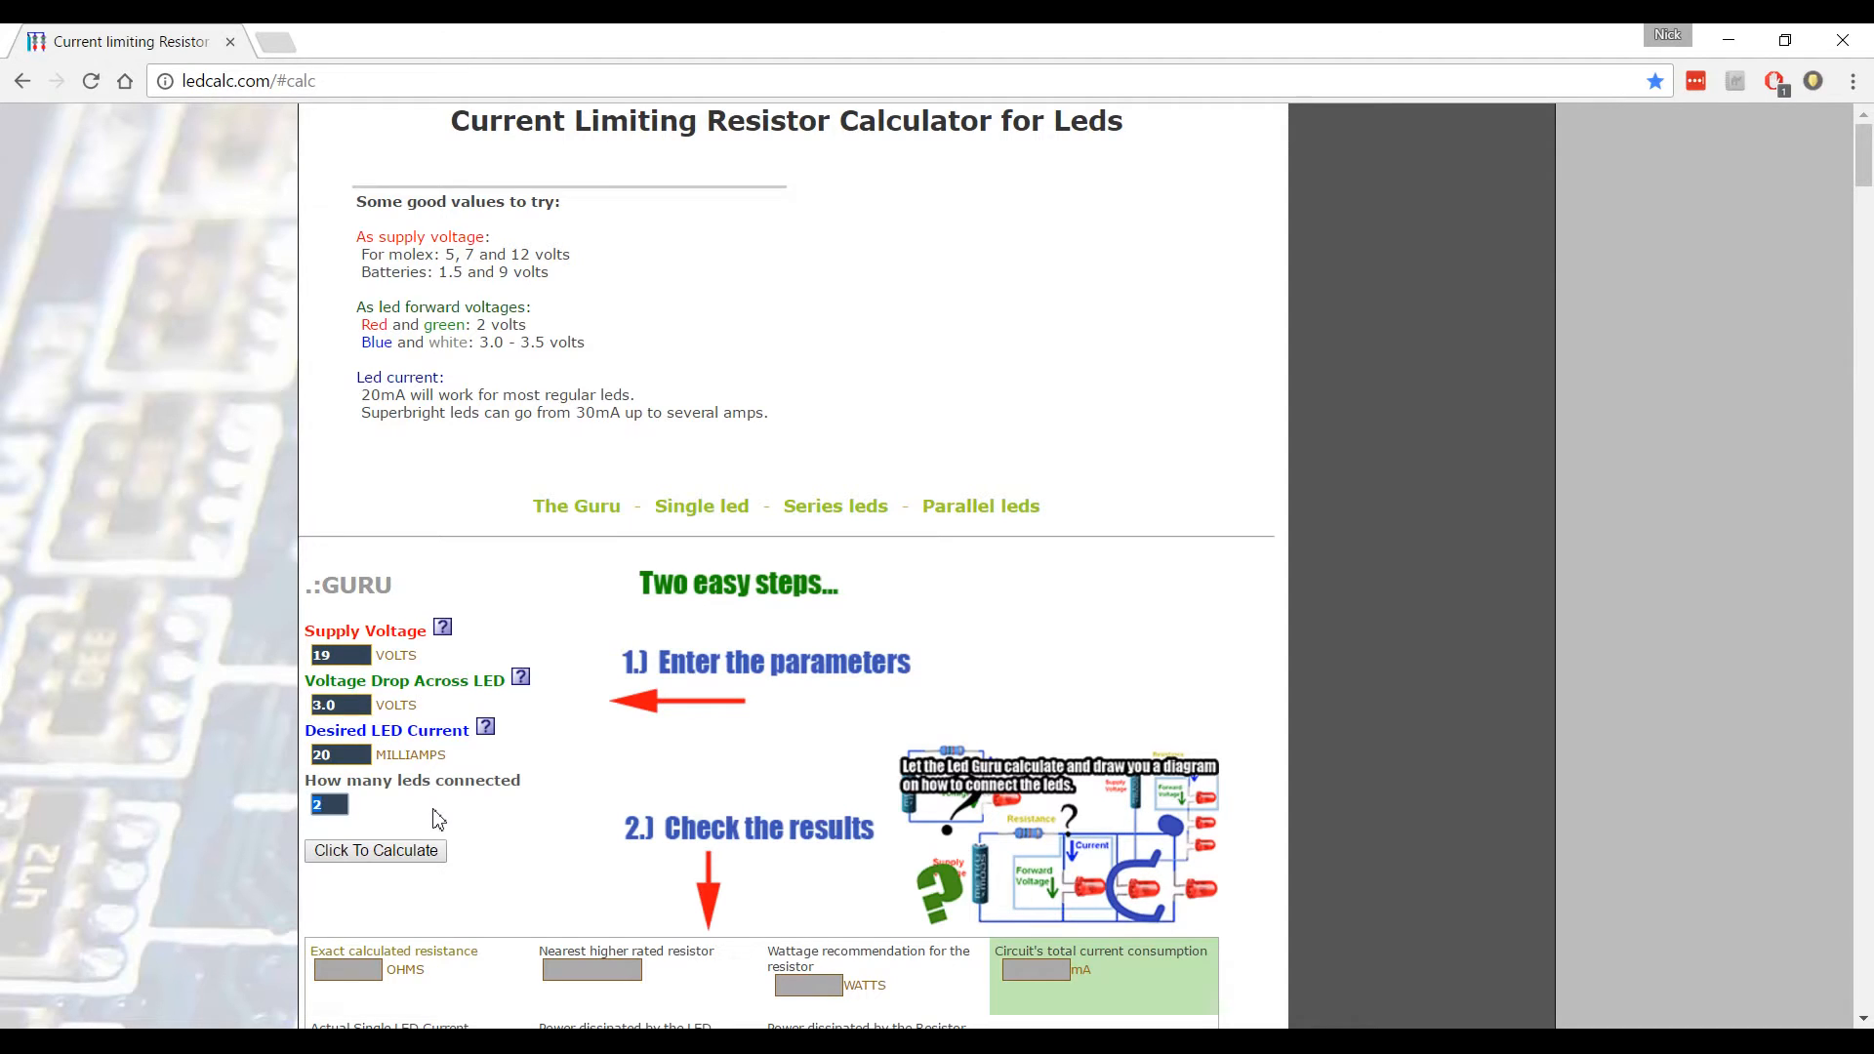
Set the number of connected LEDs to 5.
{"action": "type", "text": "5"}
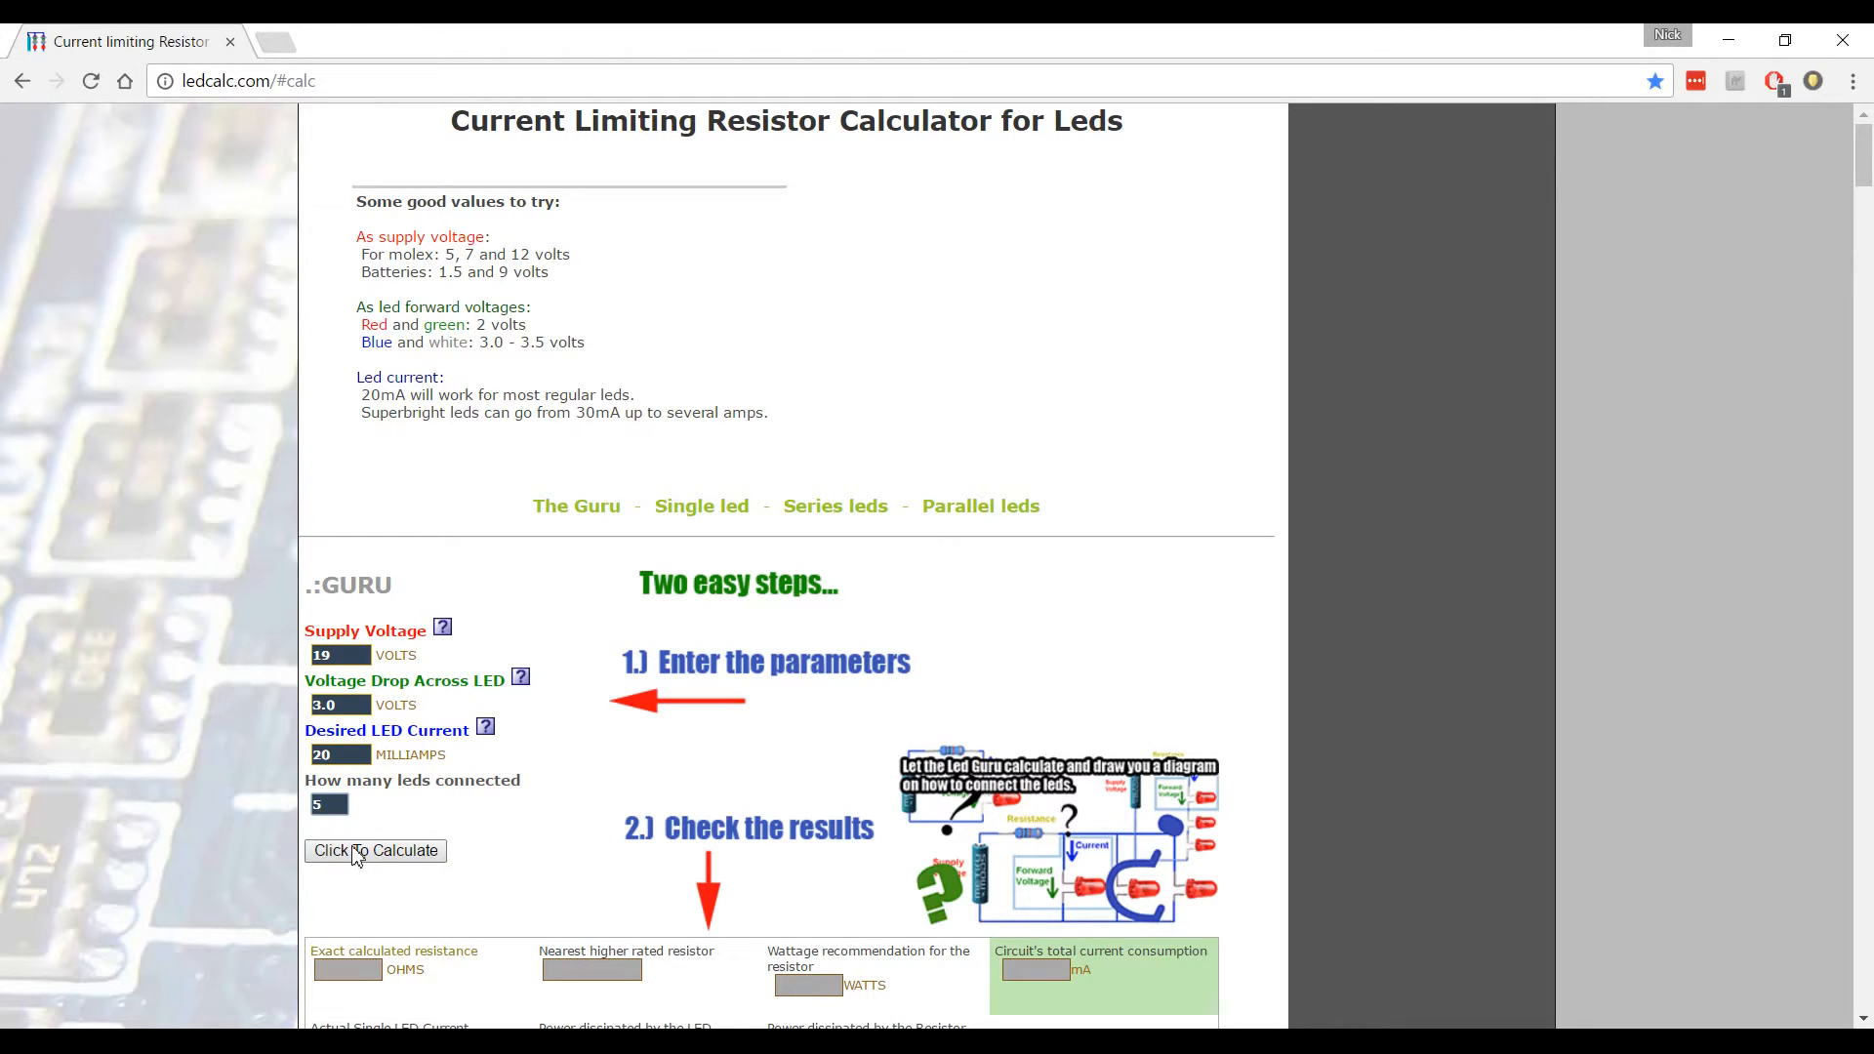
{"action": "left_click", "coordinate": [375, 850]}
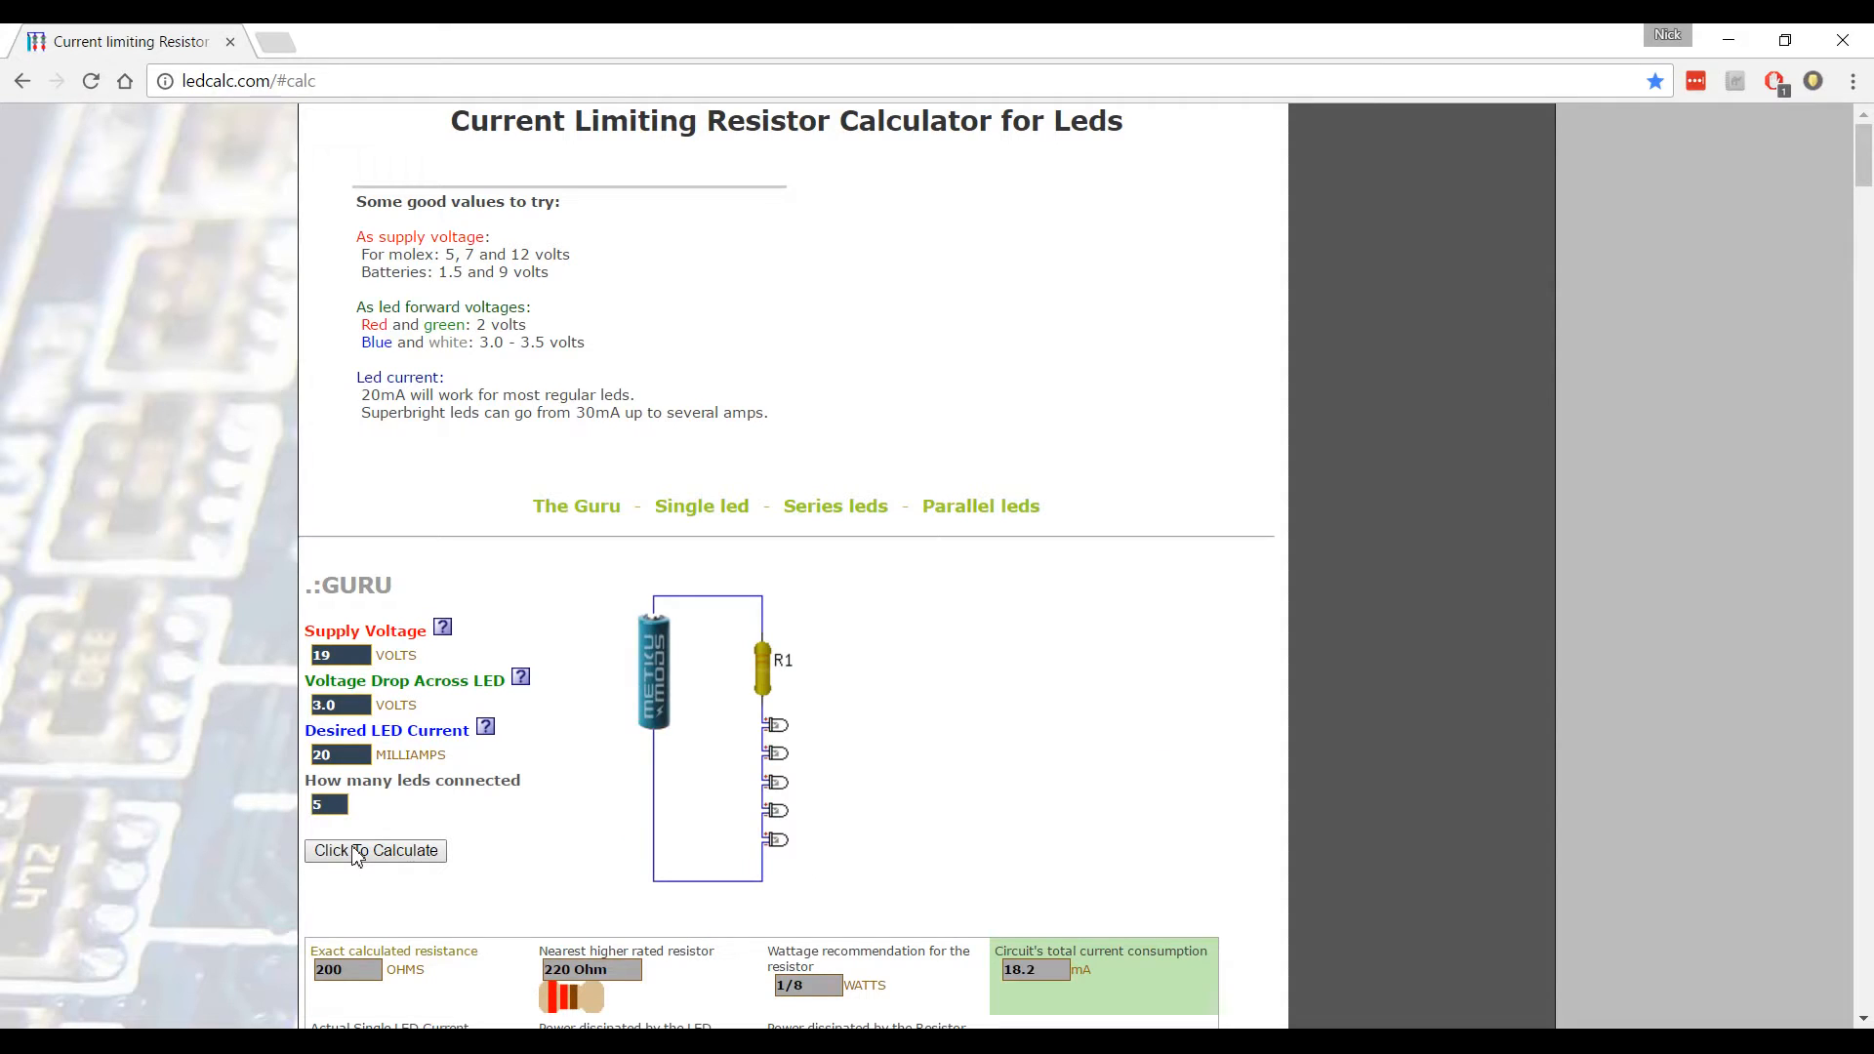
{"action": "mouse_move", "coordinate": [666, 607]}
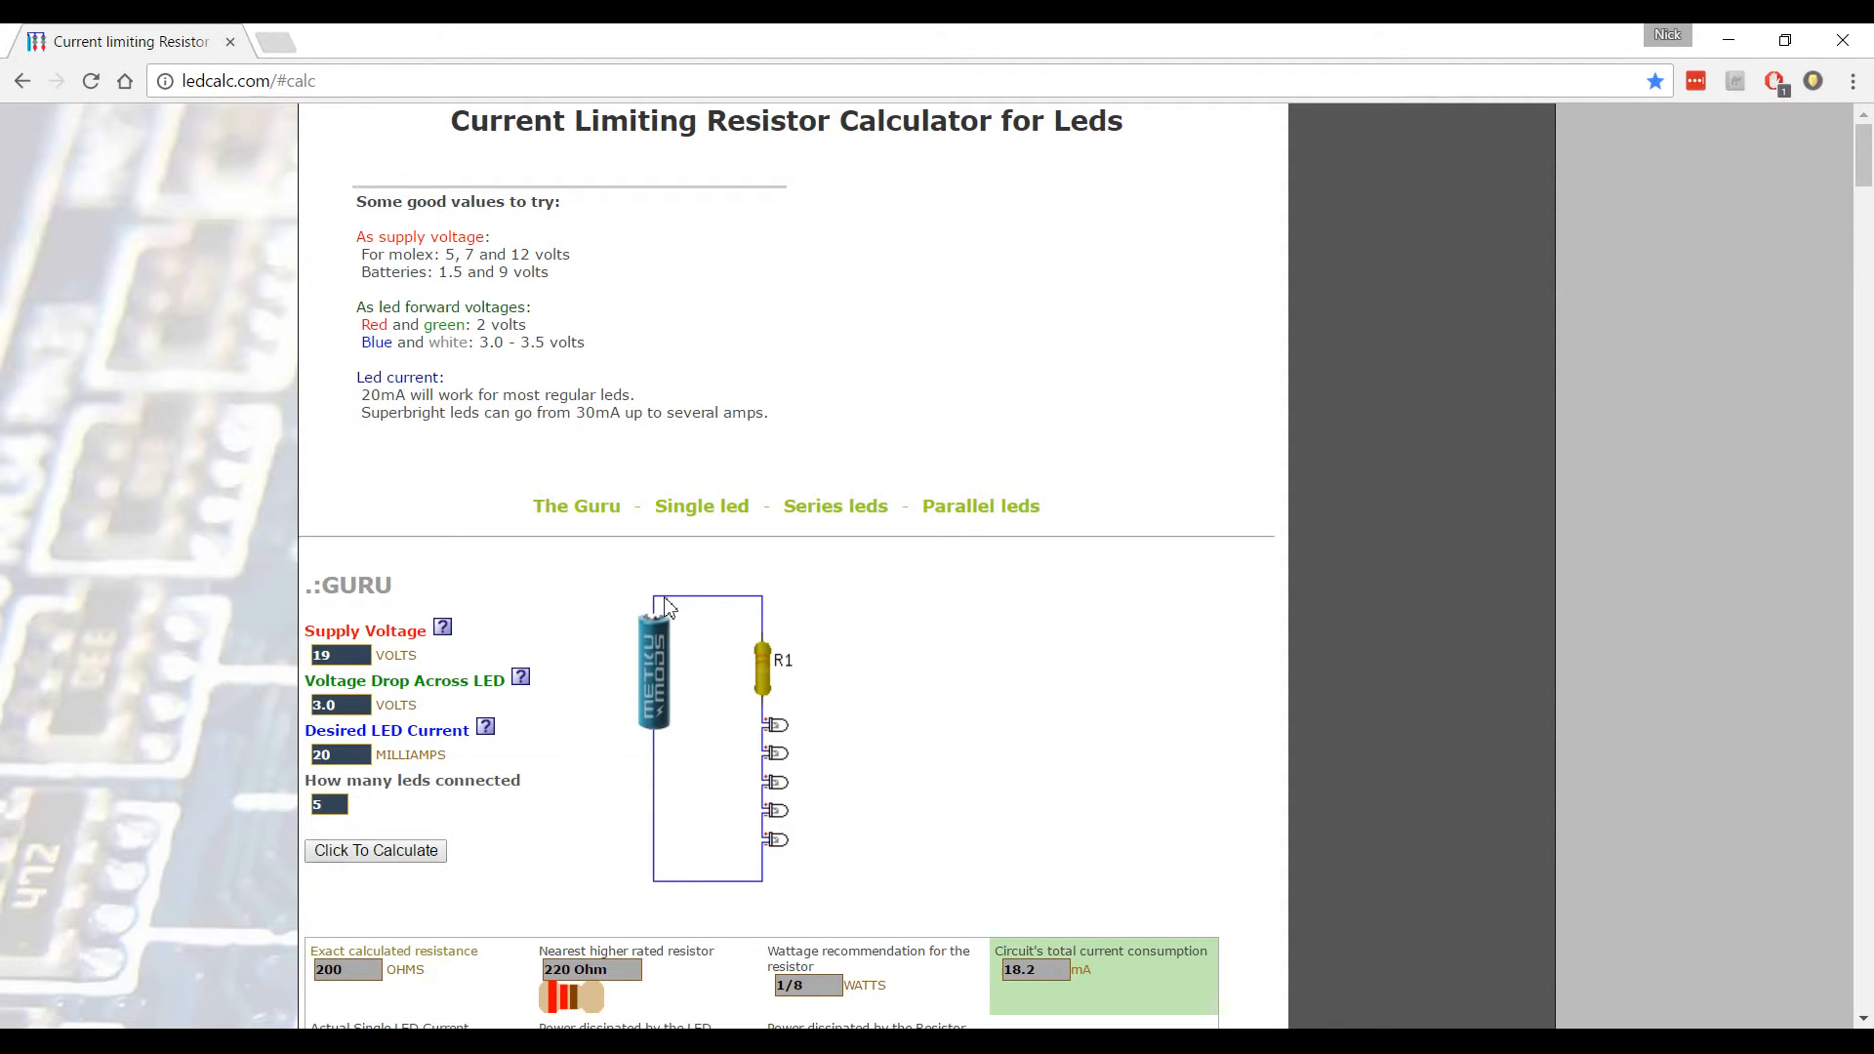
{"action": "scroll", "scroll_direction": "down", "scroll_amount": 3}
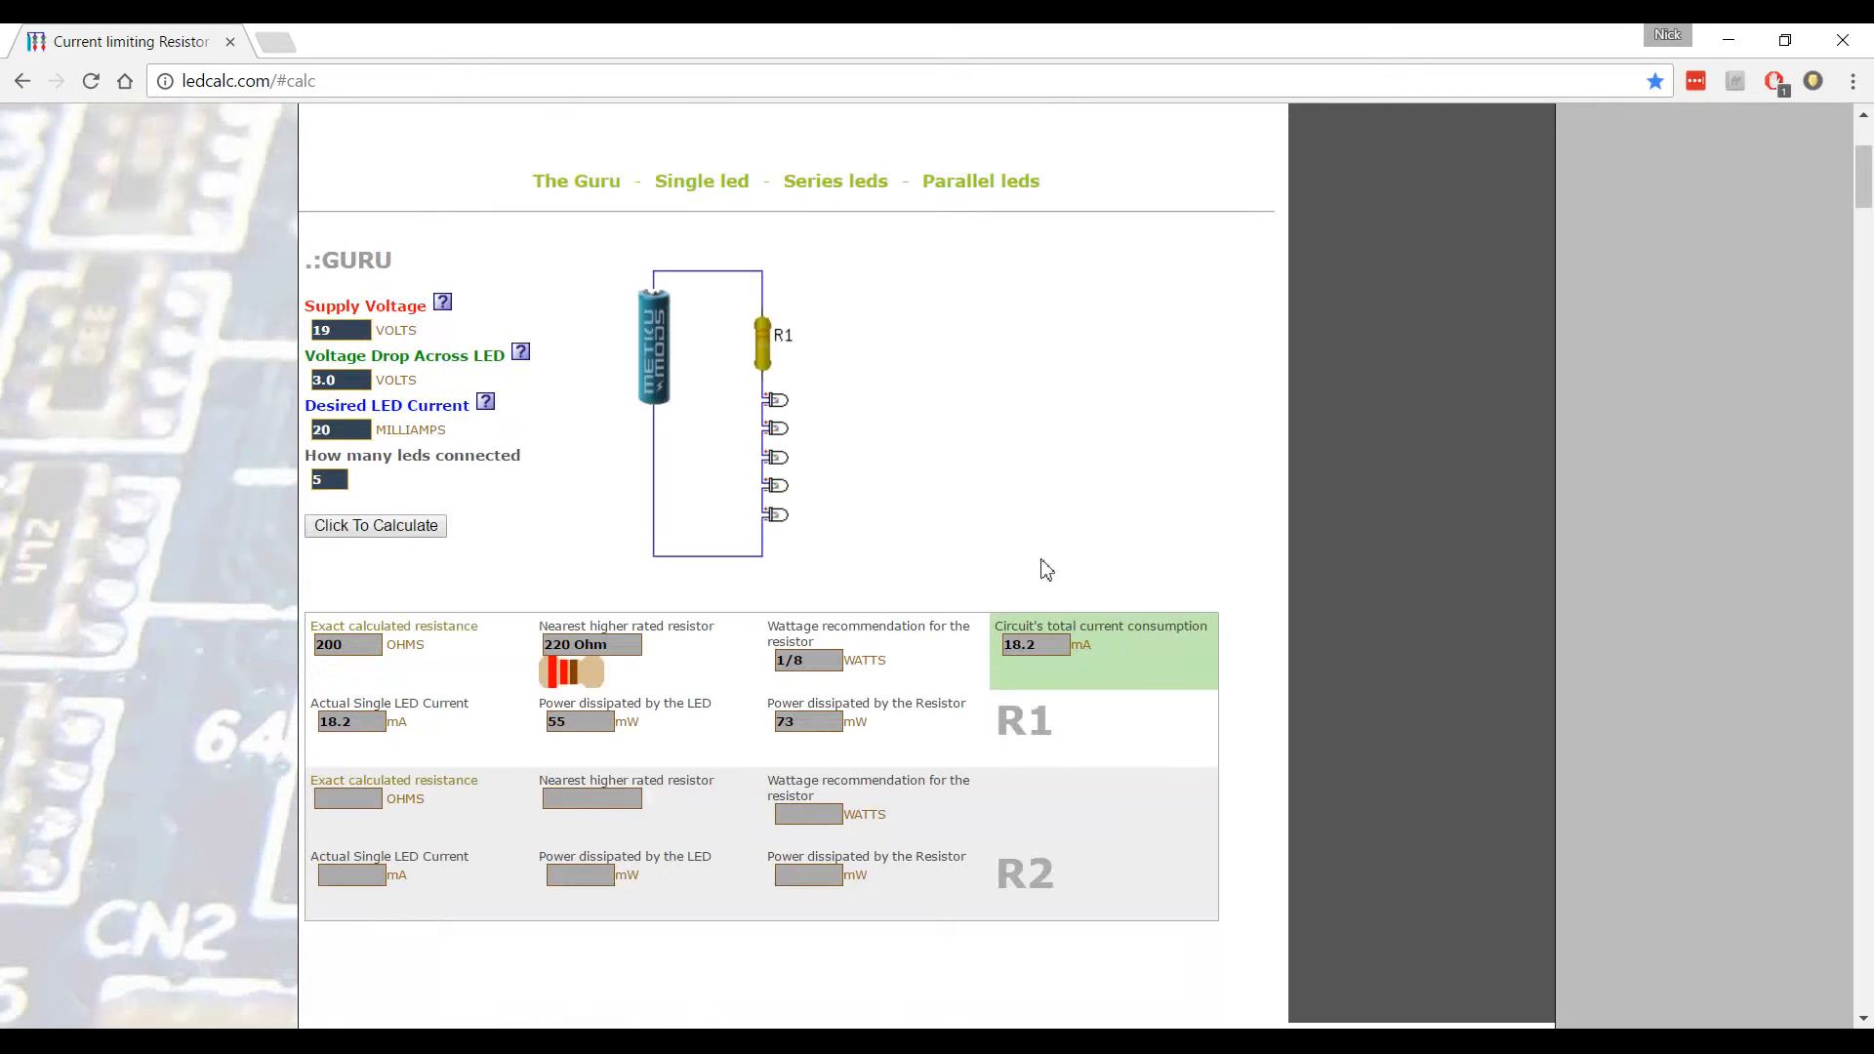
{"action": "mouse_move", "coordinate": [787, 291]}
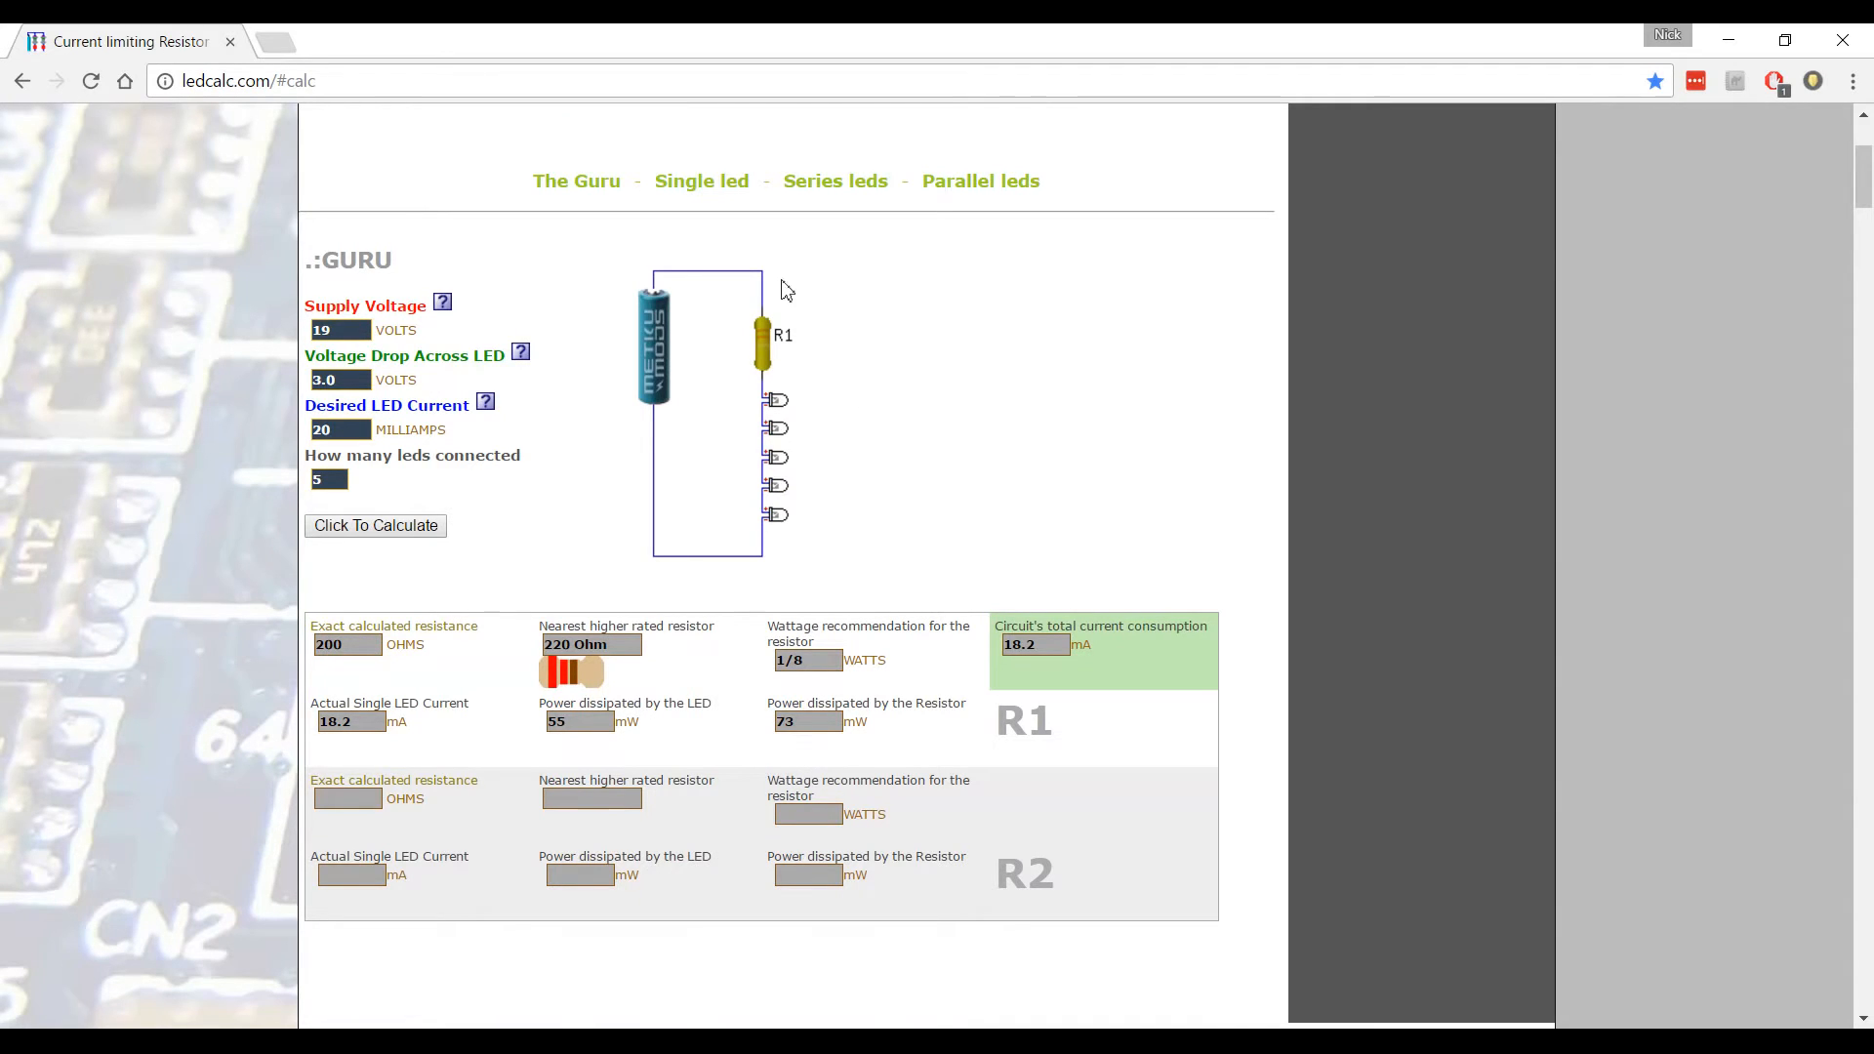
{"action": "mouse_move", "coordinate": [654, 297]}
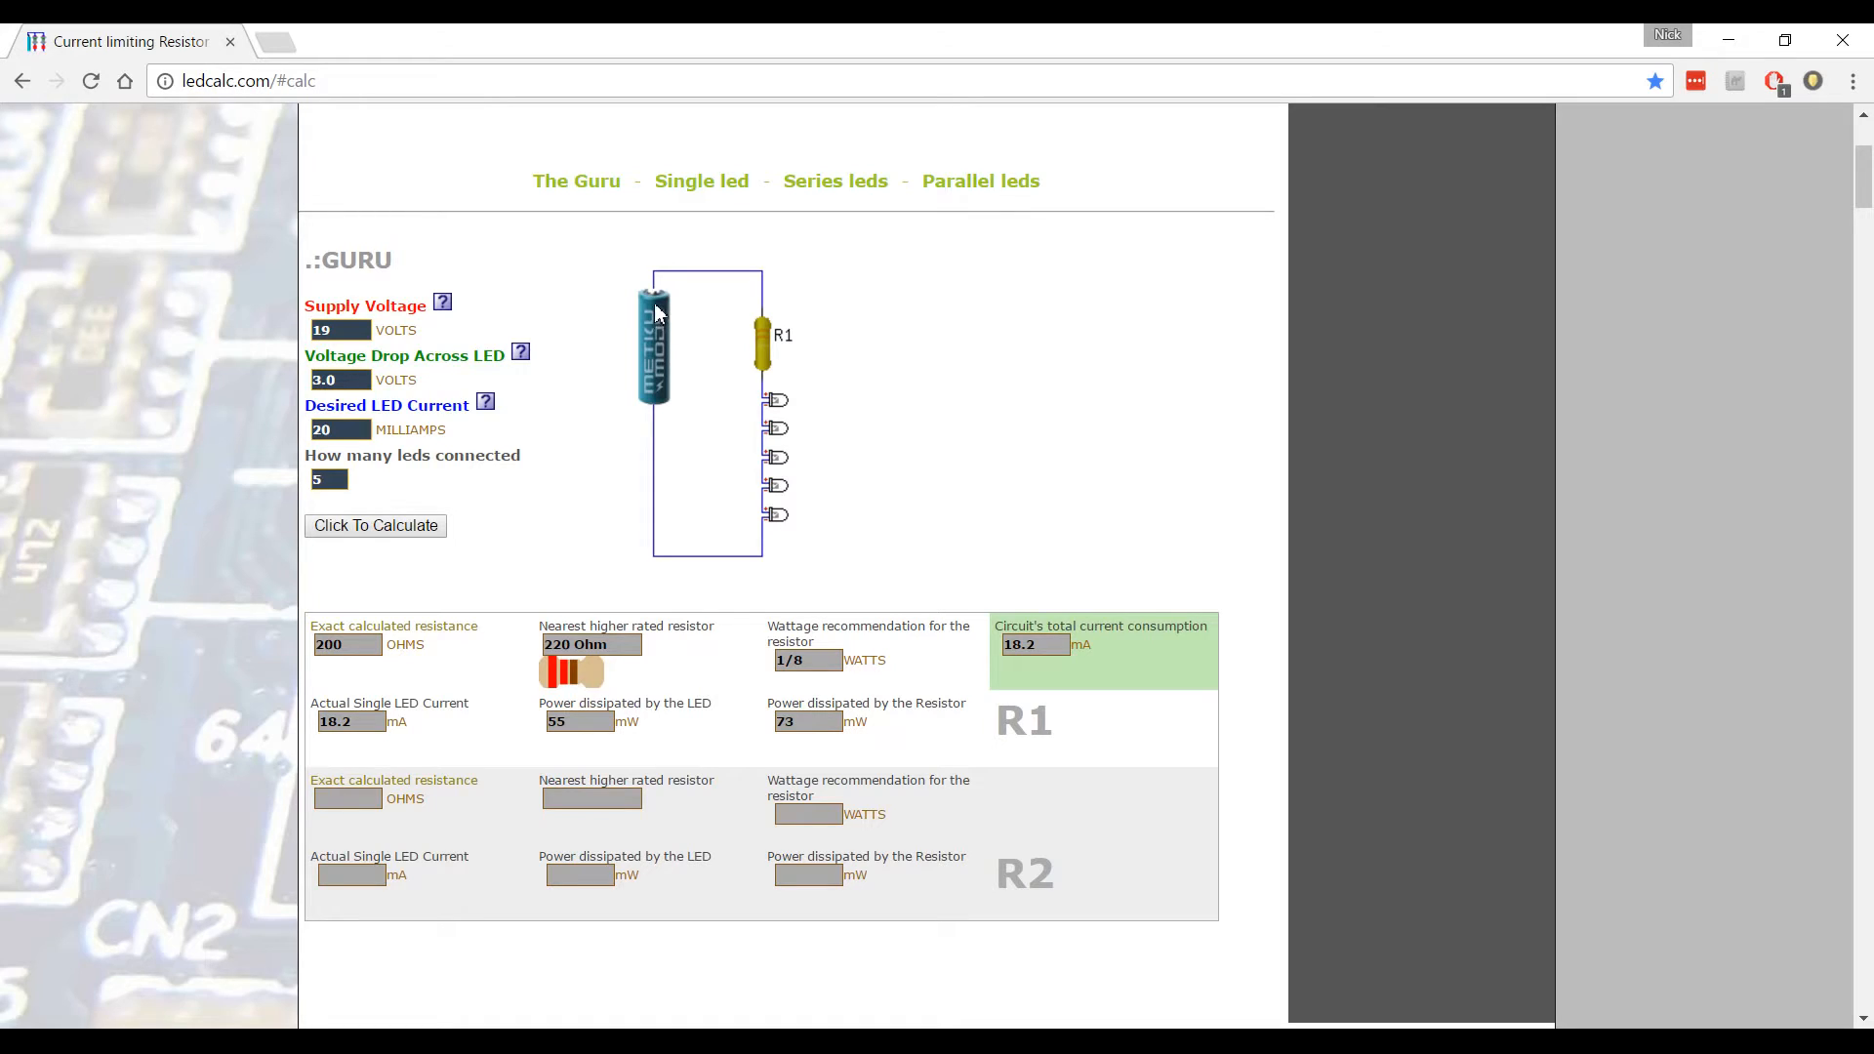
{"action": "mouse_move", "coordinate": [664, 281]}
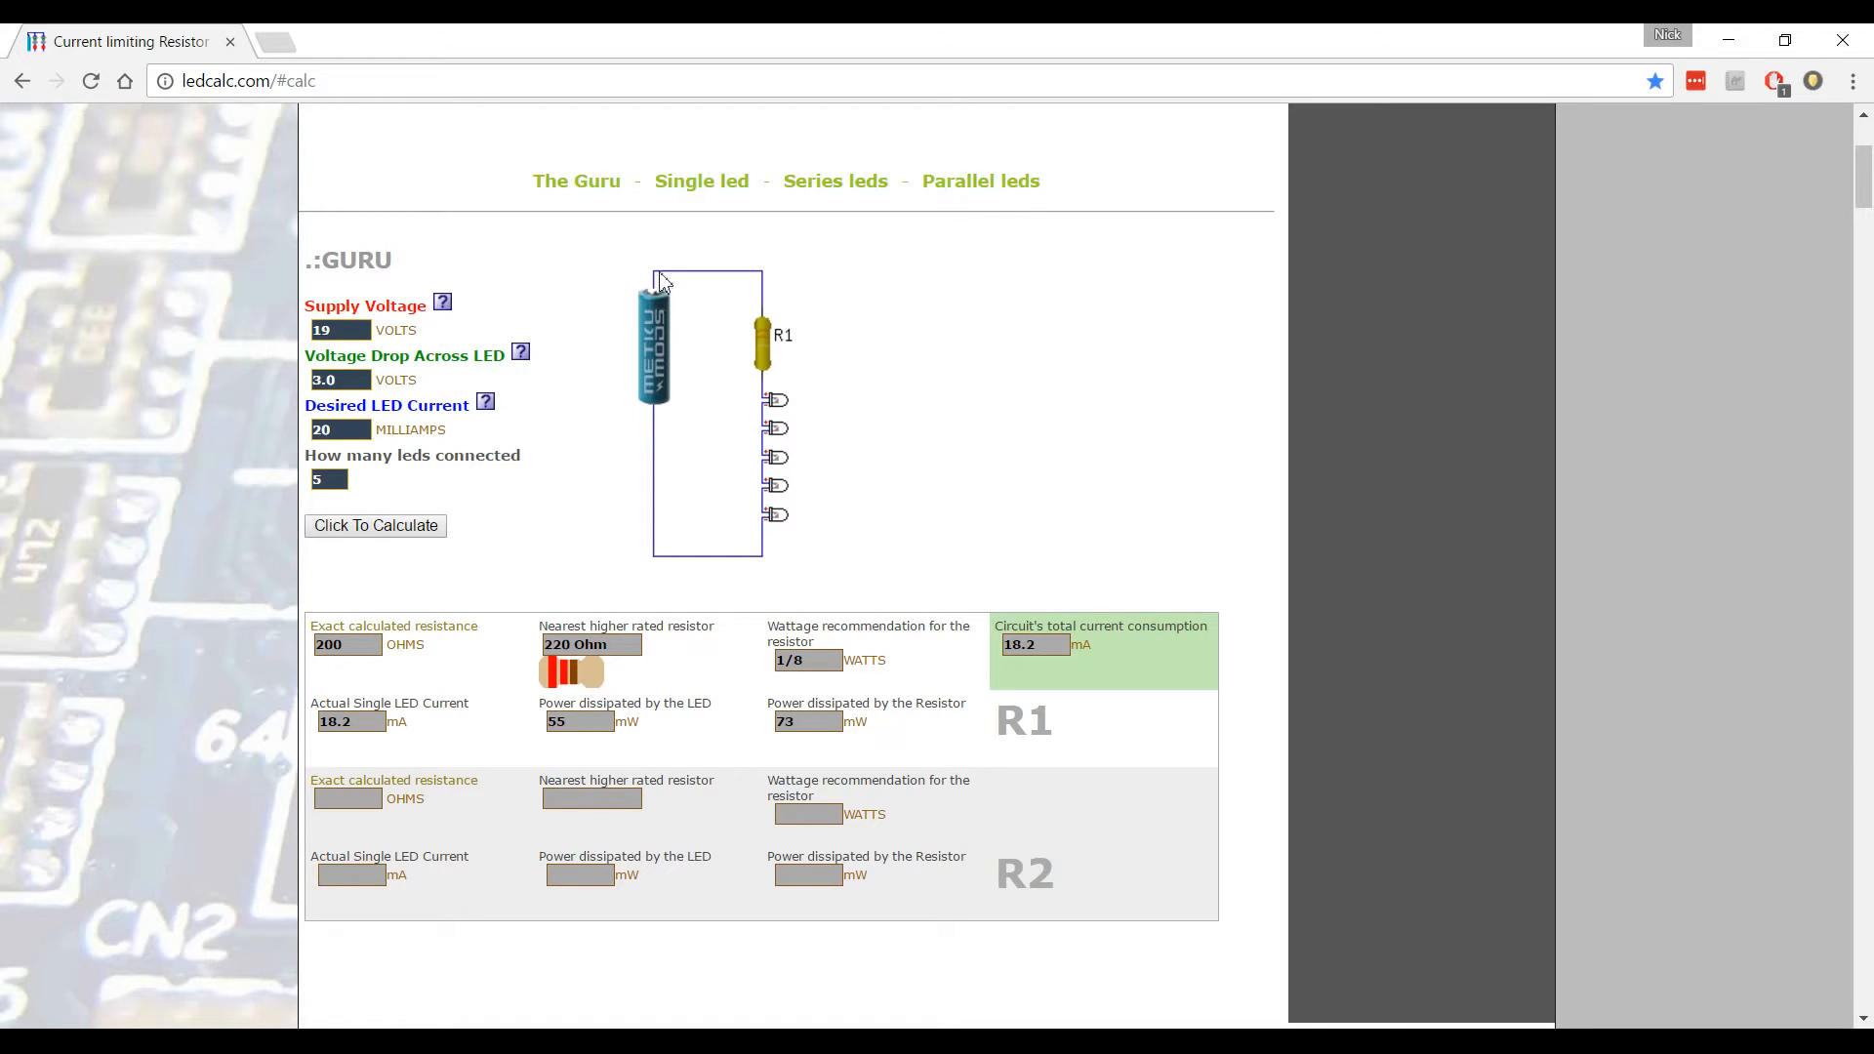
{"action": "mouse_move", "coordinate": [762, 335]}
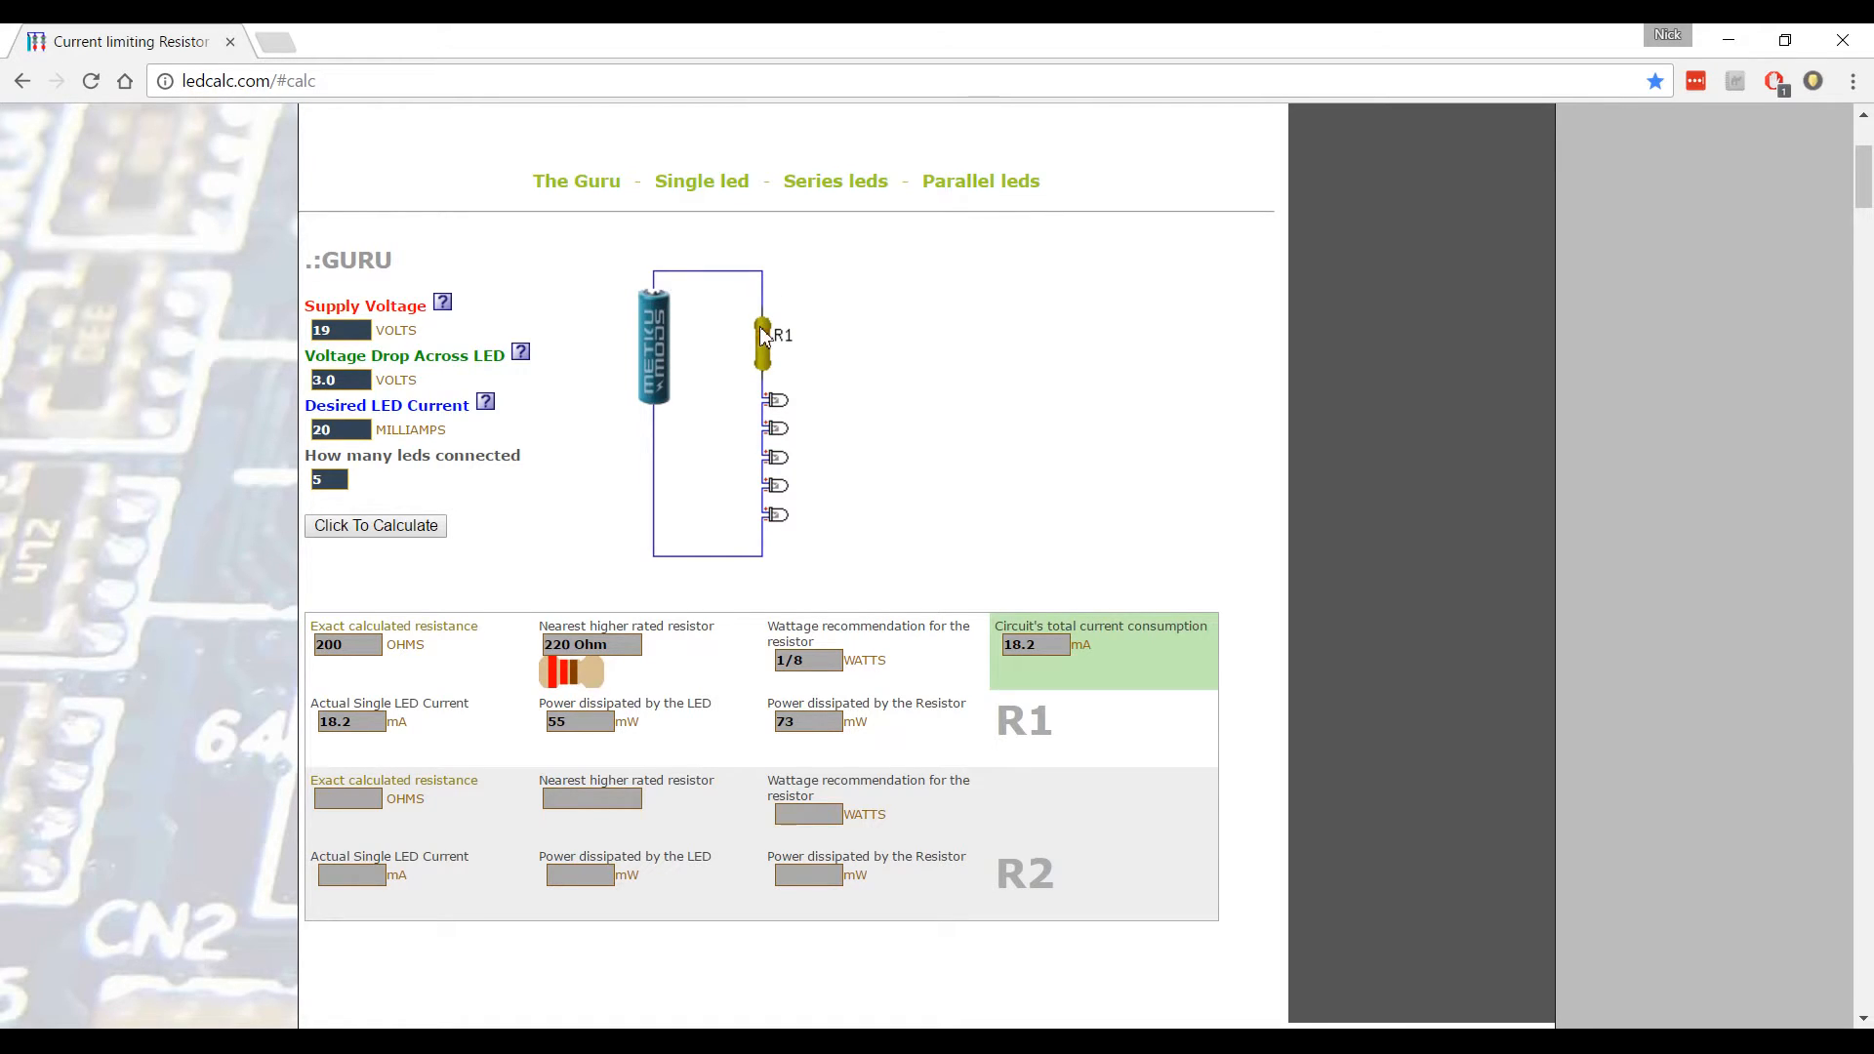
{"action": "mouse_move", "coordinate": [792, 744]}
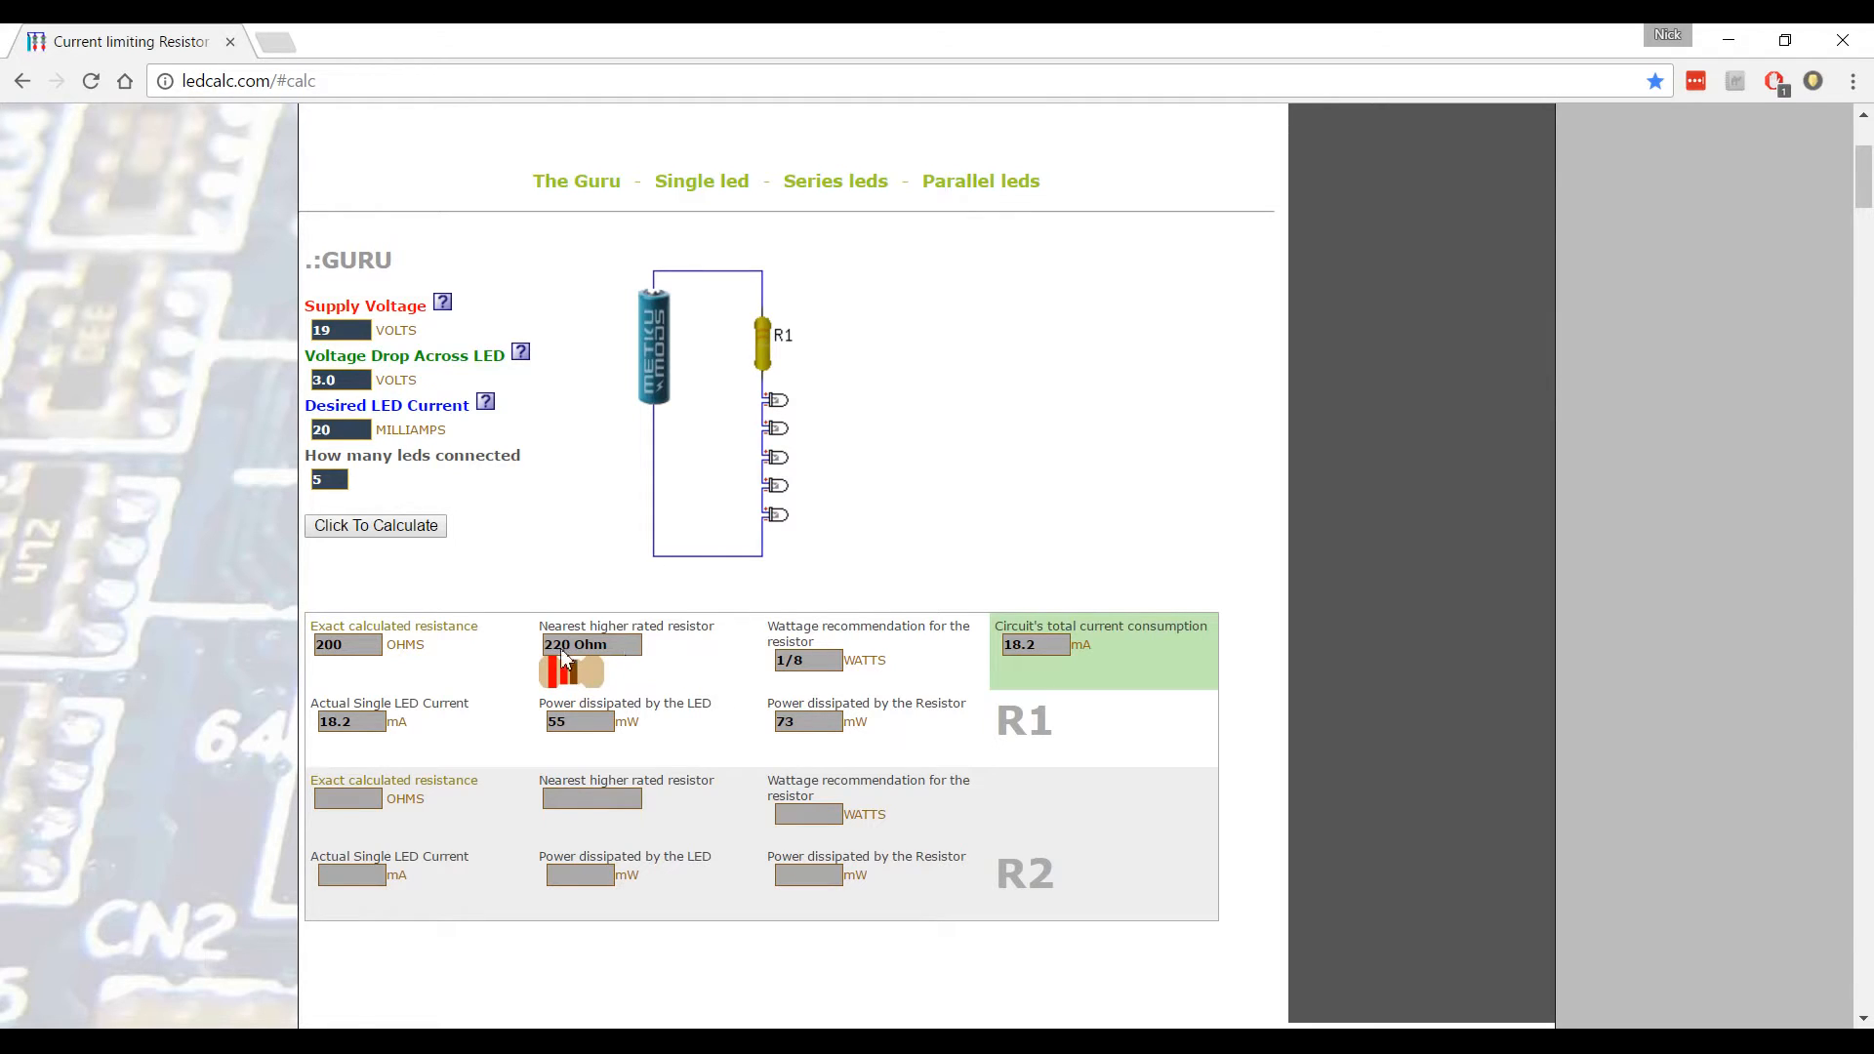
{"action": "mouse_move", "coordinate": [609, 650]}
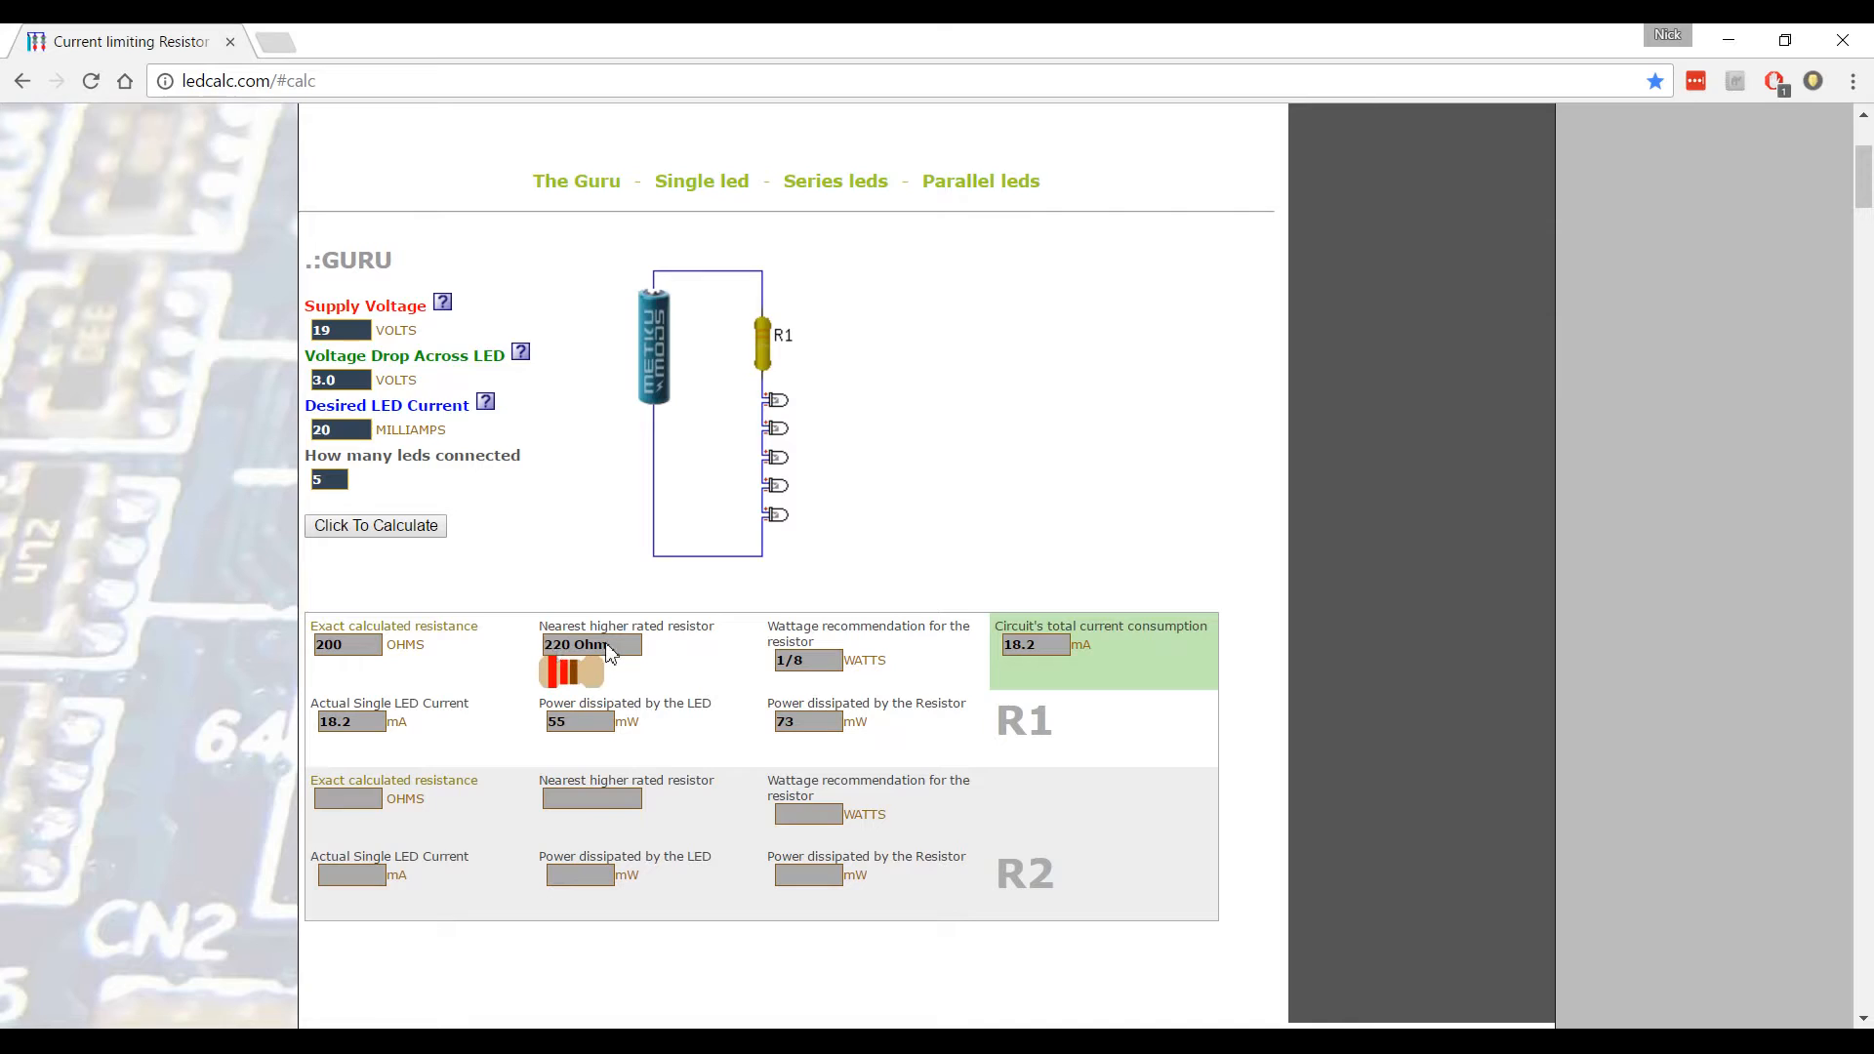
{"action": "mouse_move", "coordinate": [678, 643]}
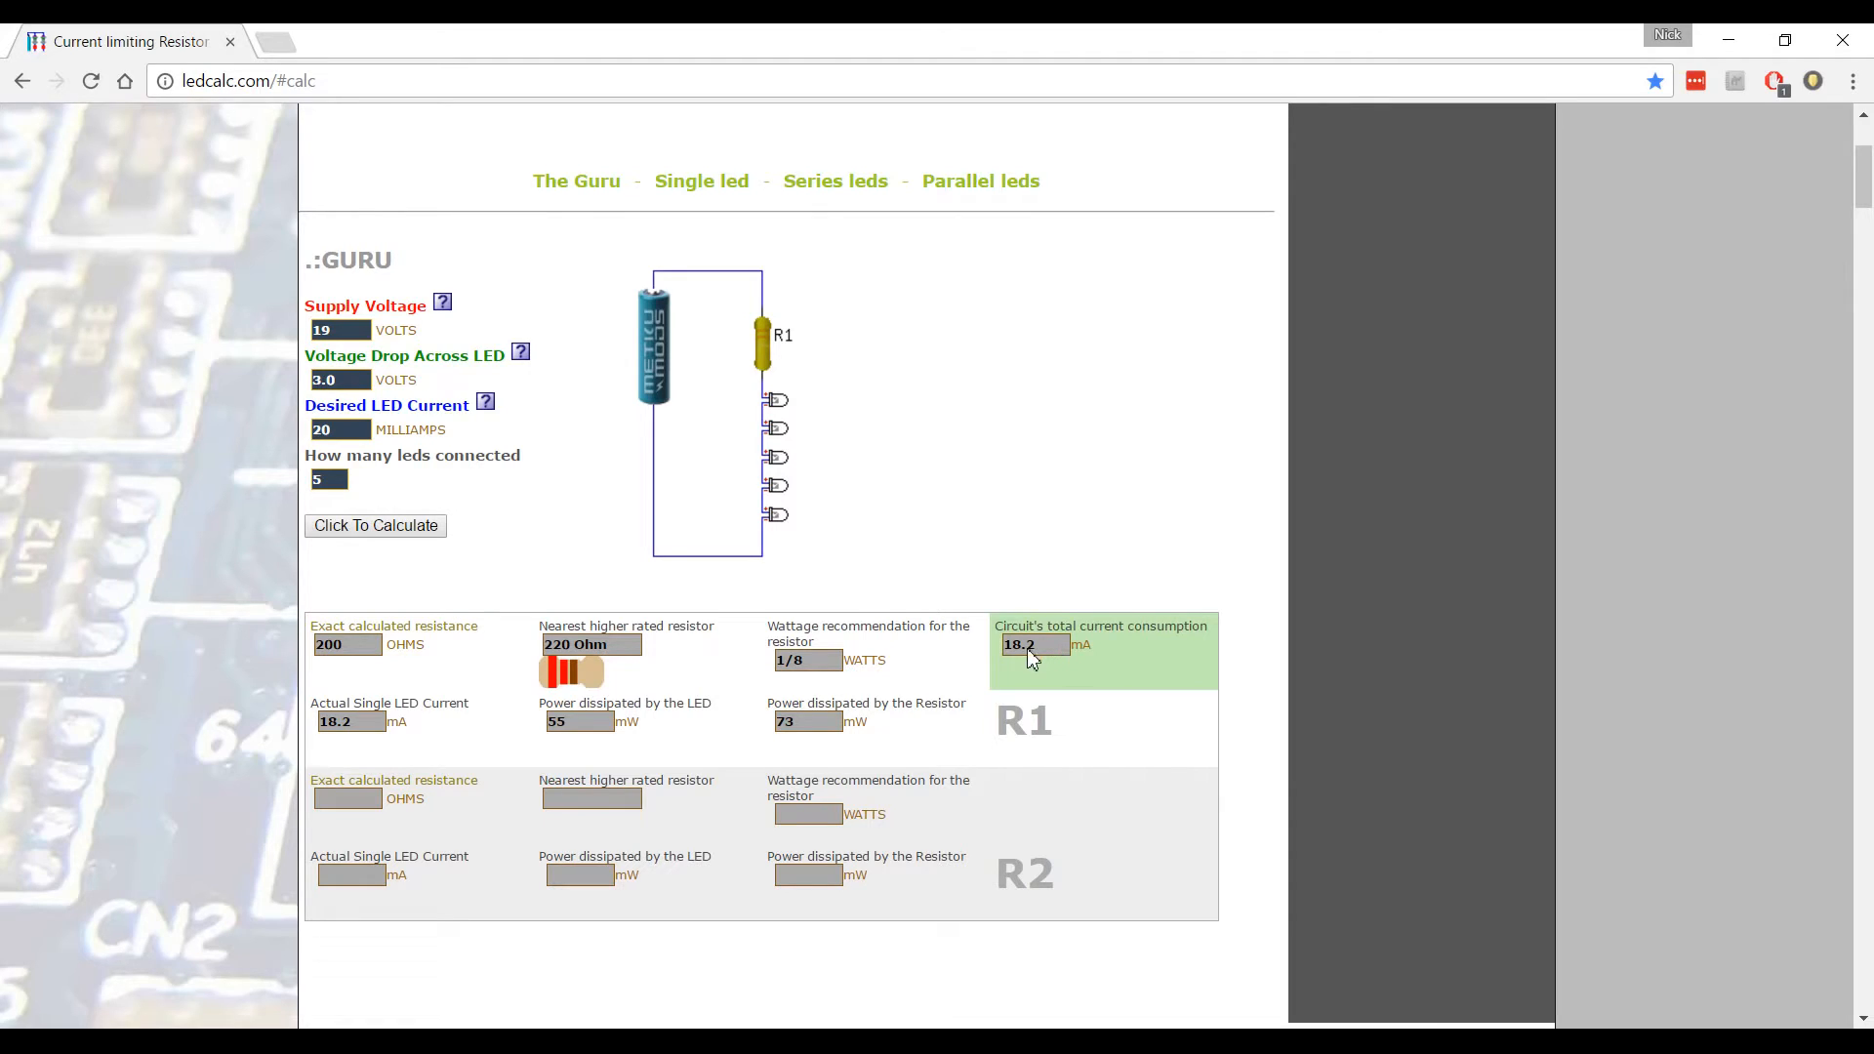
{"action": "mouse_move", "coordinate": [346, 651]}
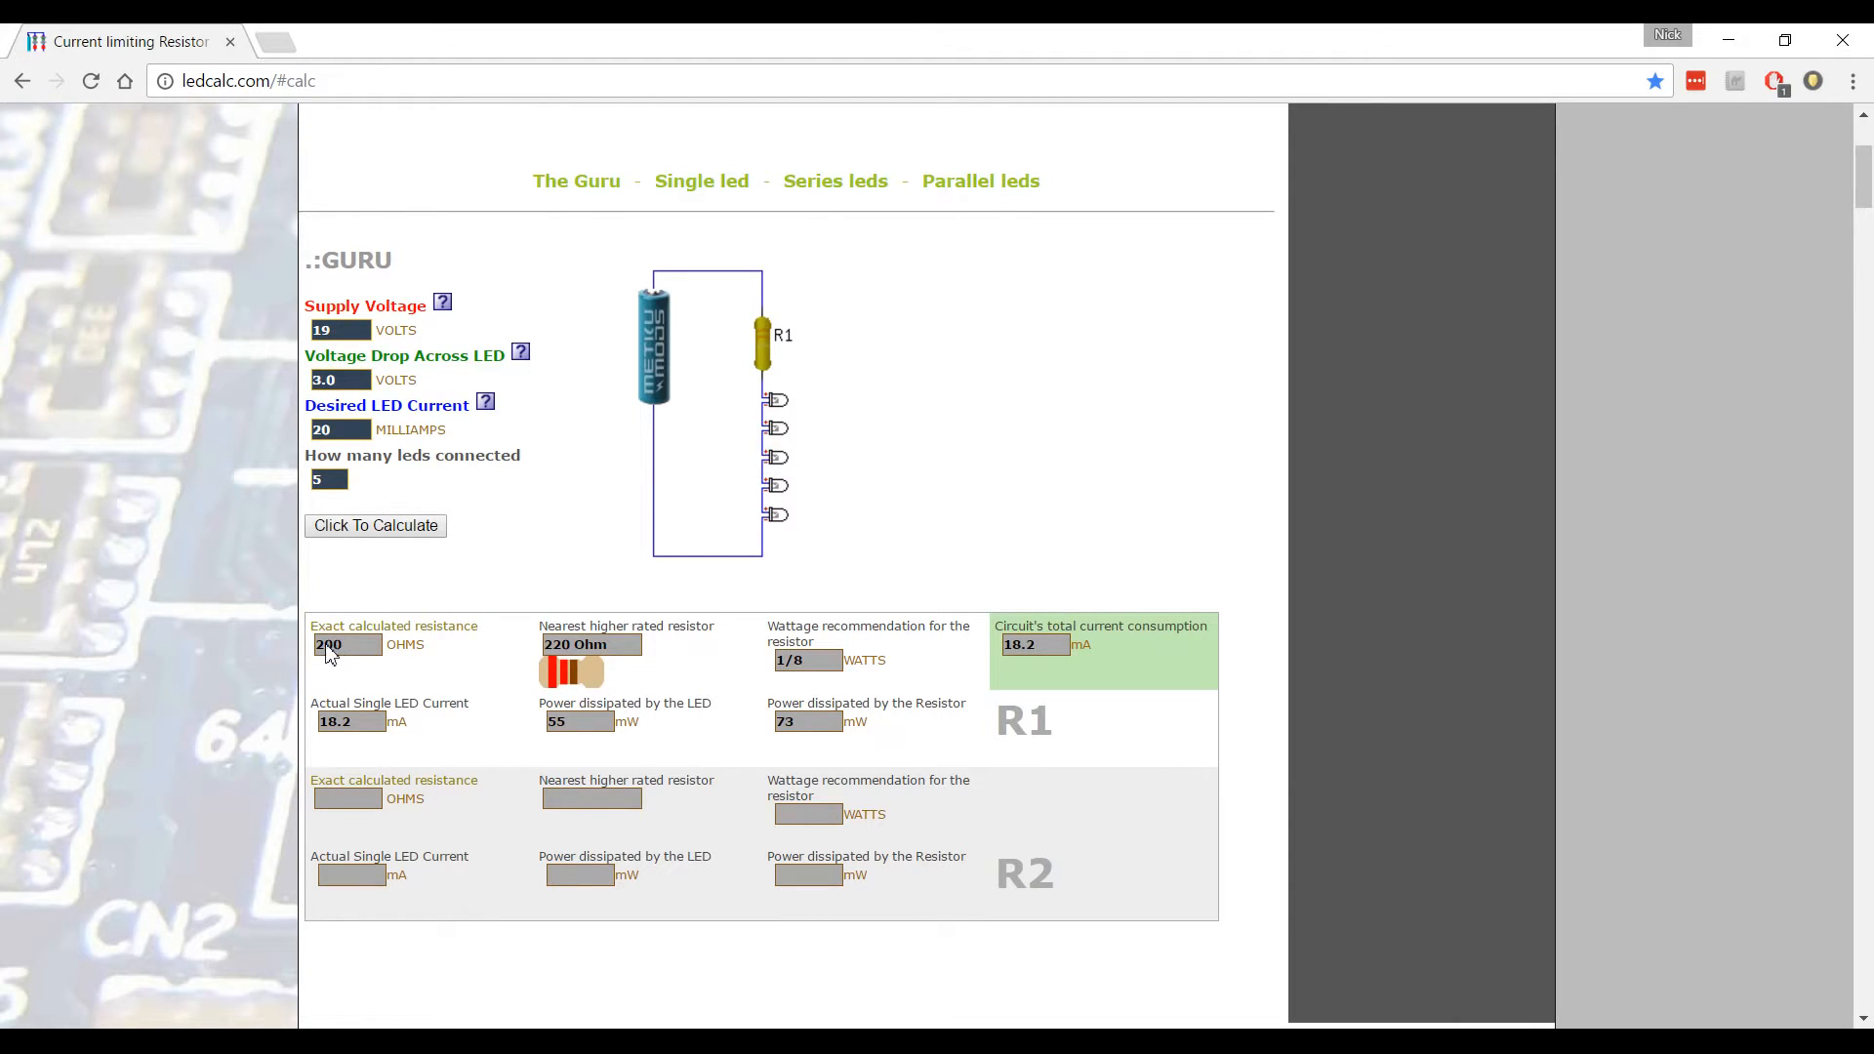
{"action": "mouse_move", "coordinate": [419, 667]}
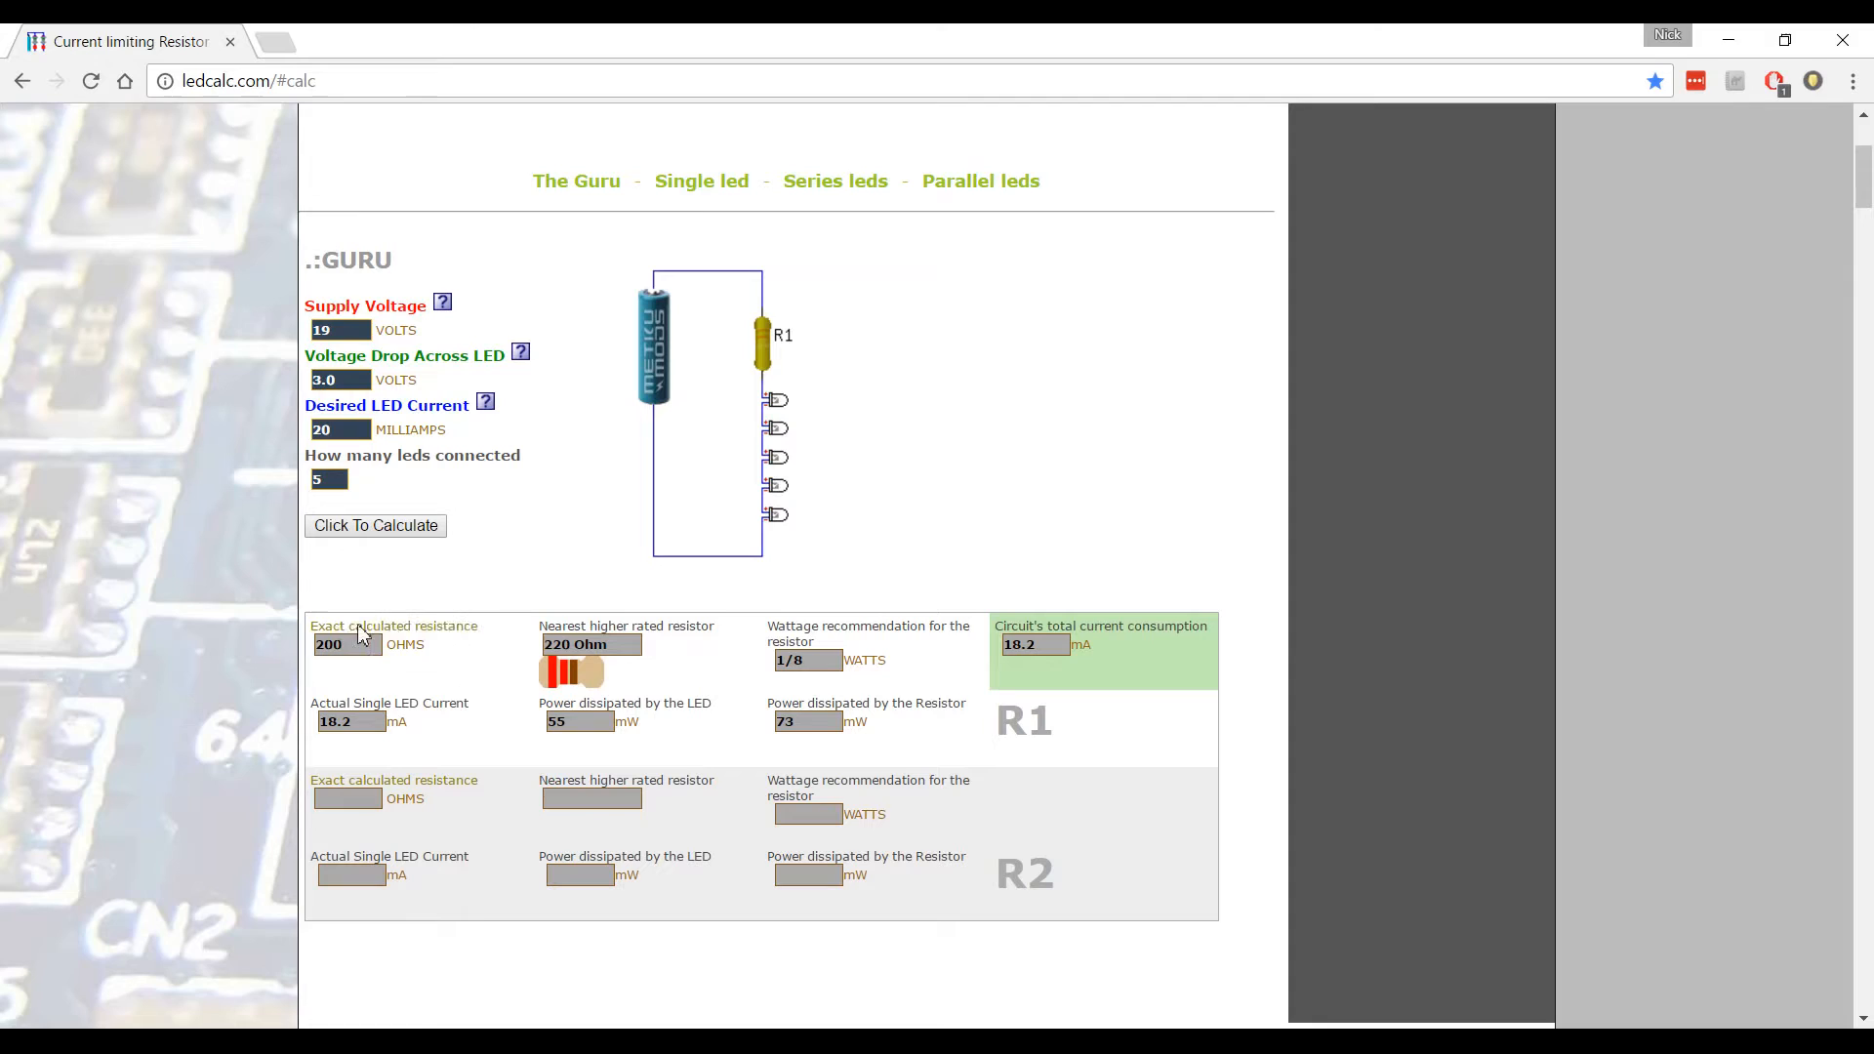
{"action": "mouse_move", "coordinate": [564, 471]}
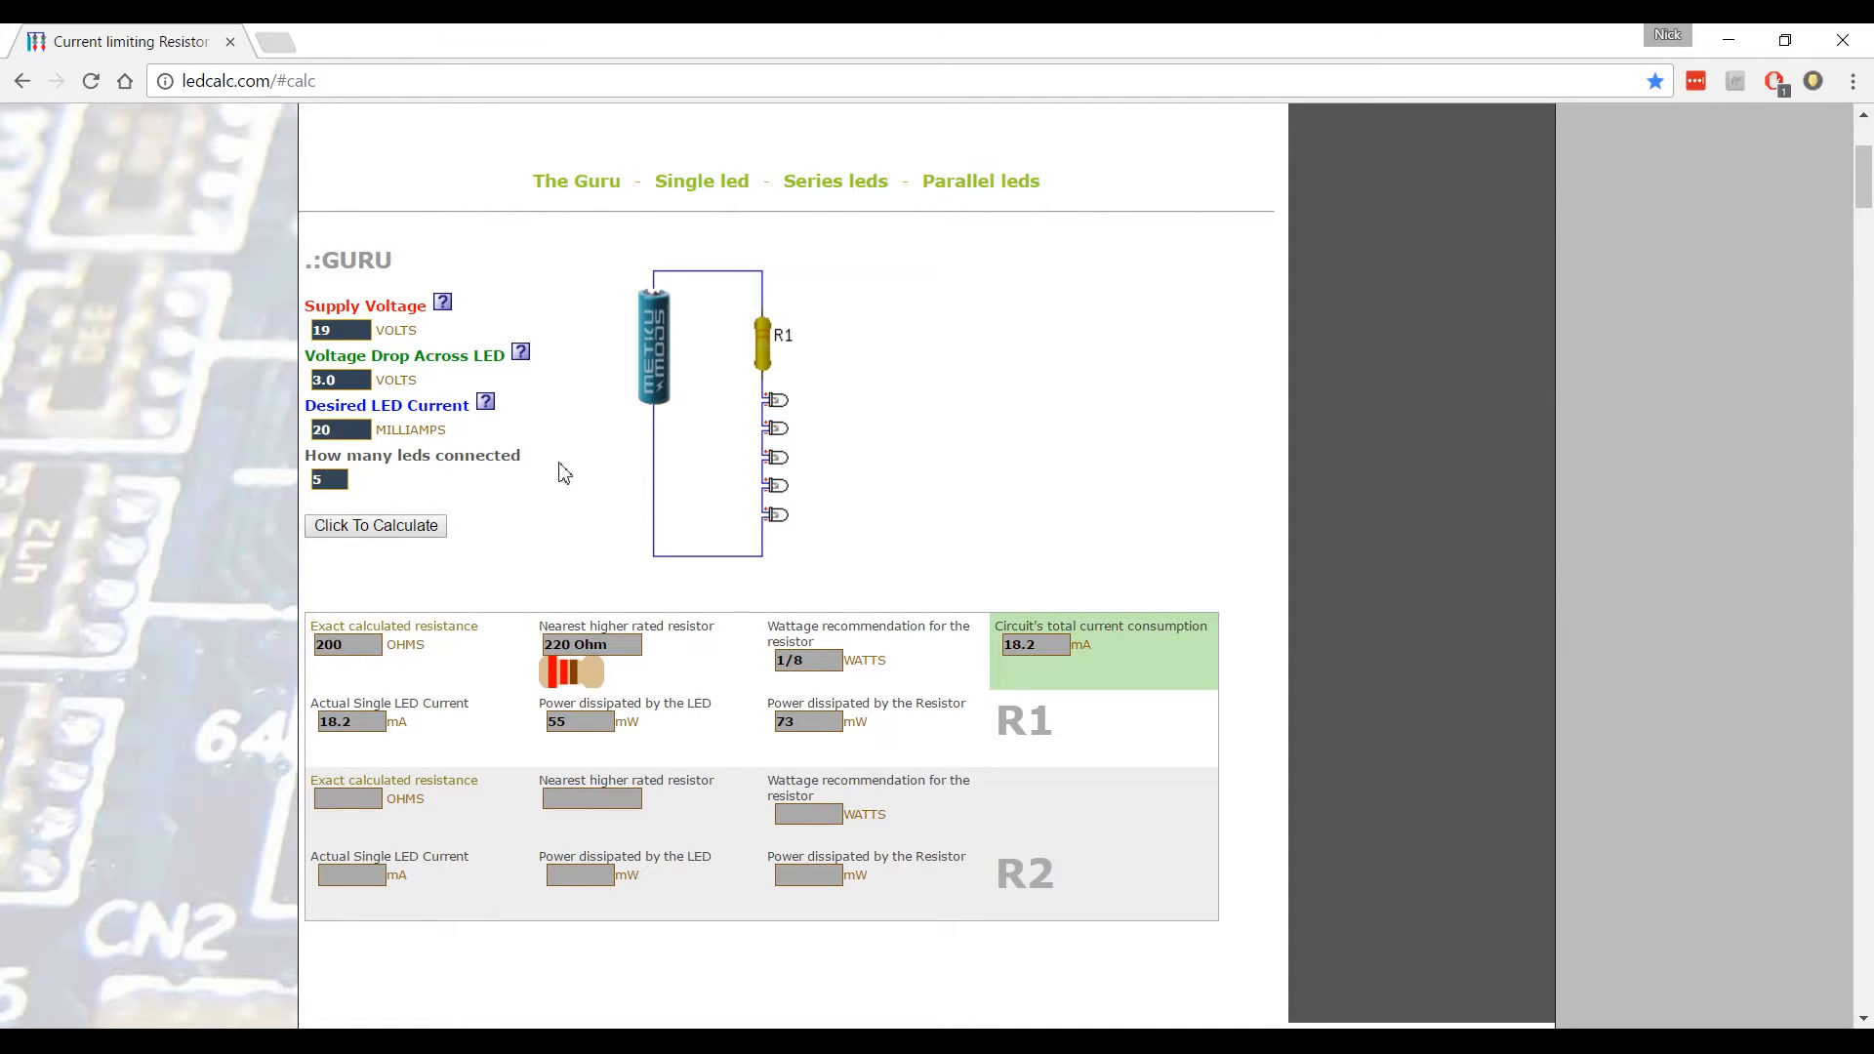
{"action": "mouse_move", "coordinate": [760, 352]}
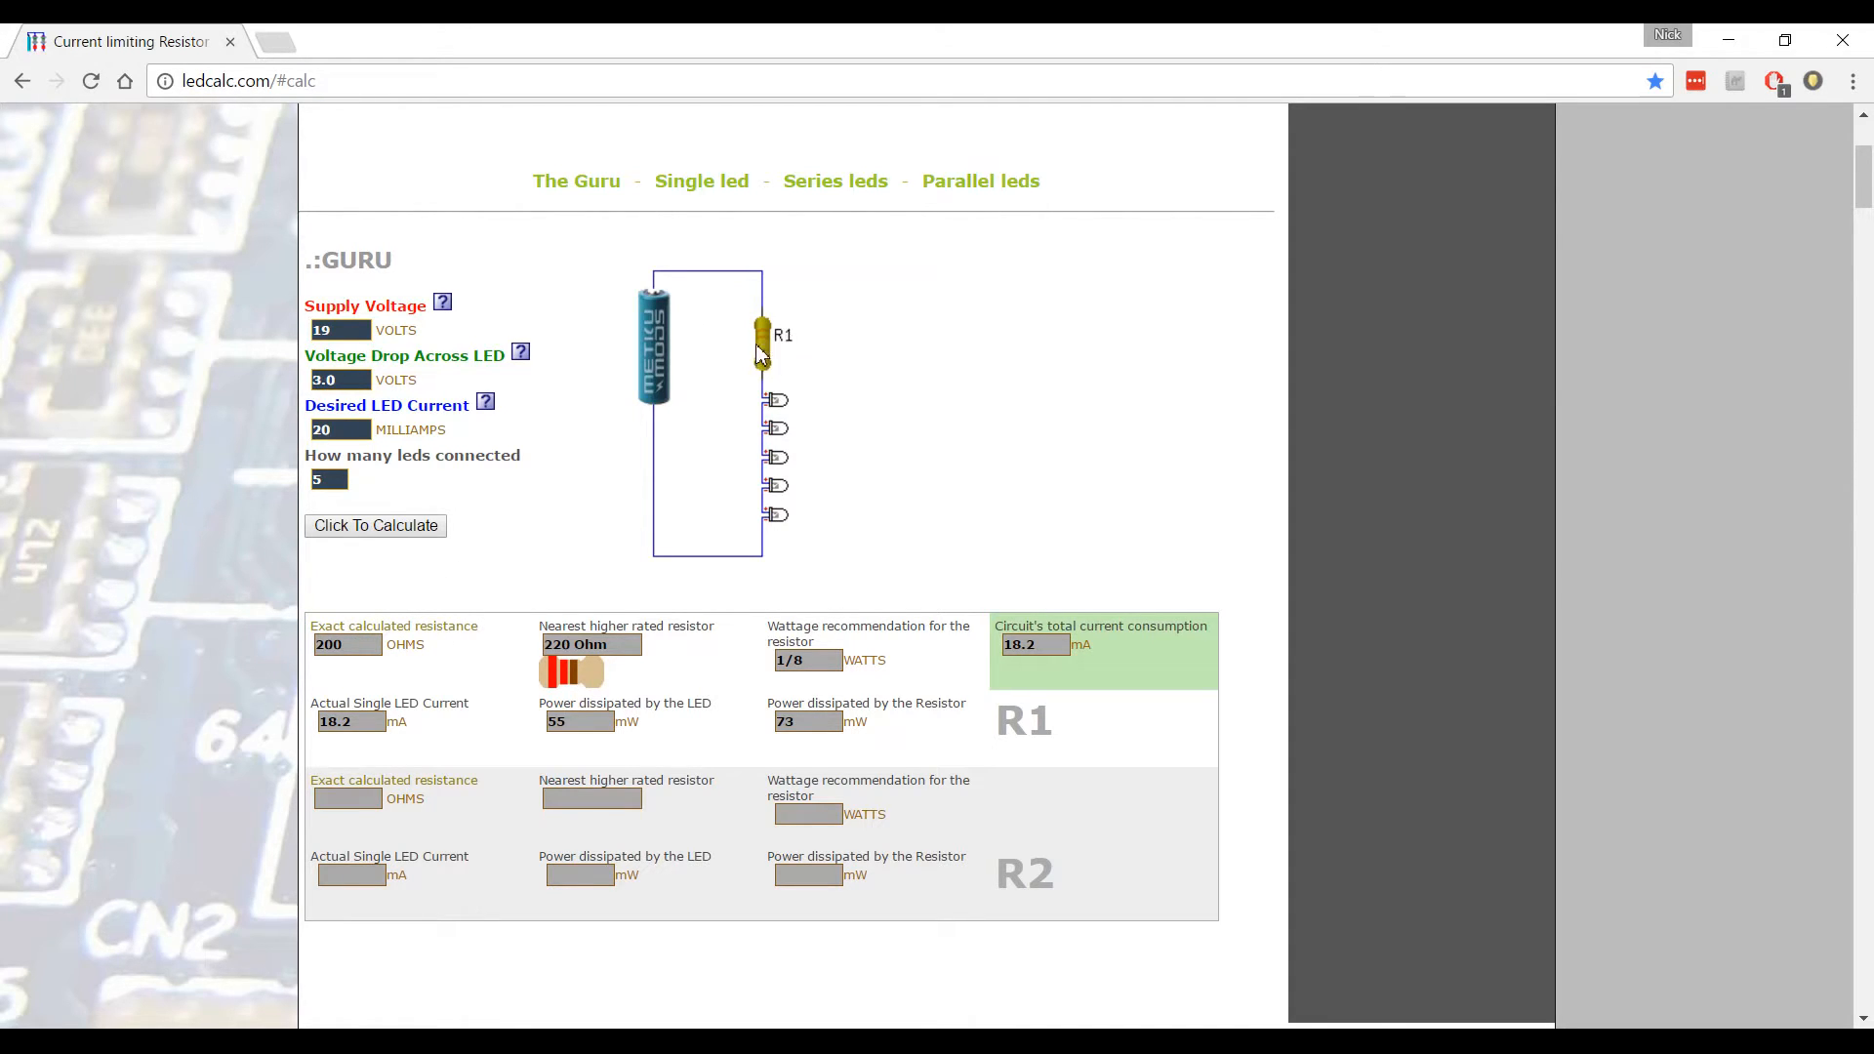
{"action": "mouse_move", "coordinate": [772, 315]}
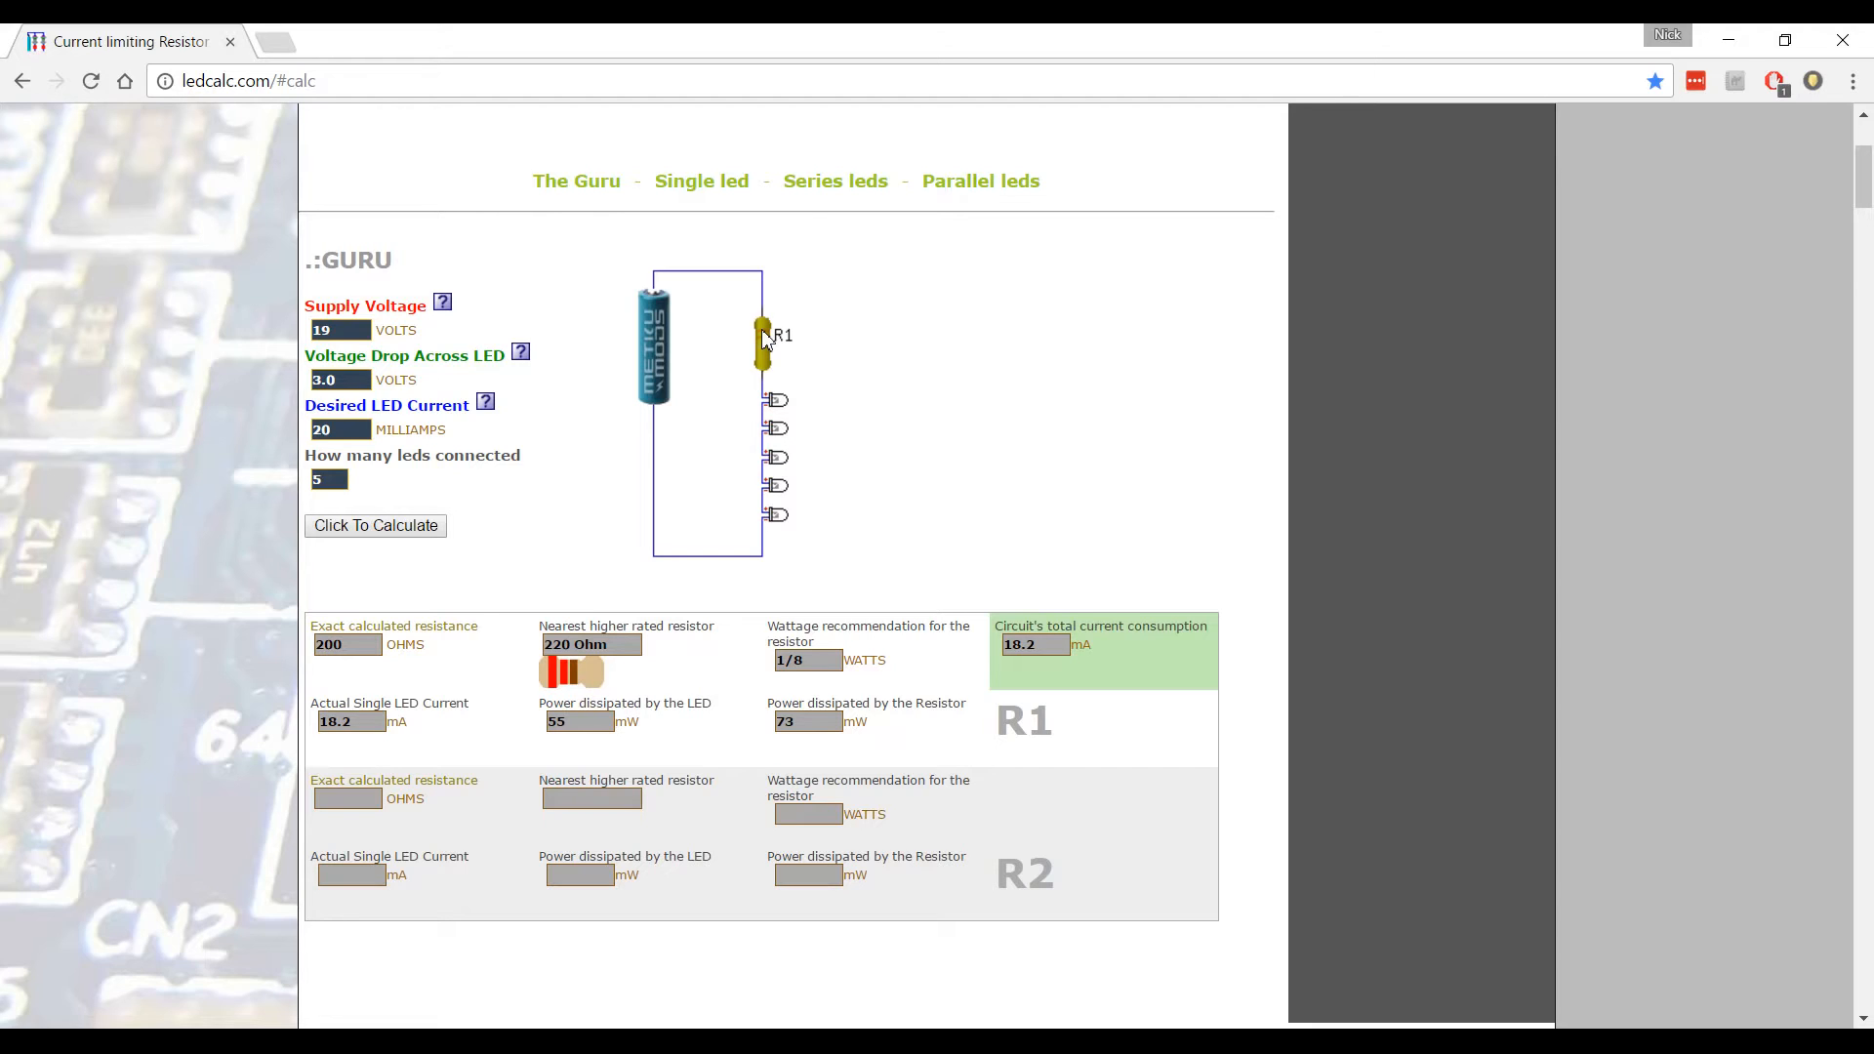
{"action": "mouse_move", "coordinate": [768, 295]}
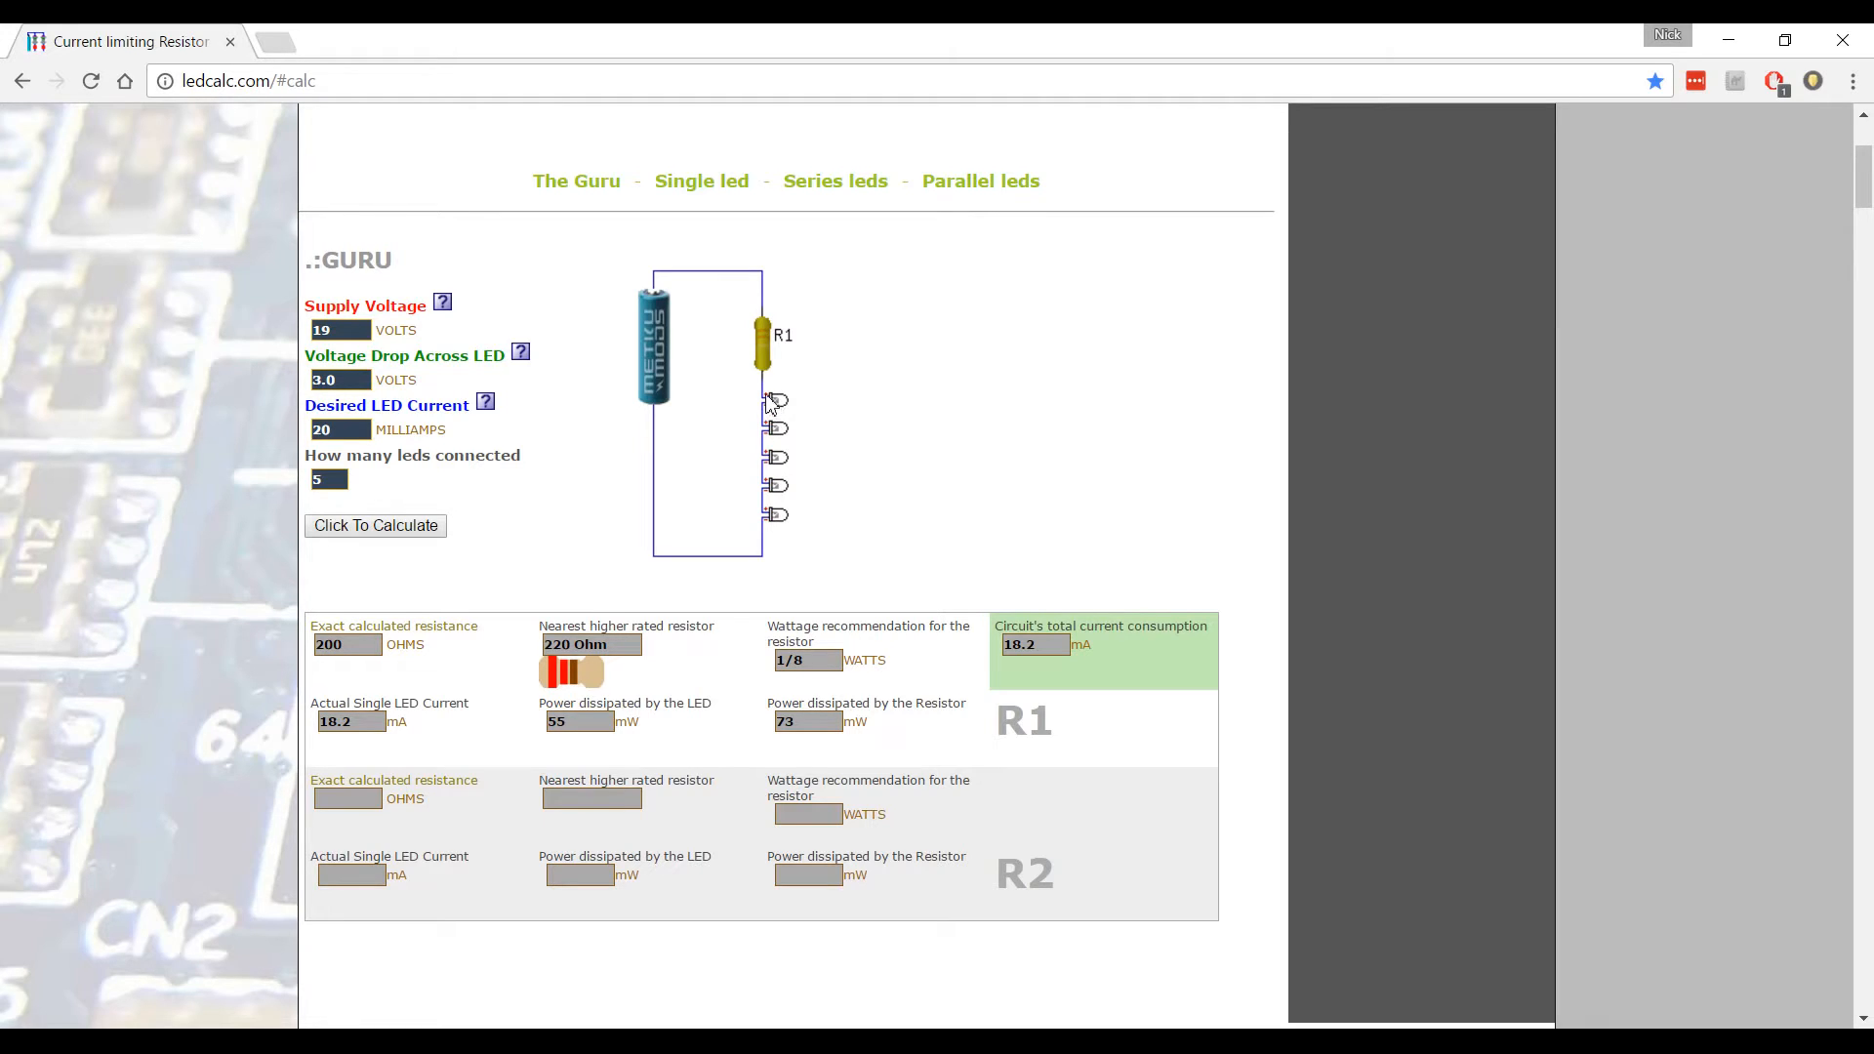
{"action": "mouse_move", "coordinate": [765, 406]}
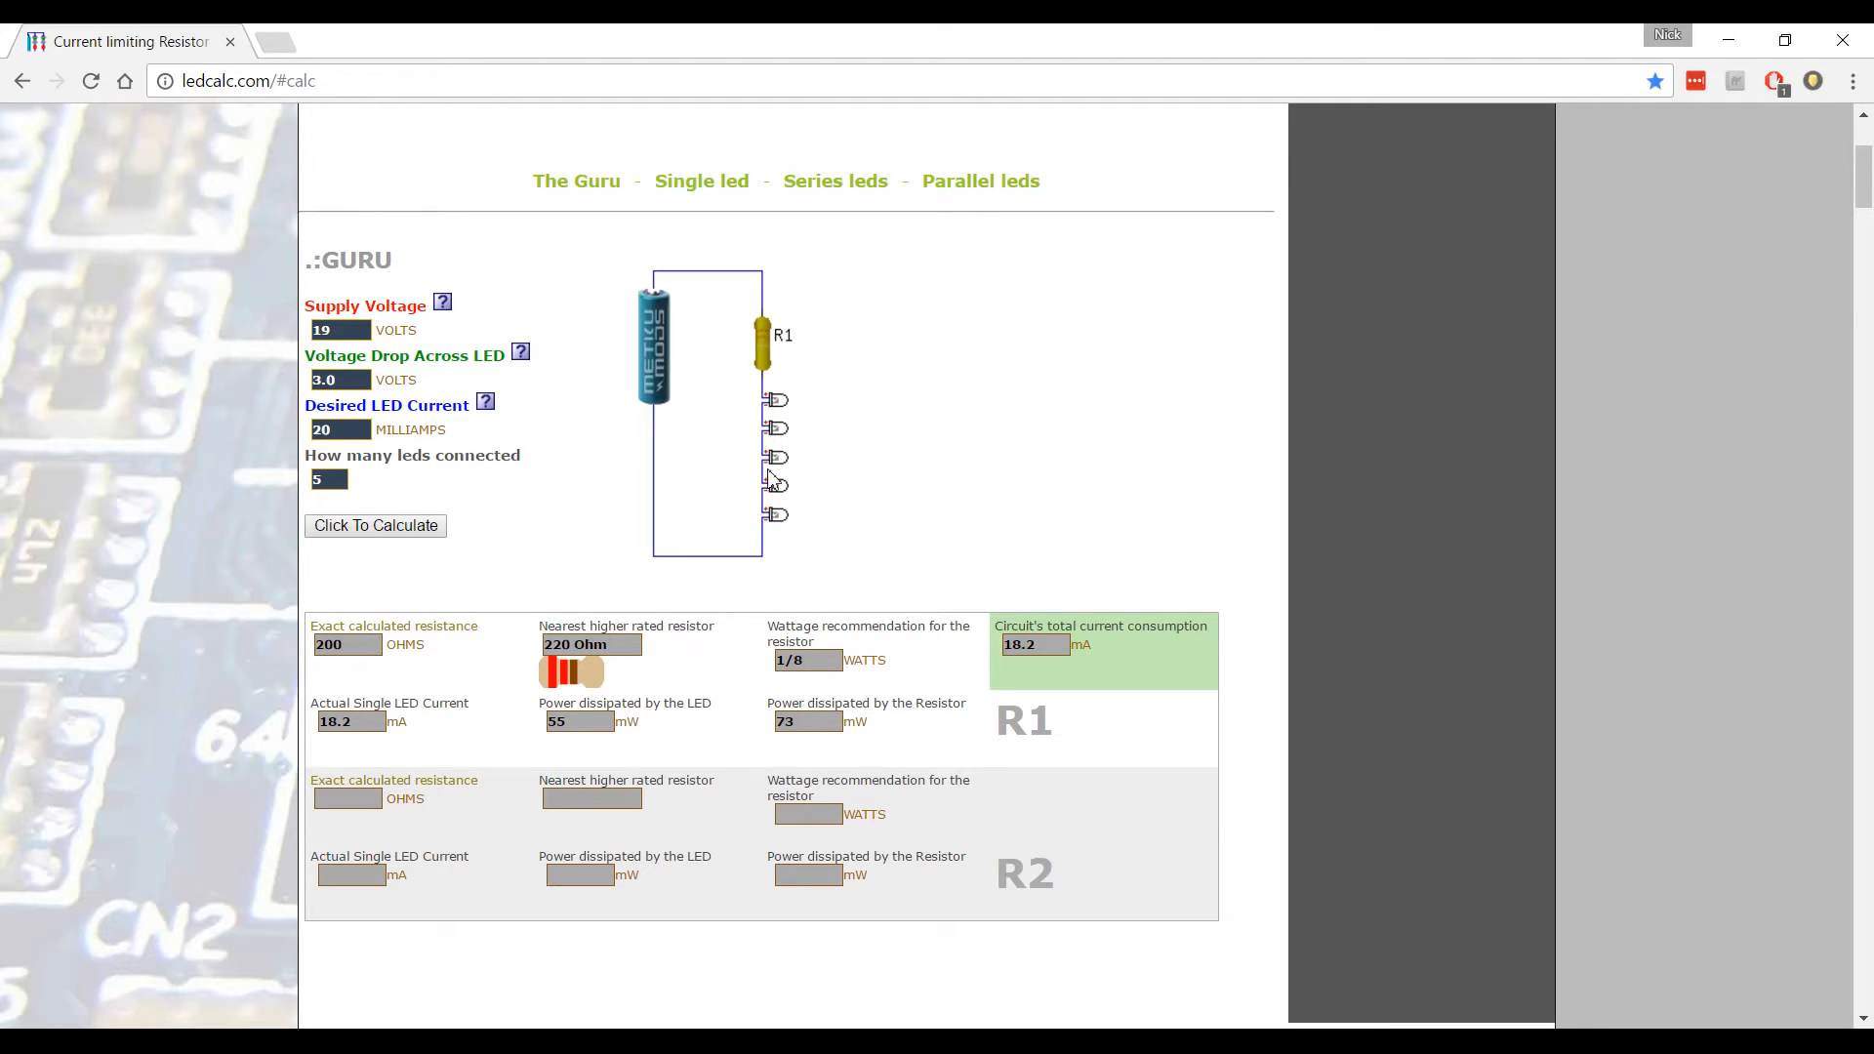
{"action": "mouse_move", "coordinate": [766, 532]}
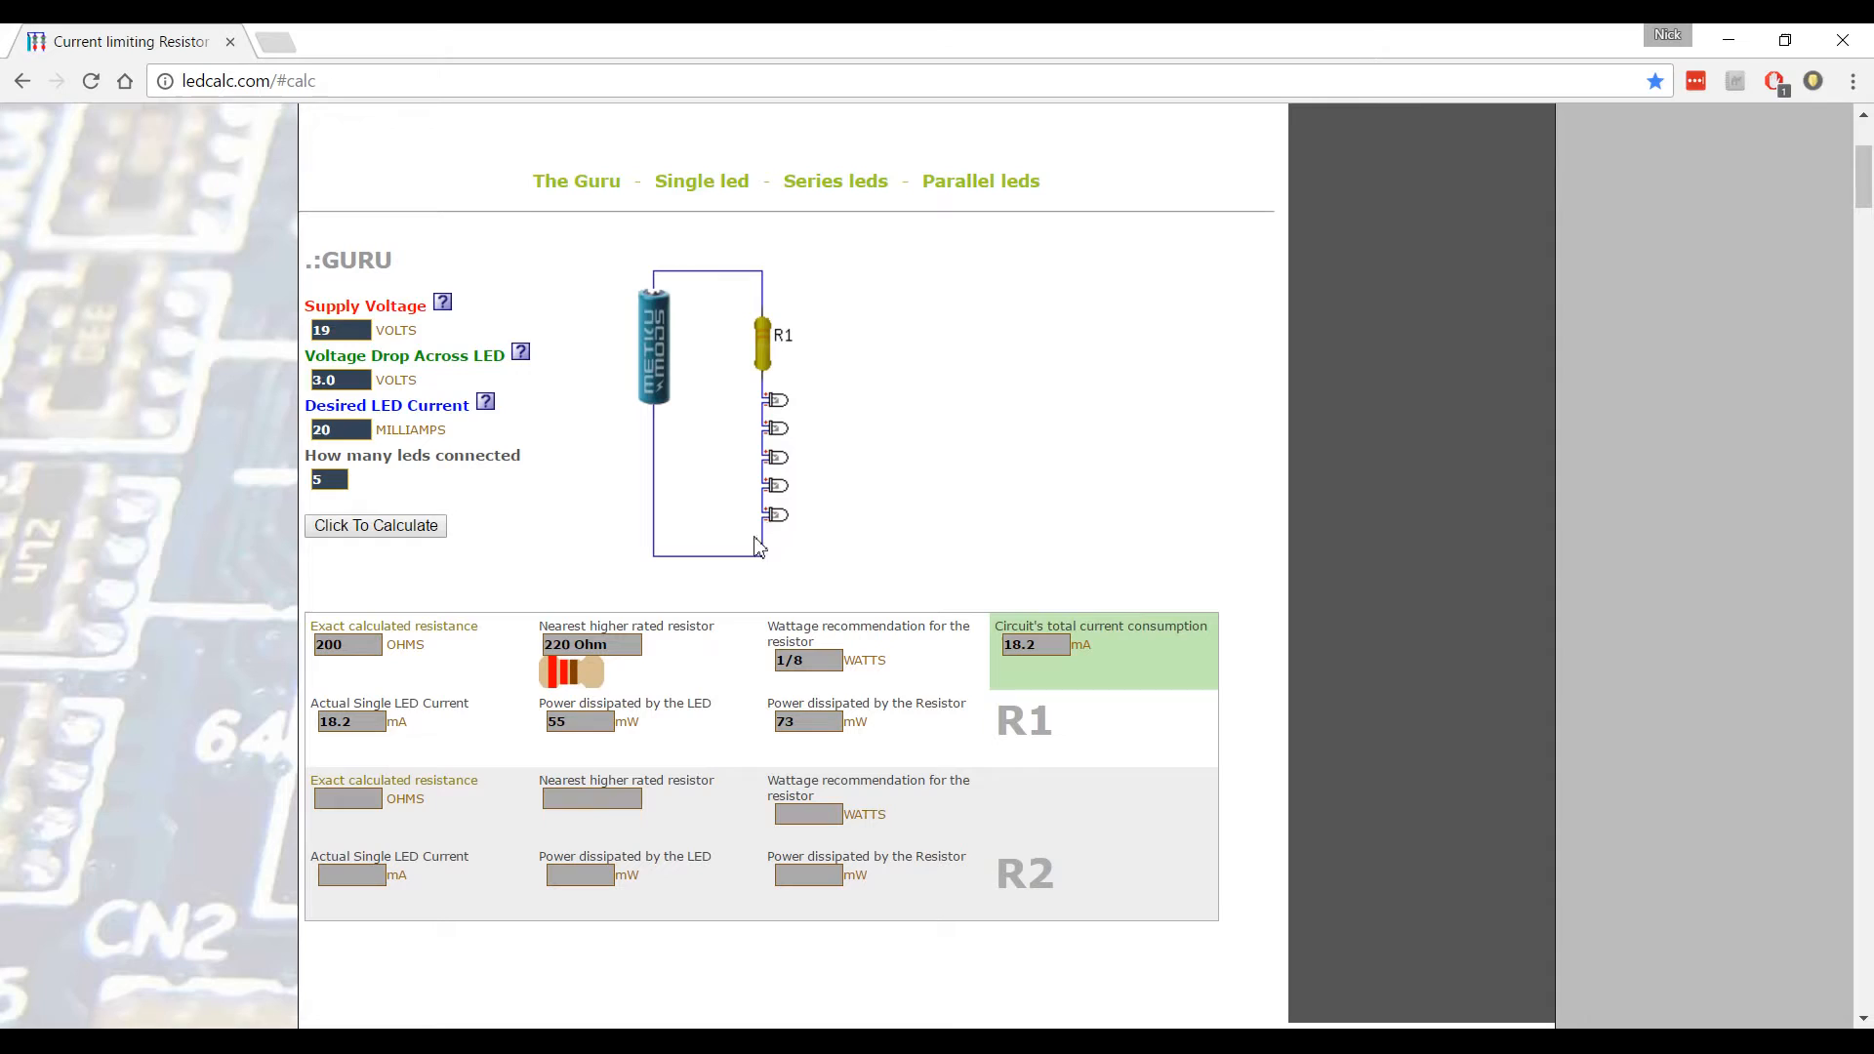
{"action": "mouse_move", "coordinate": [655, 414]}
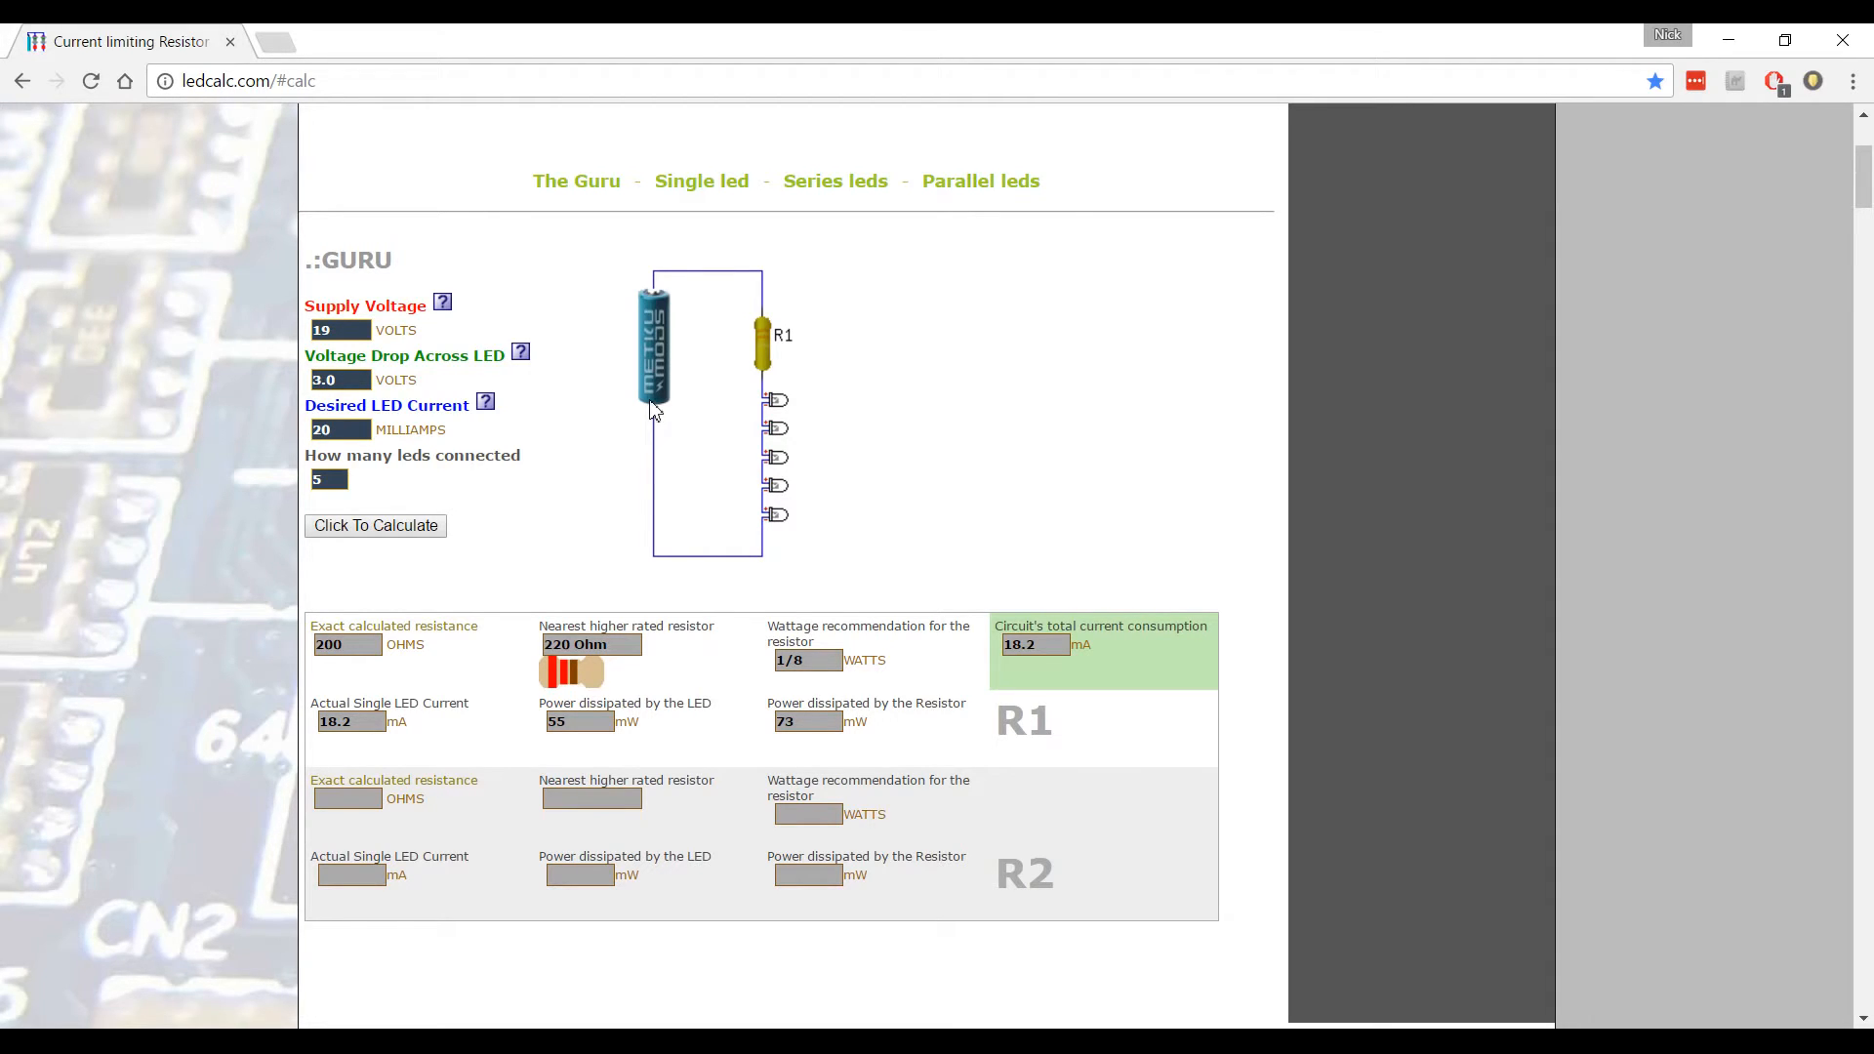
{"action": "mouse_move", "coordinate": [631, 470]}
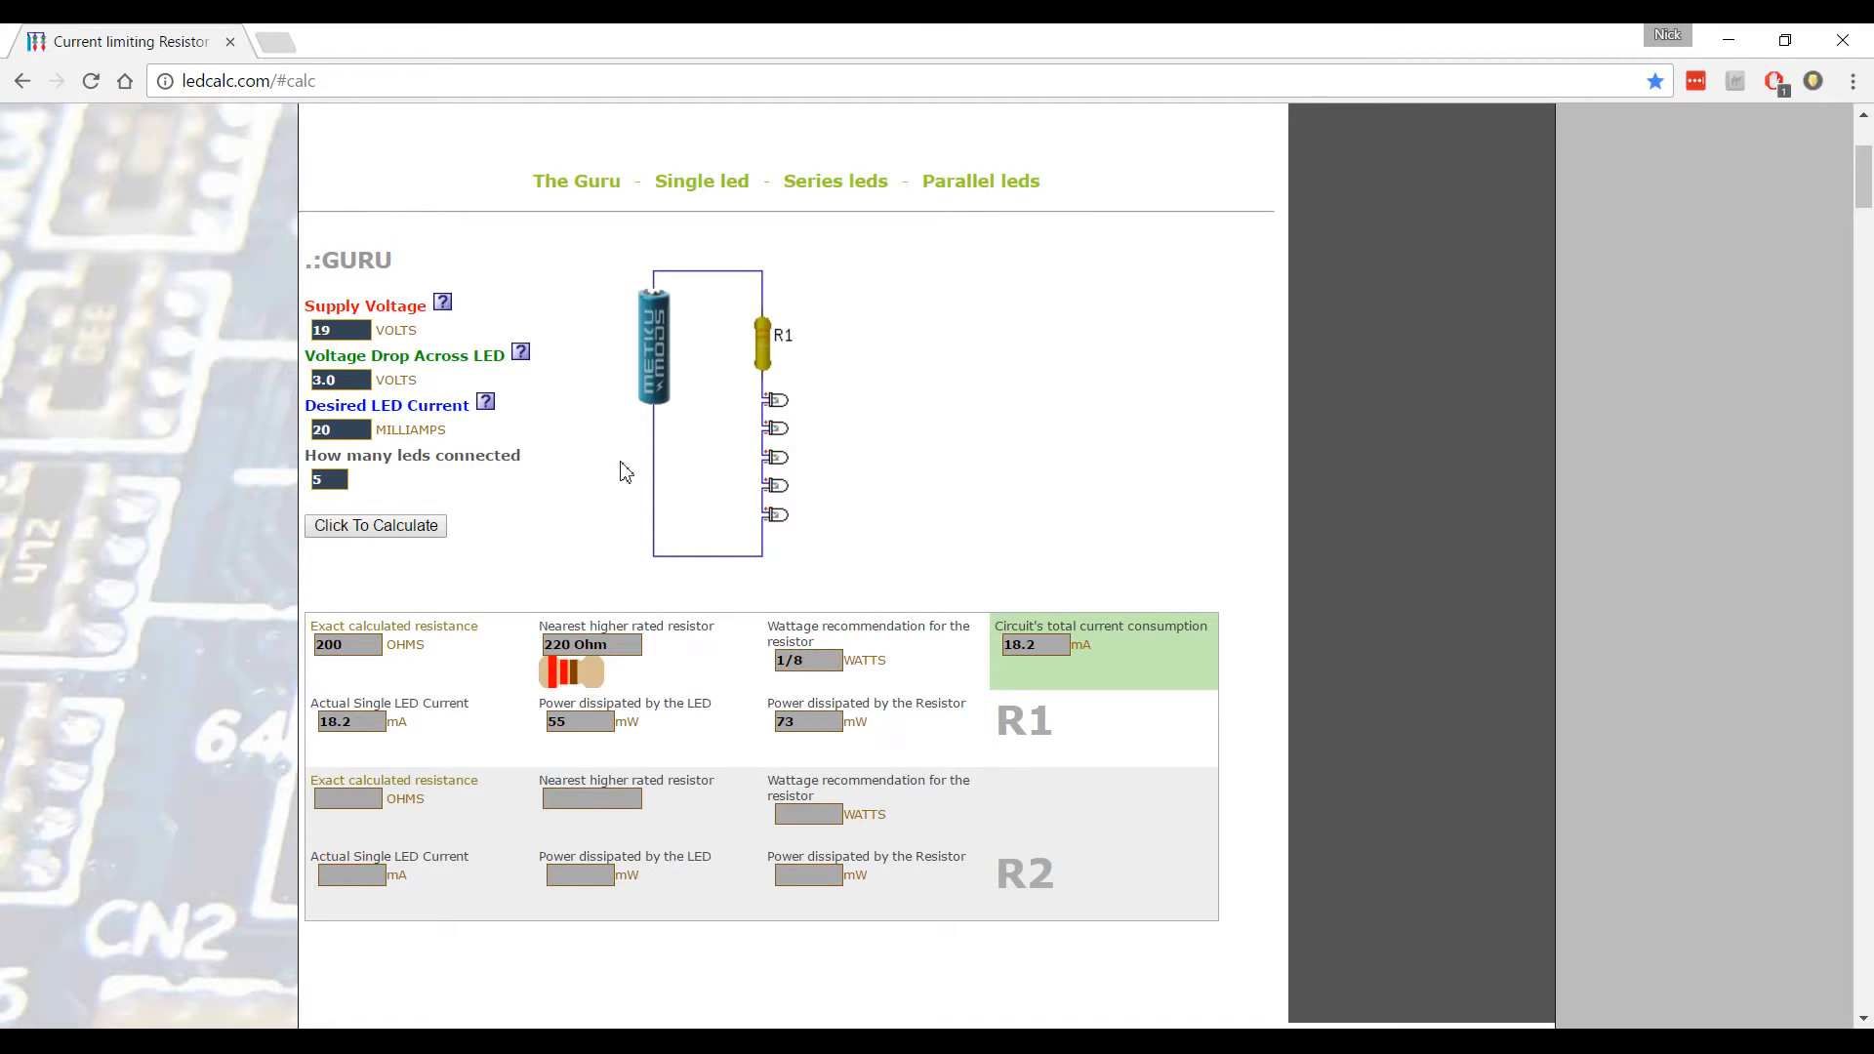
Recalculate with 8 LEDs, giving R1 56 ohm and R2 680 ohm, 37 mA total.
{"action": "left_click", "coordinate": [341, 480]}
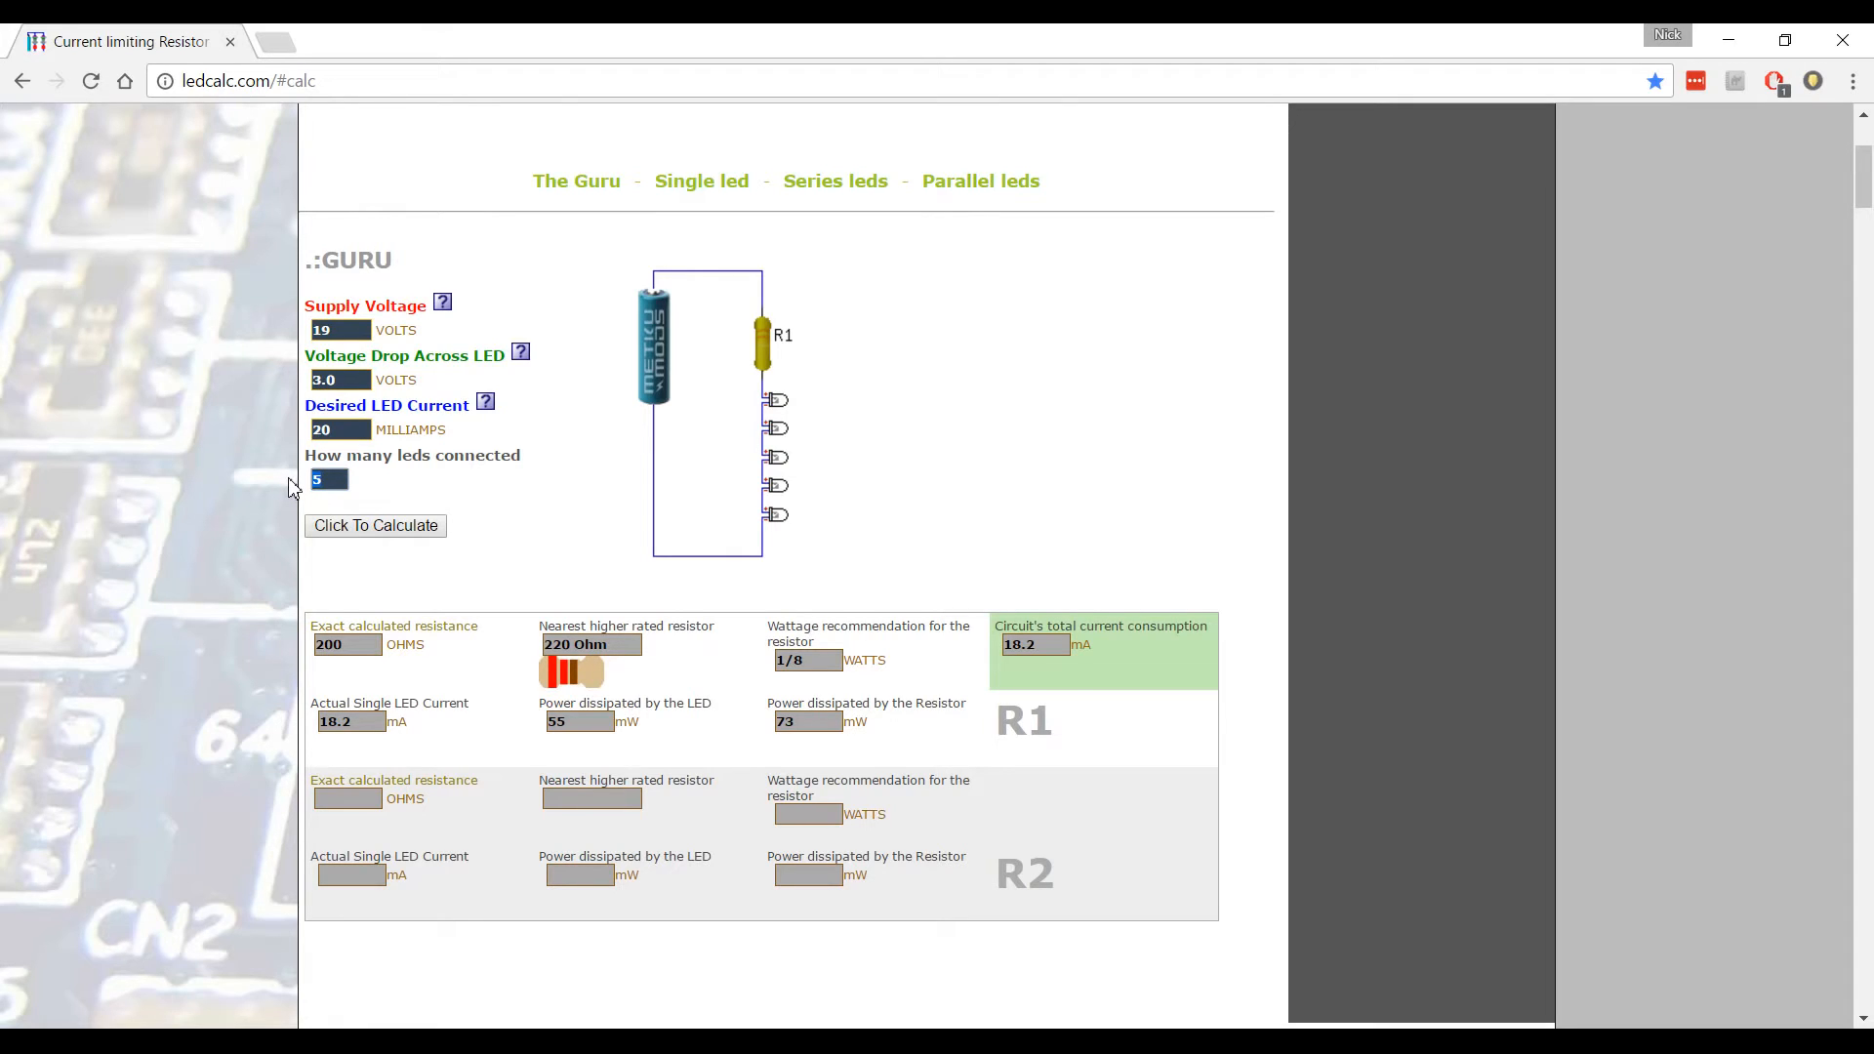
{"action": "type", "text": "8"}
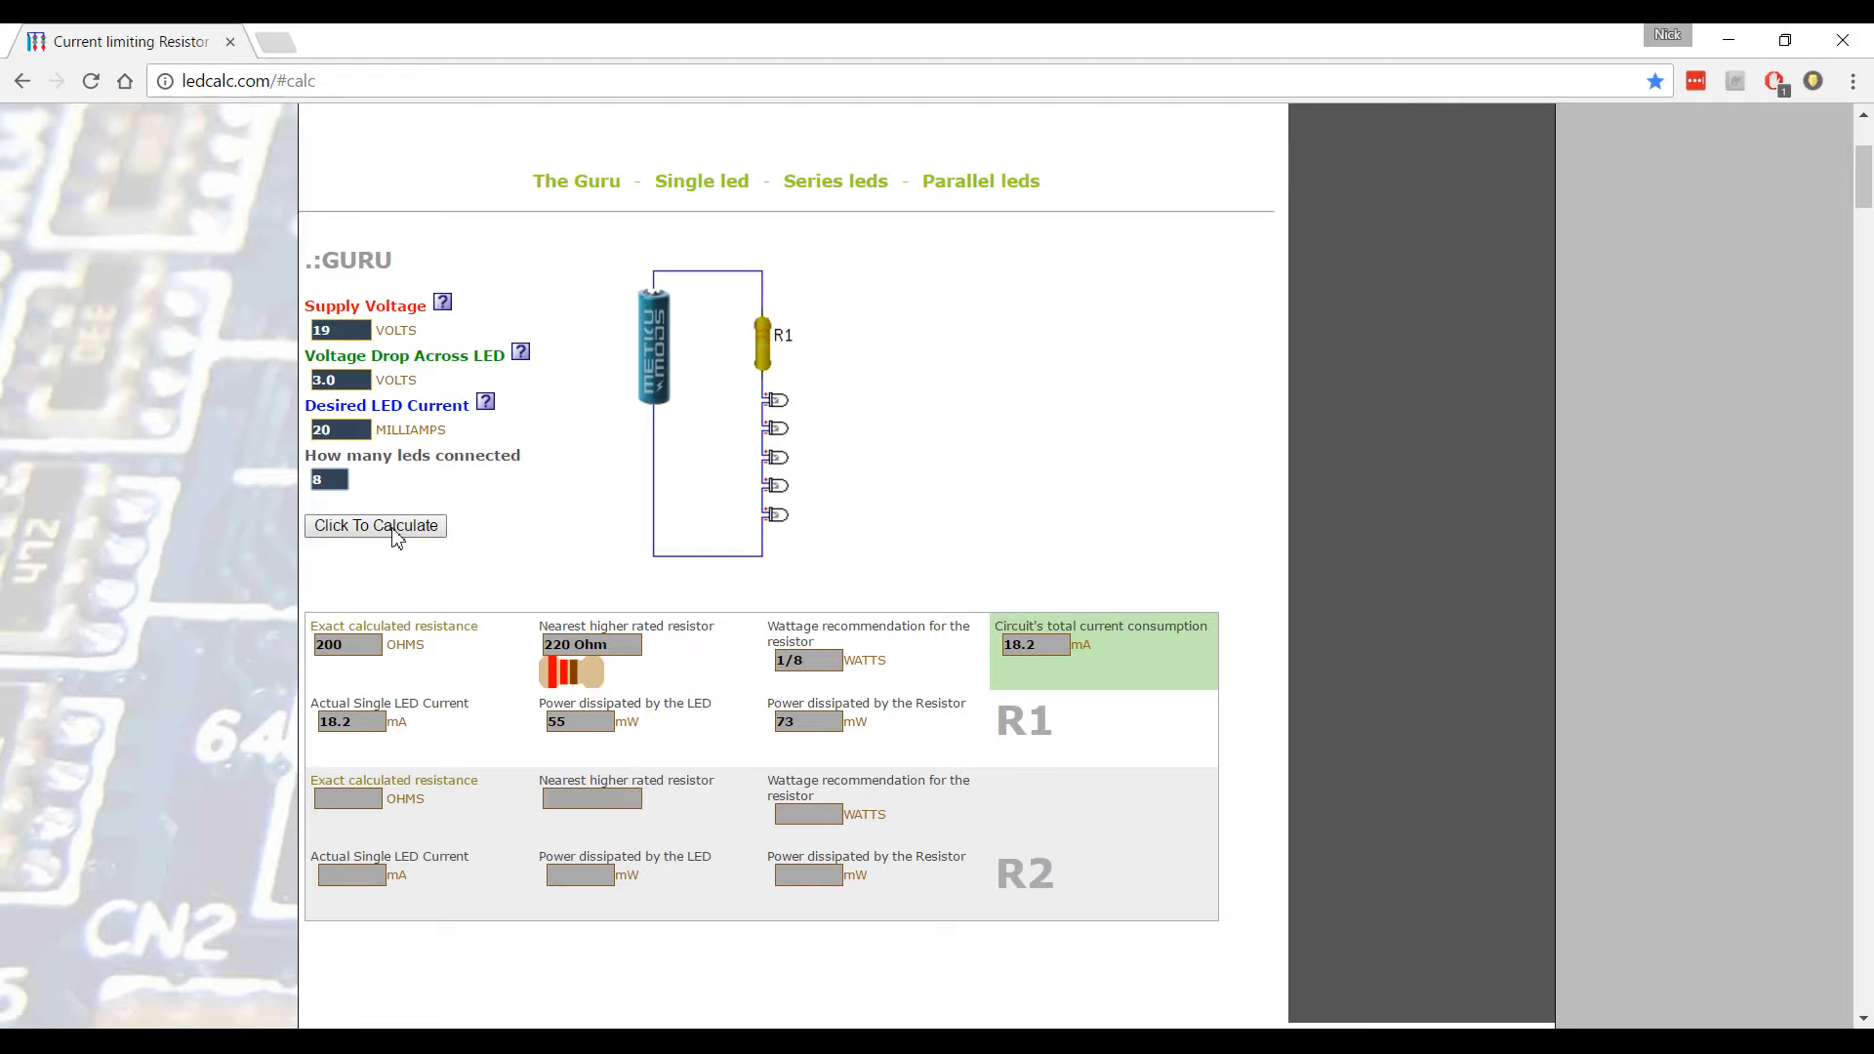
{"action": "left_click", "coordinate": [375, 526]}
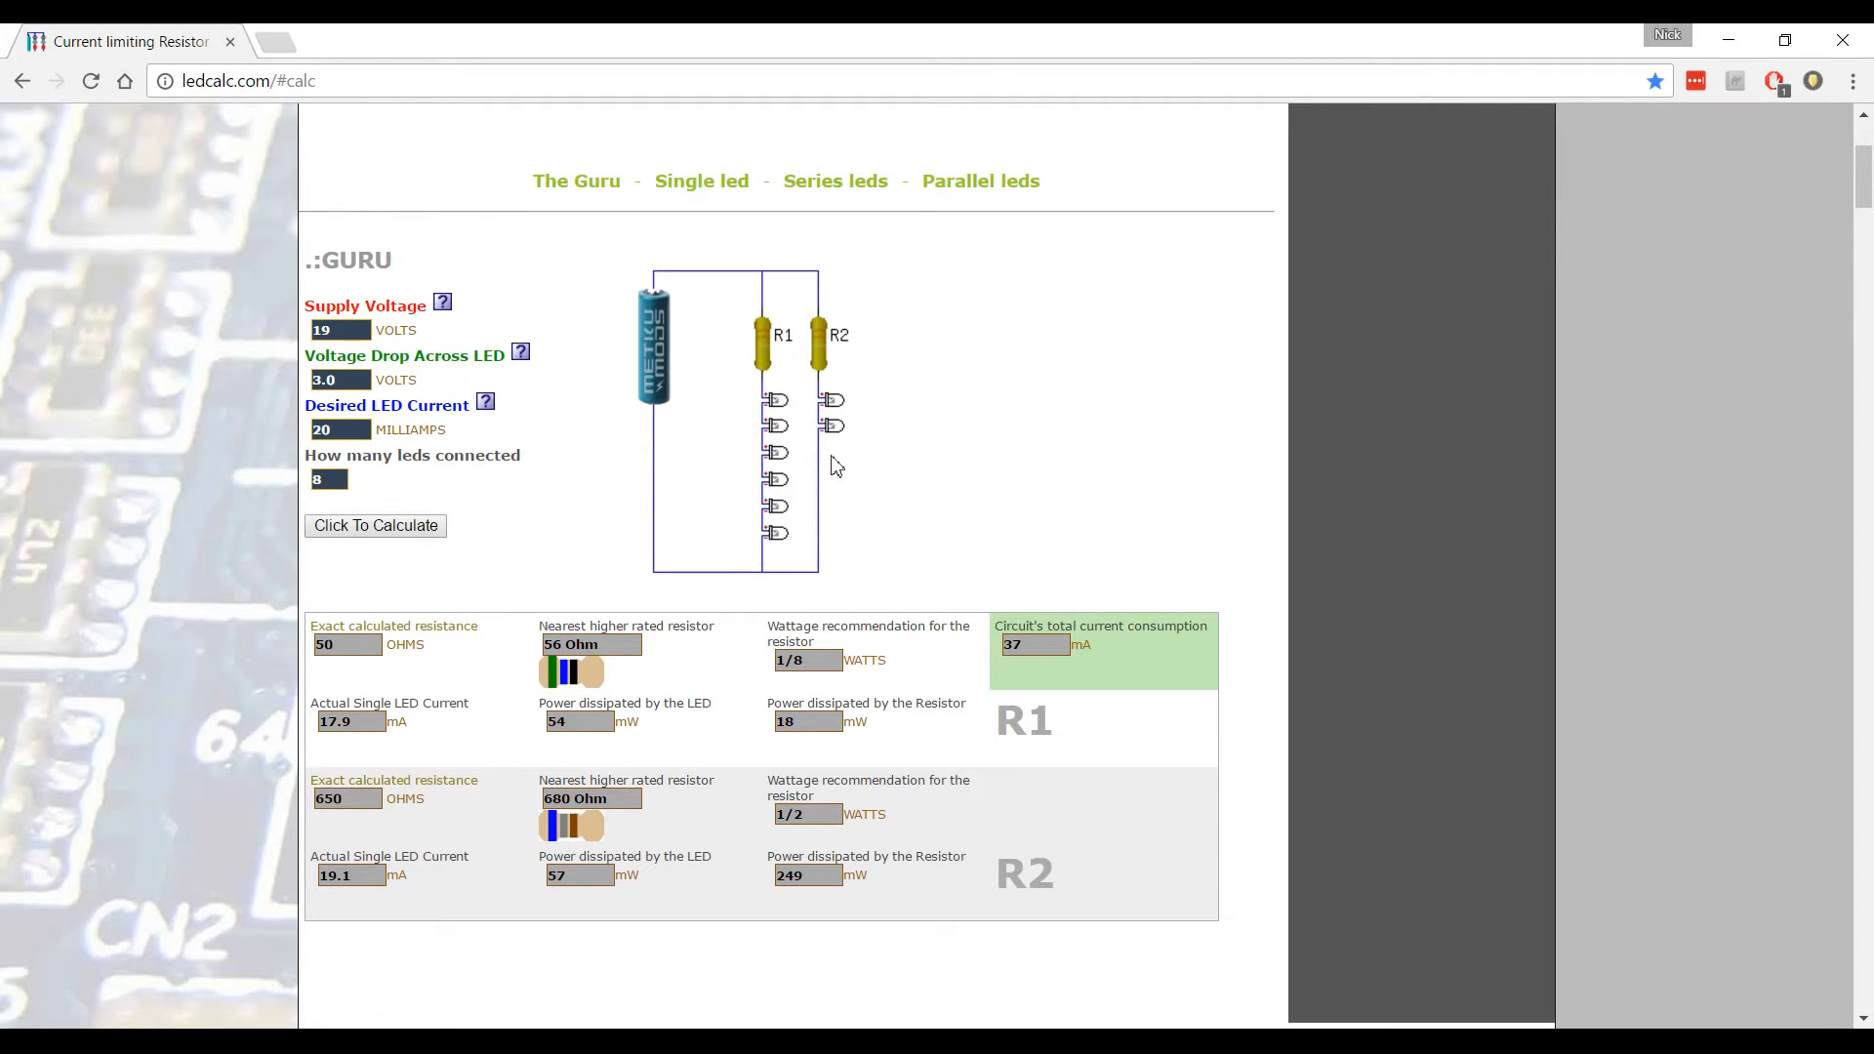
{"action": "mouse_move", "coordinate": [606, 623]}
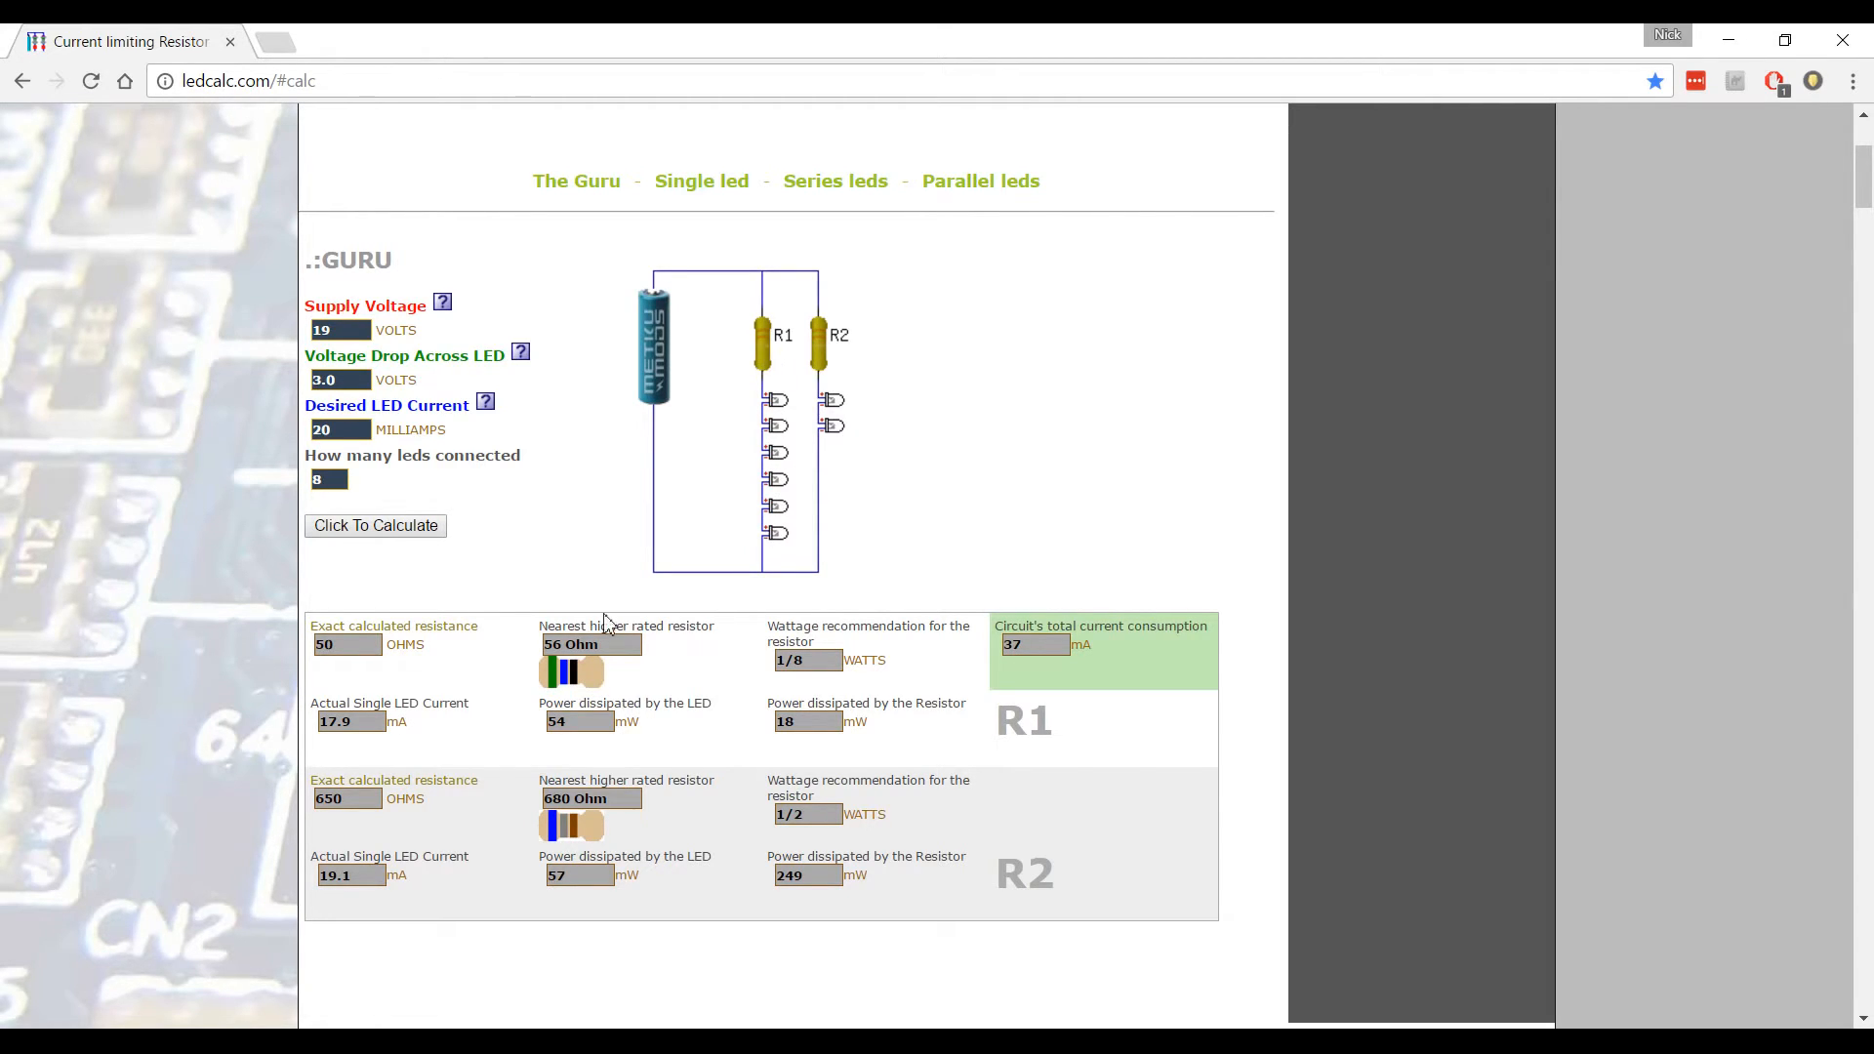
{"action": "mouse_move", "coordinate": [795, 353]}
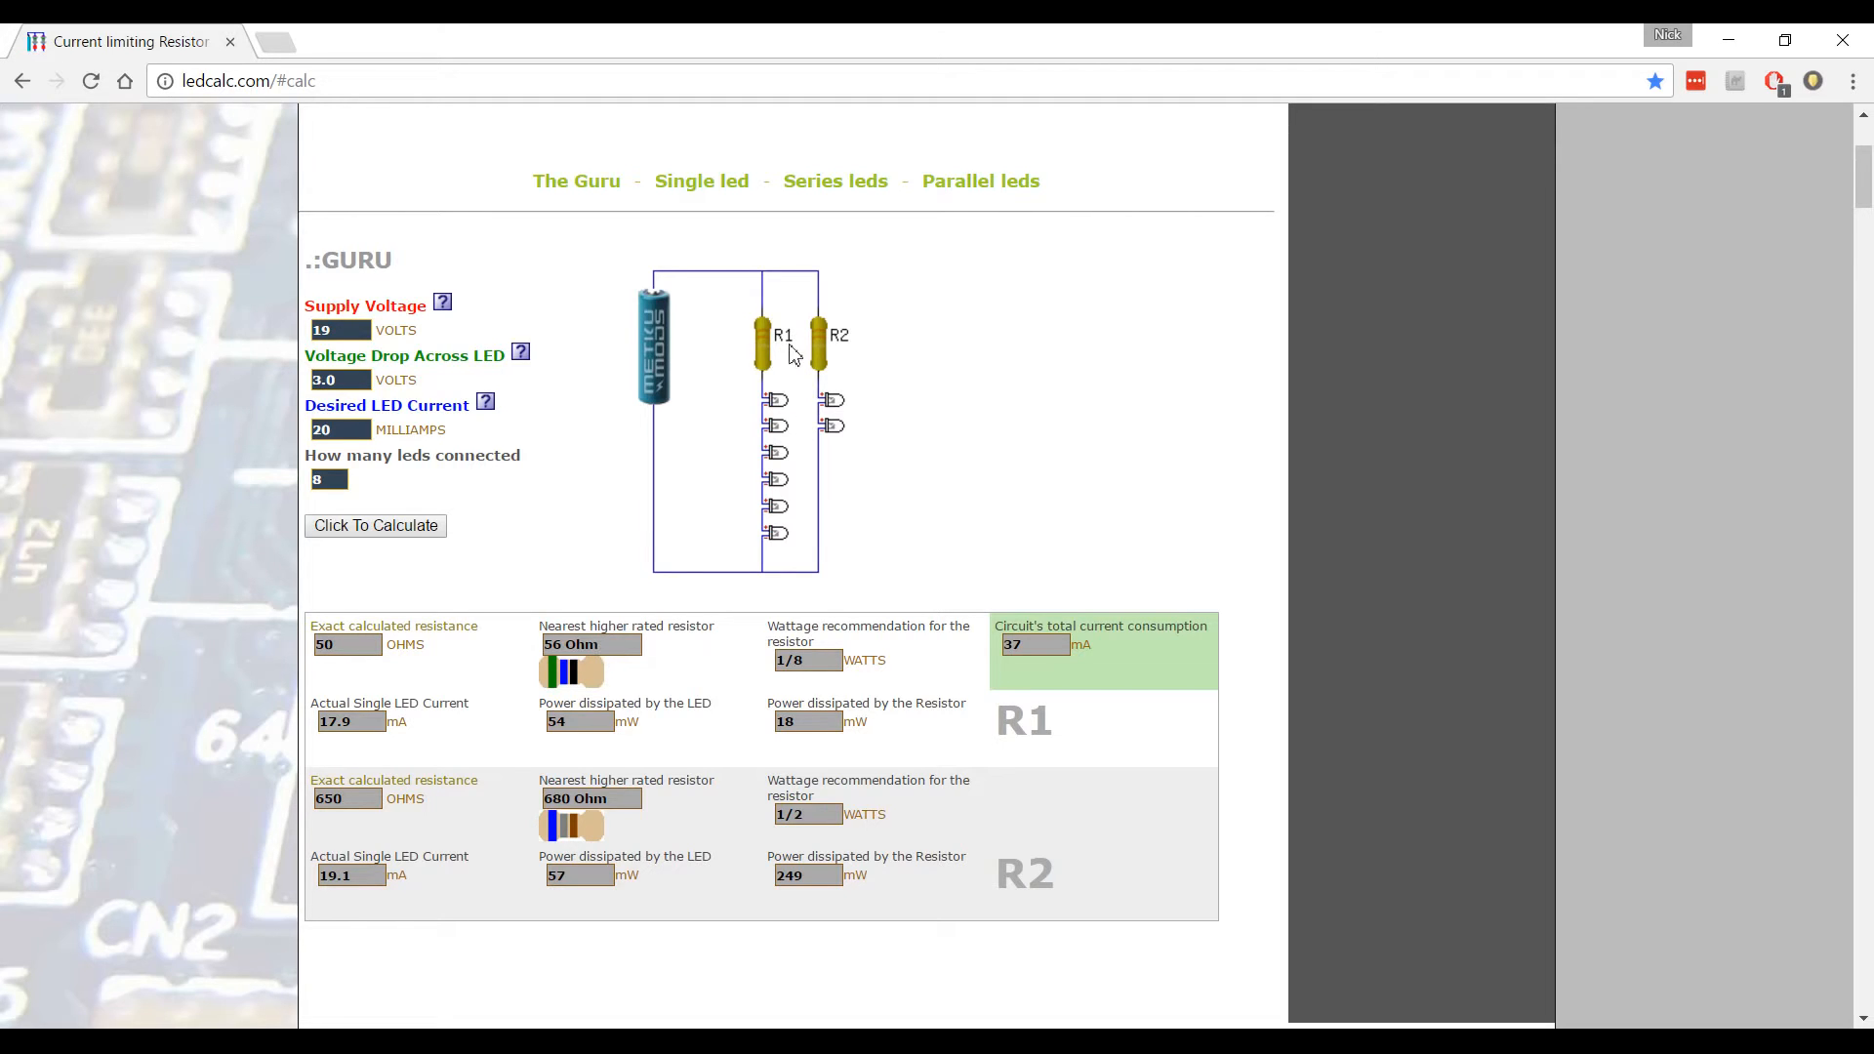
{"action": "double_click", "coordinate": [1024, 720]}
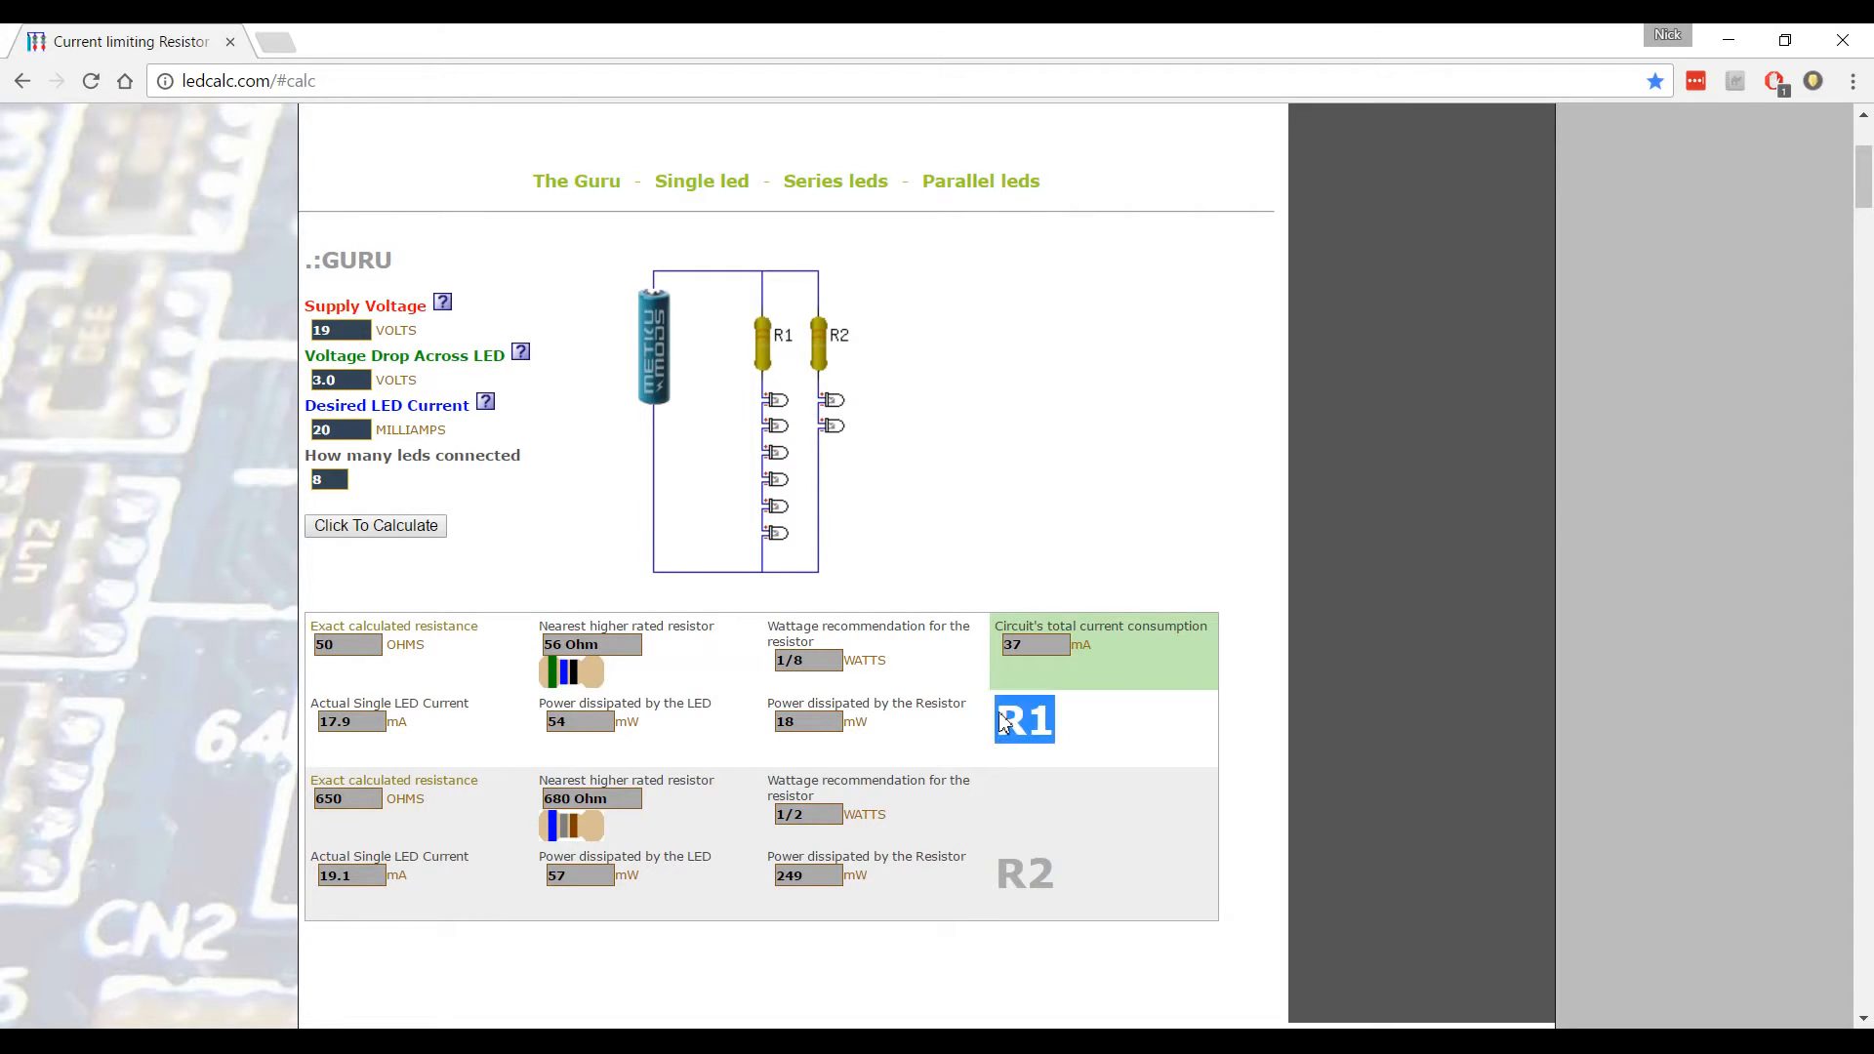
{"action": "mouse_move", "coordinate": [819, 355]}
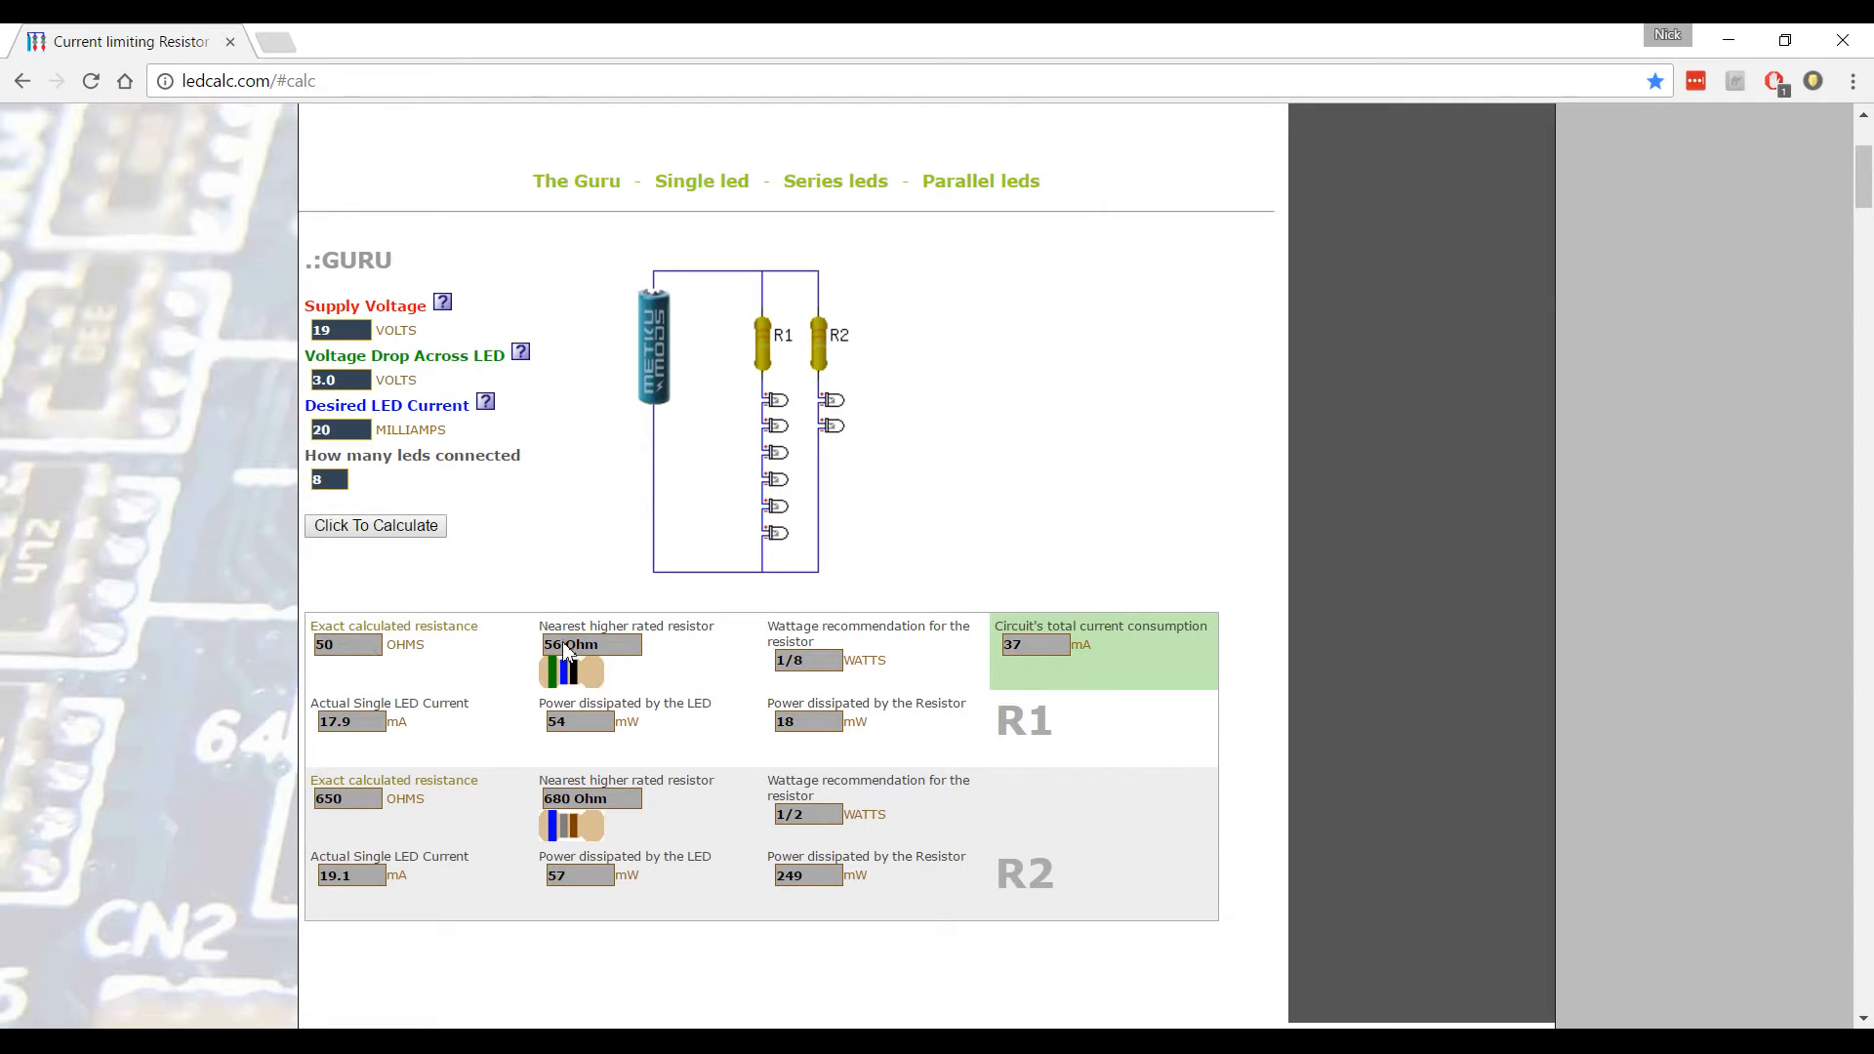
{"action": "mouse_move", "coordinate": [584, 818]}
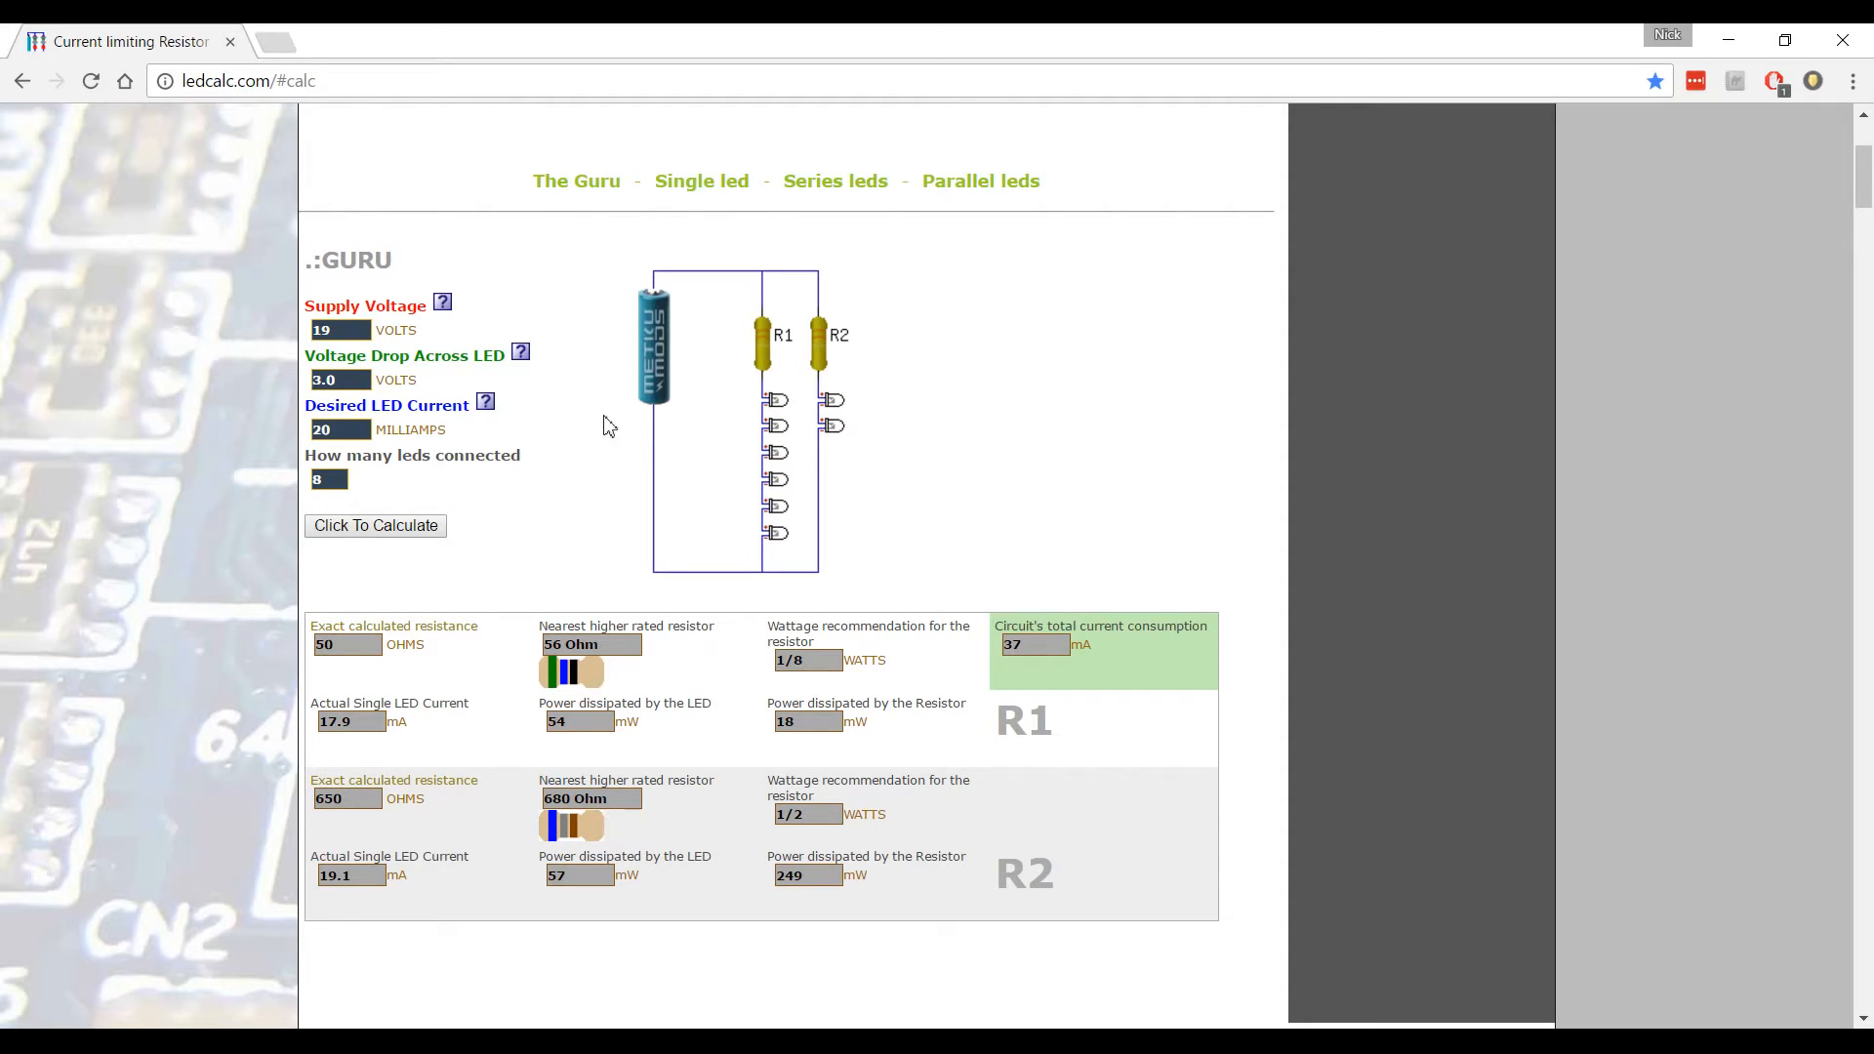
{"action": "mouse_move", "coordinate": [655, 289]}
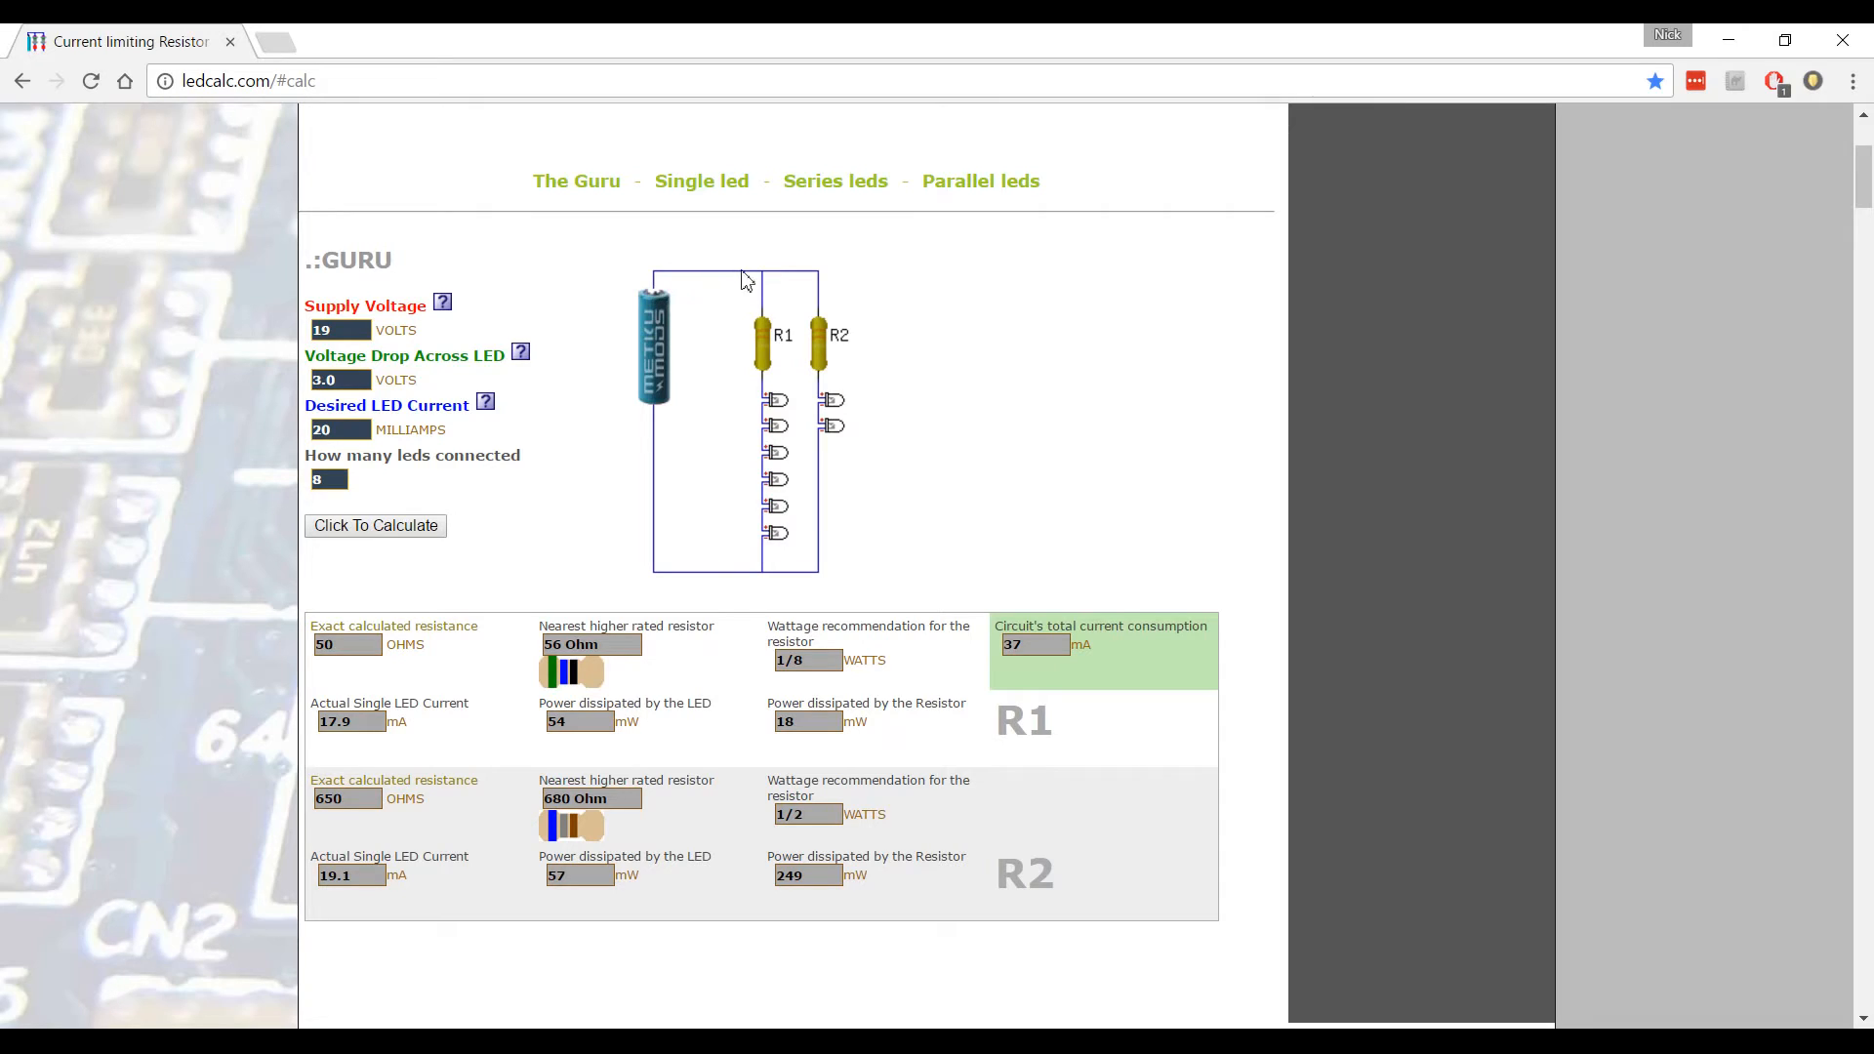
{"action": "mouse_move", "coordinate": [761, 331]}
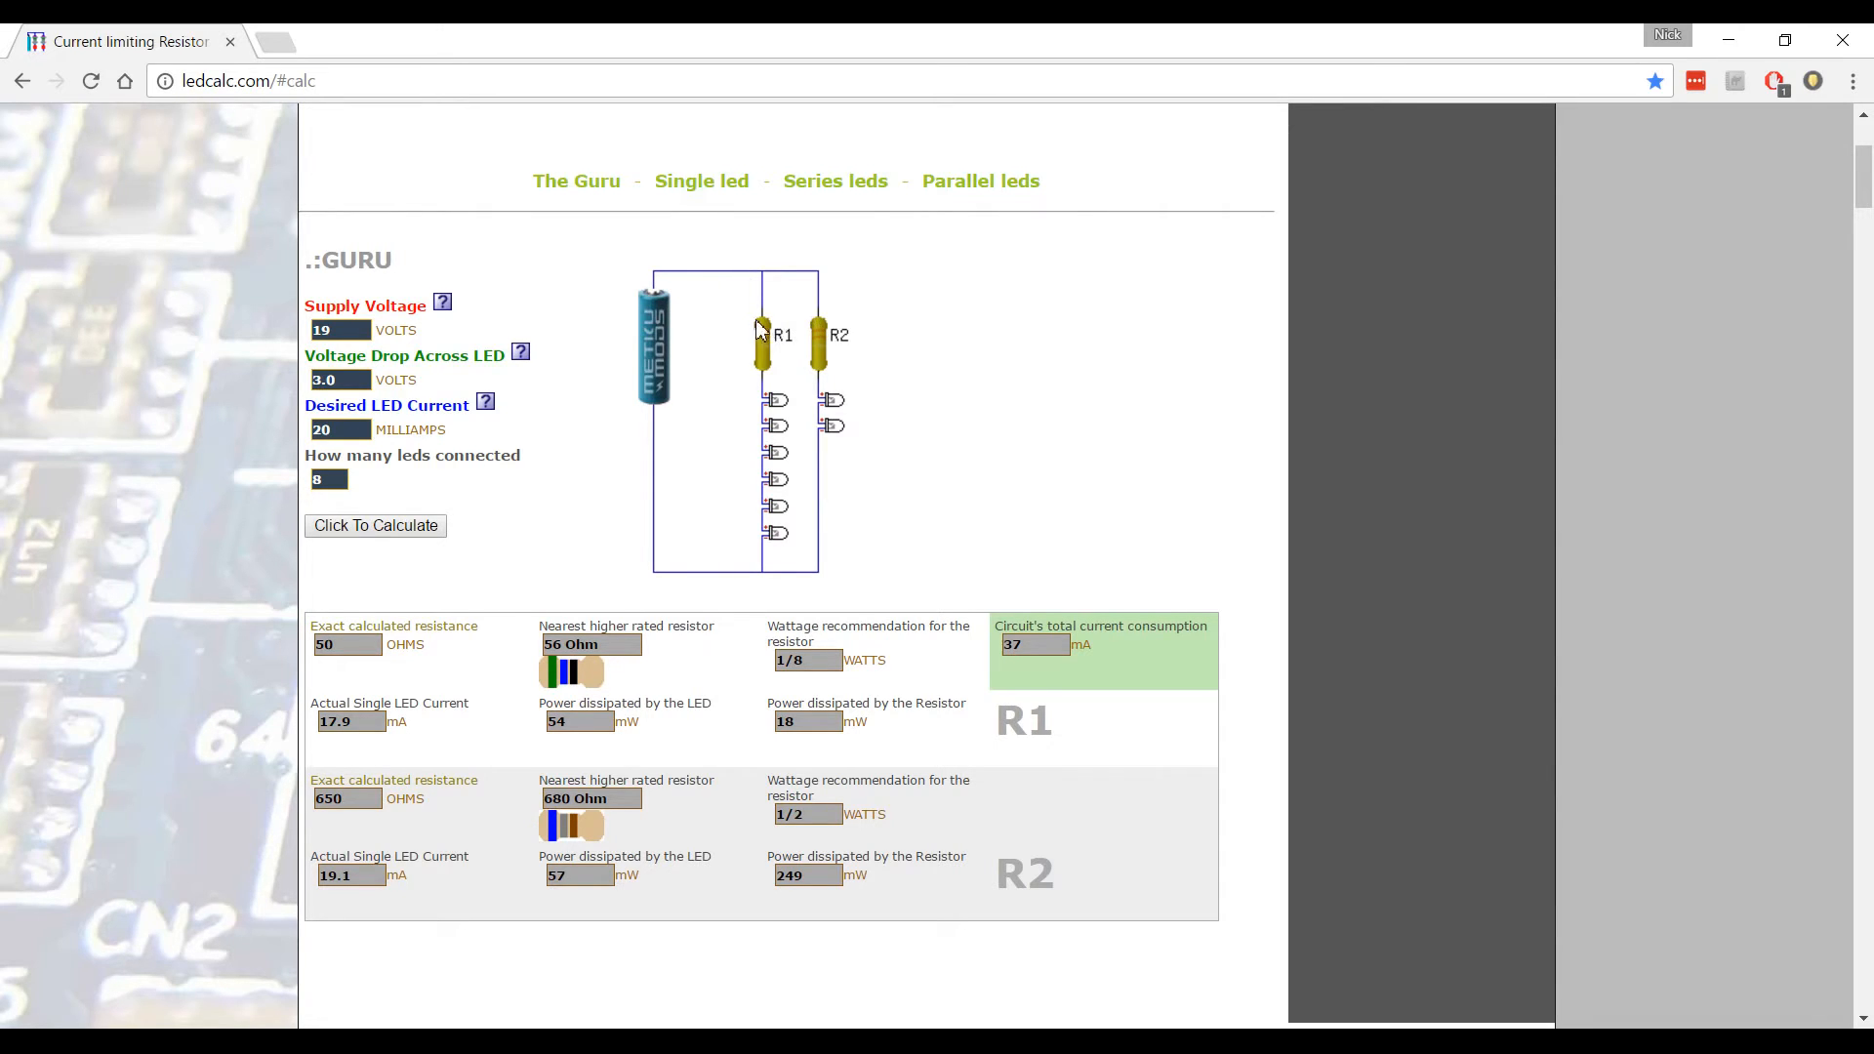
{"action": "mouse_move", "coordinate": [831, 363]}
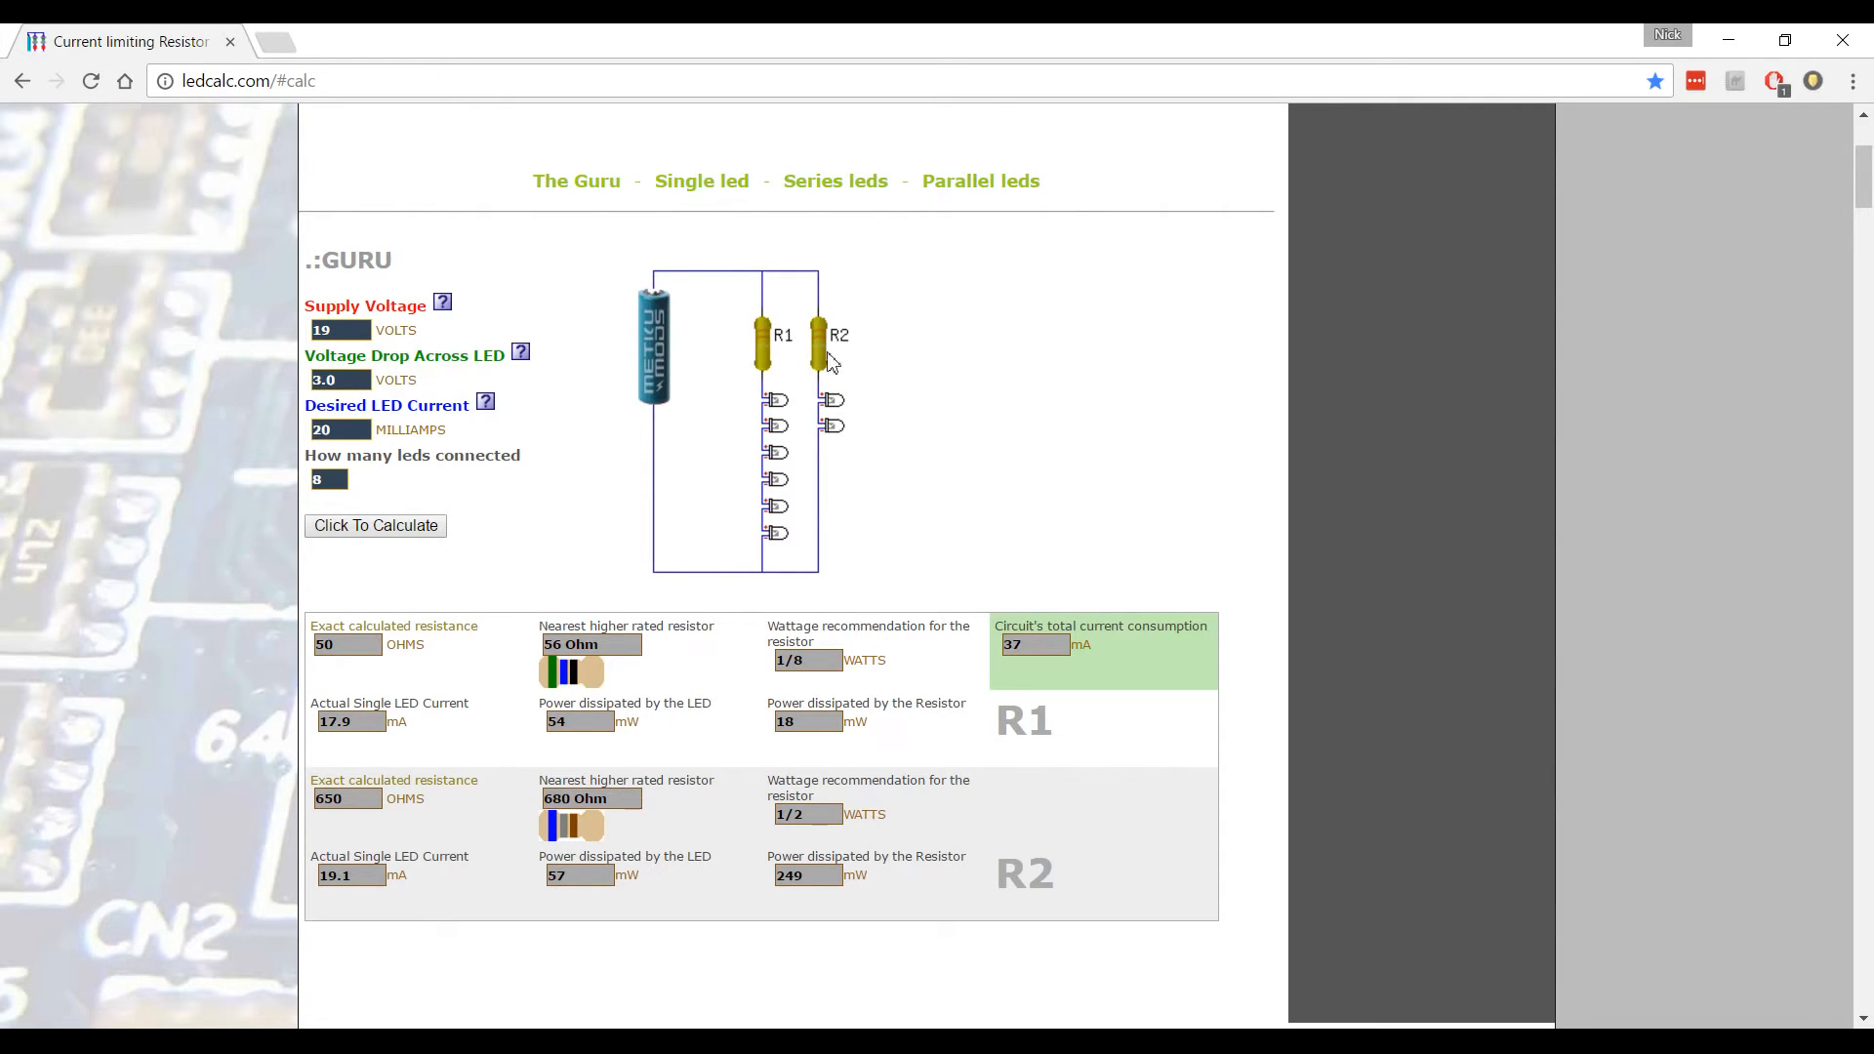
{"action": "mouse_move", "coordinate": [858, 387]}
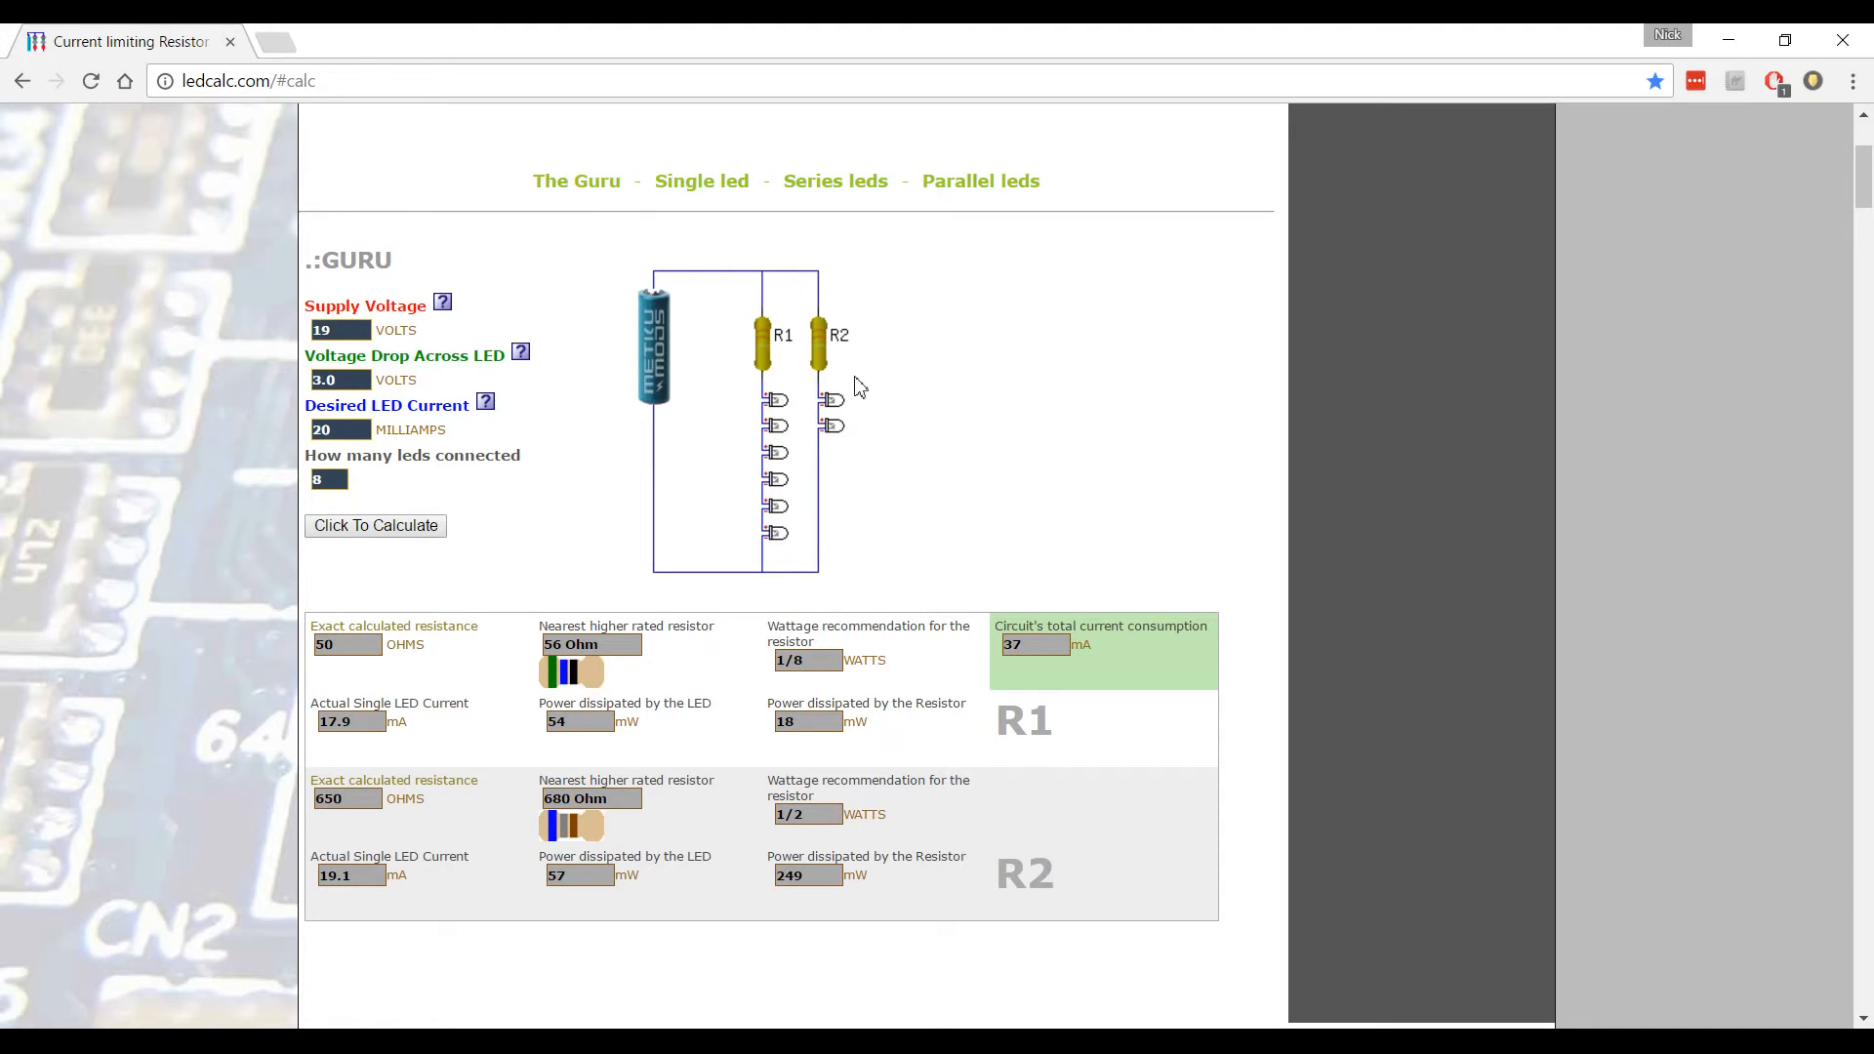
{"action": "mouse_move", "coordinate": [660, 367]}
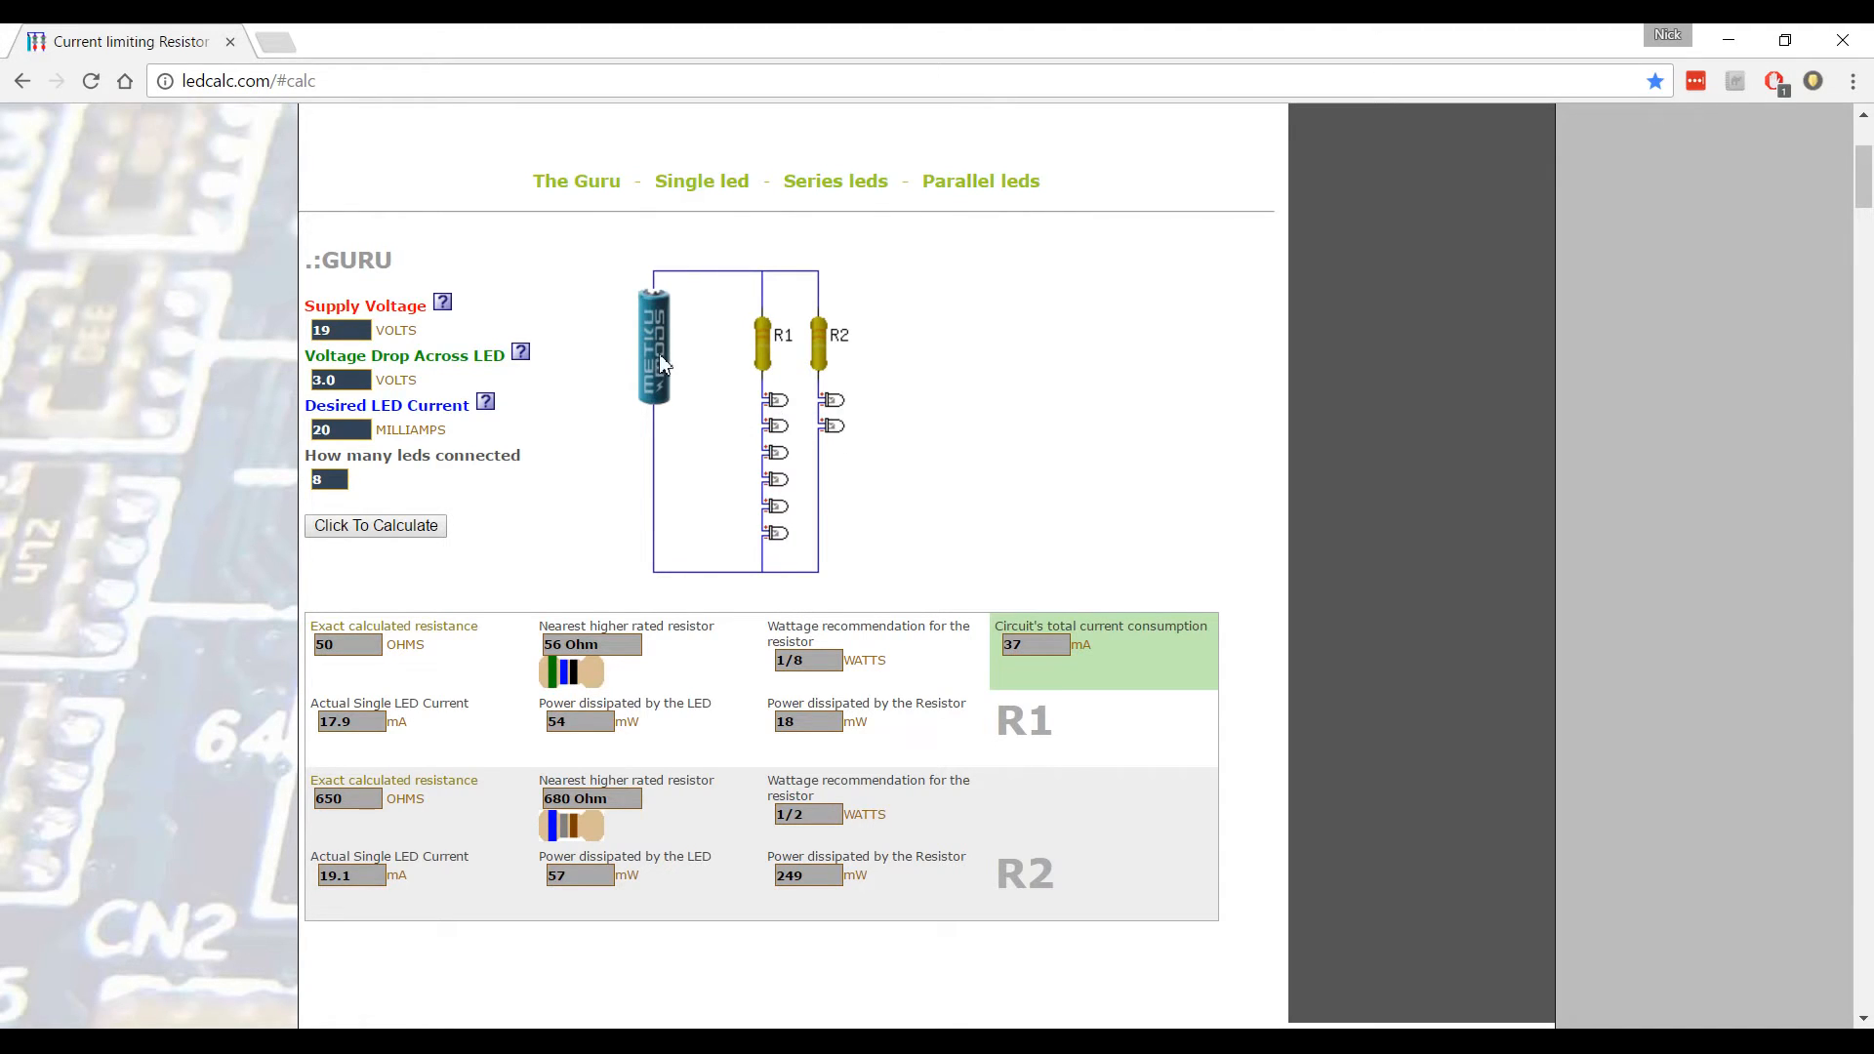
{"action": "mouse_move", "coordinate": [771, 332]}
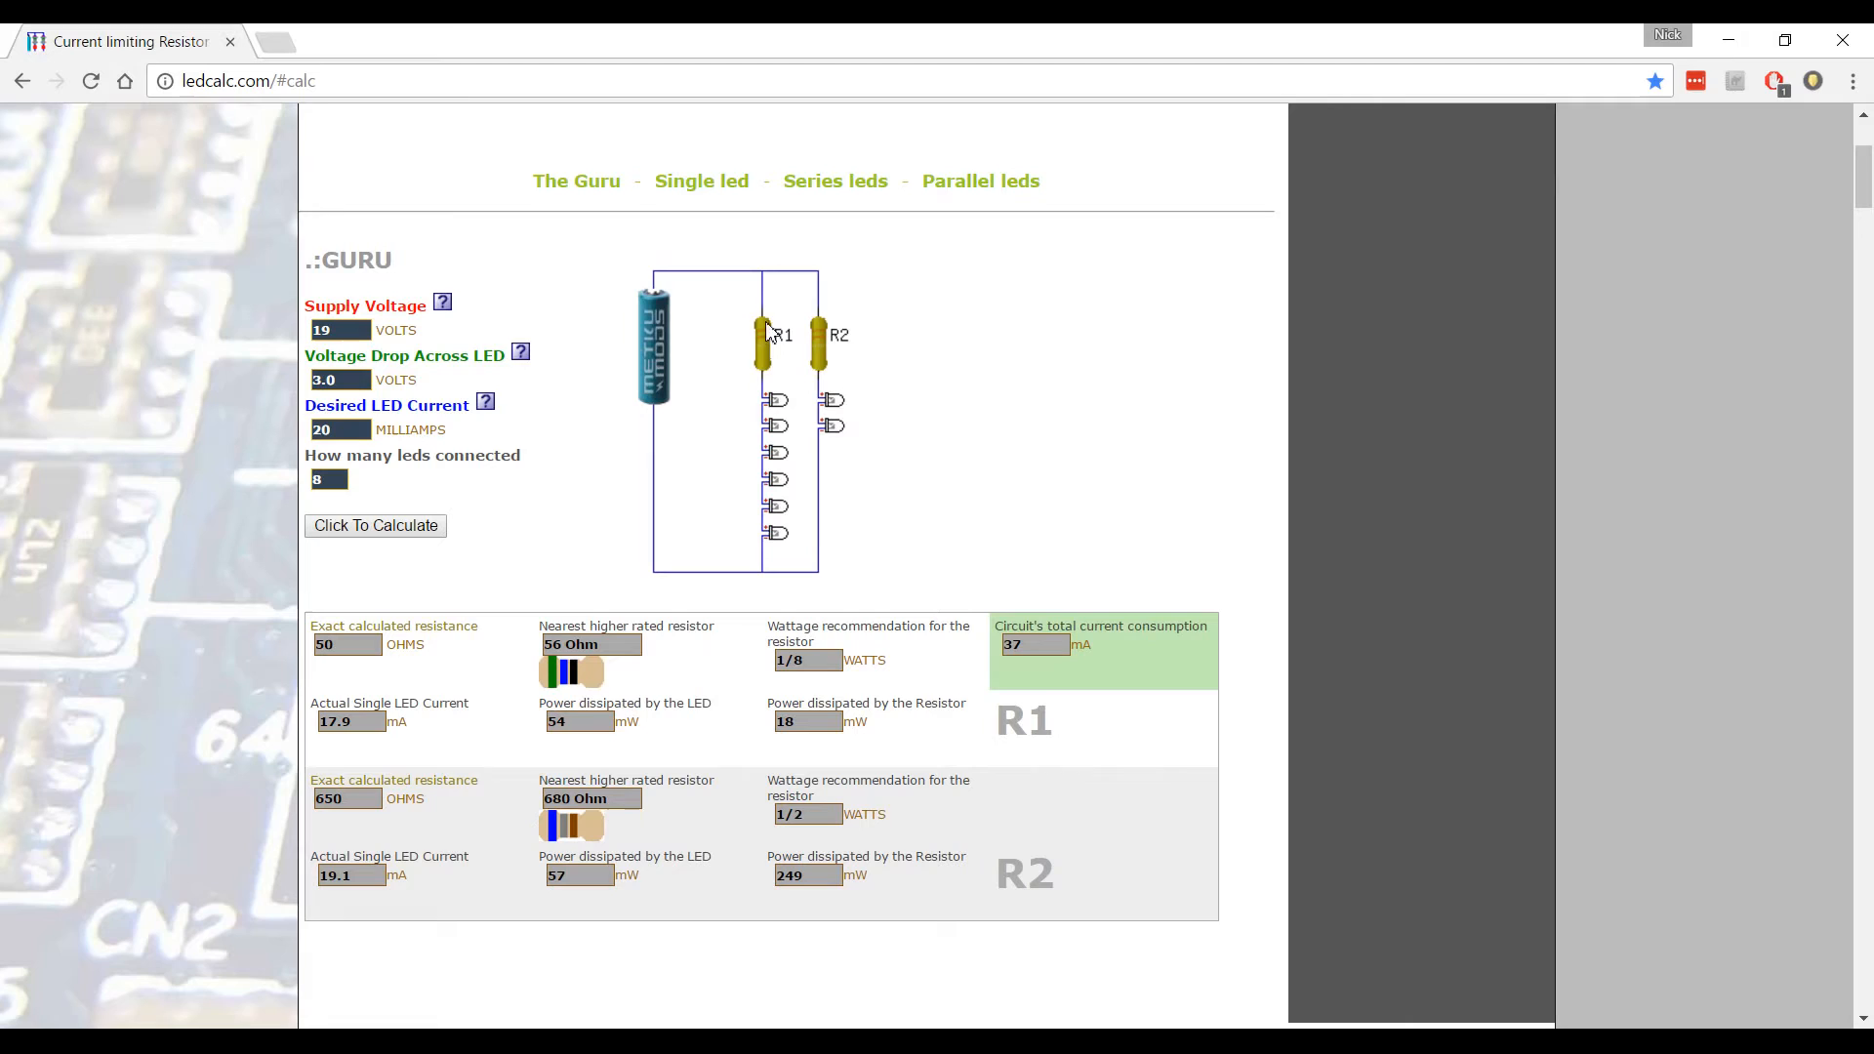
{"action": "mouse_move", "coordinate": [807, 585]}
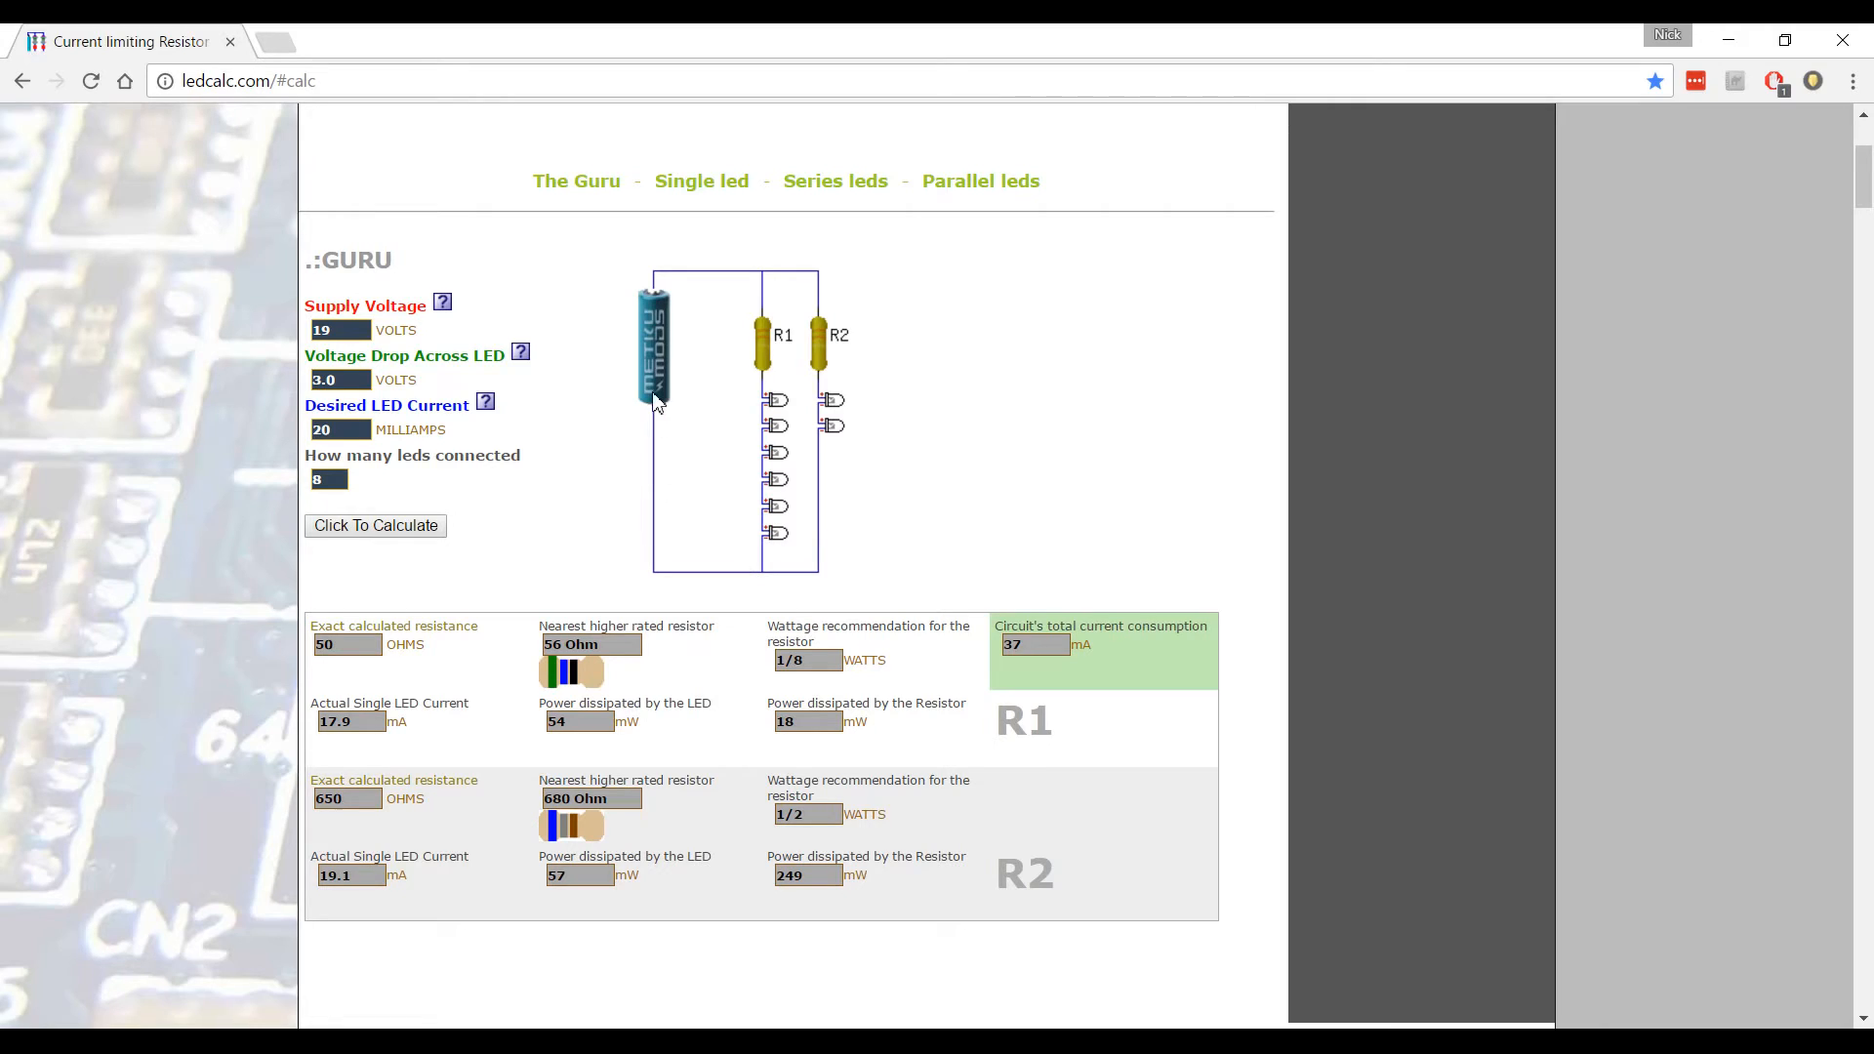
{"action": "mouse_move", "coordinate": [621, 491]}
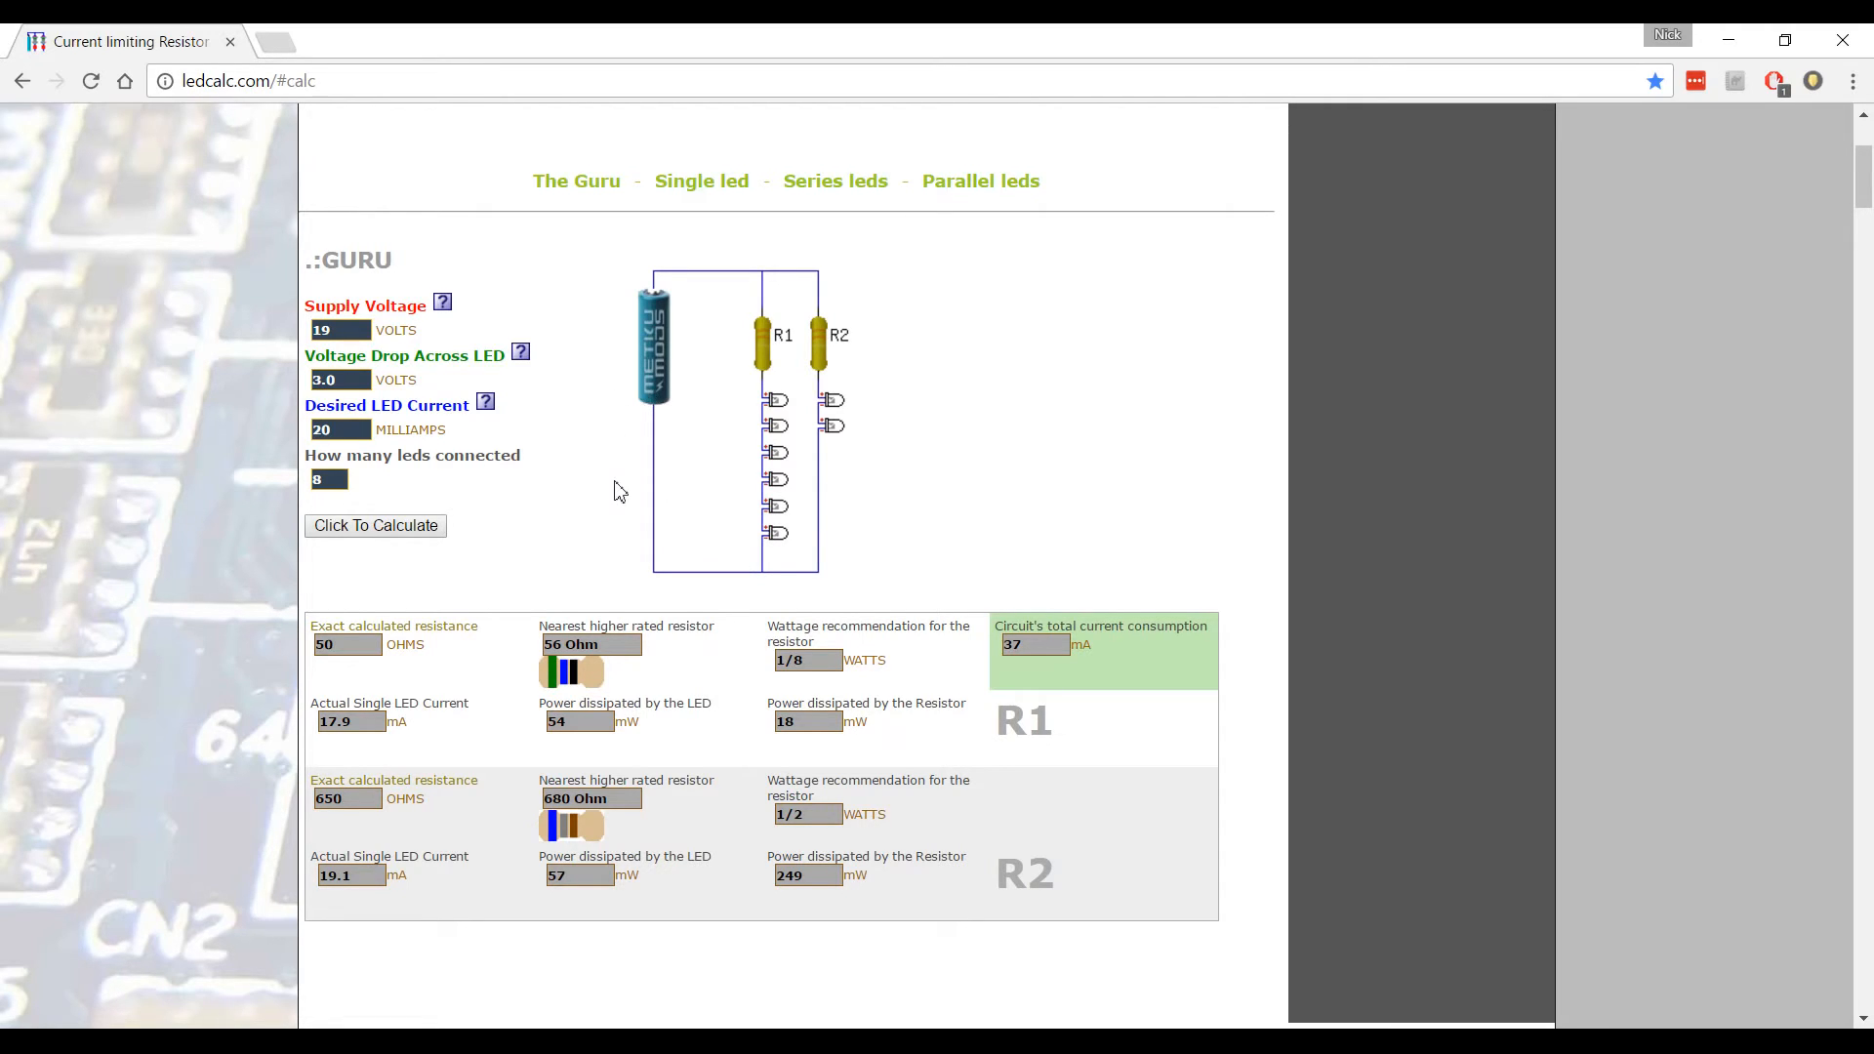
{"action": "mouse_move", "coordinate": [508, 496]}
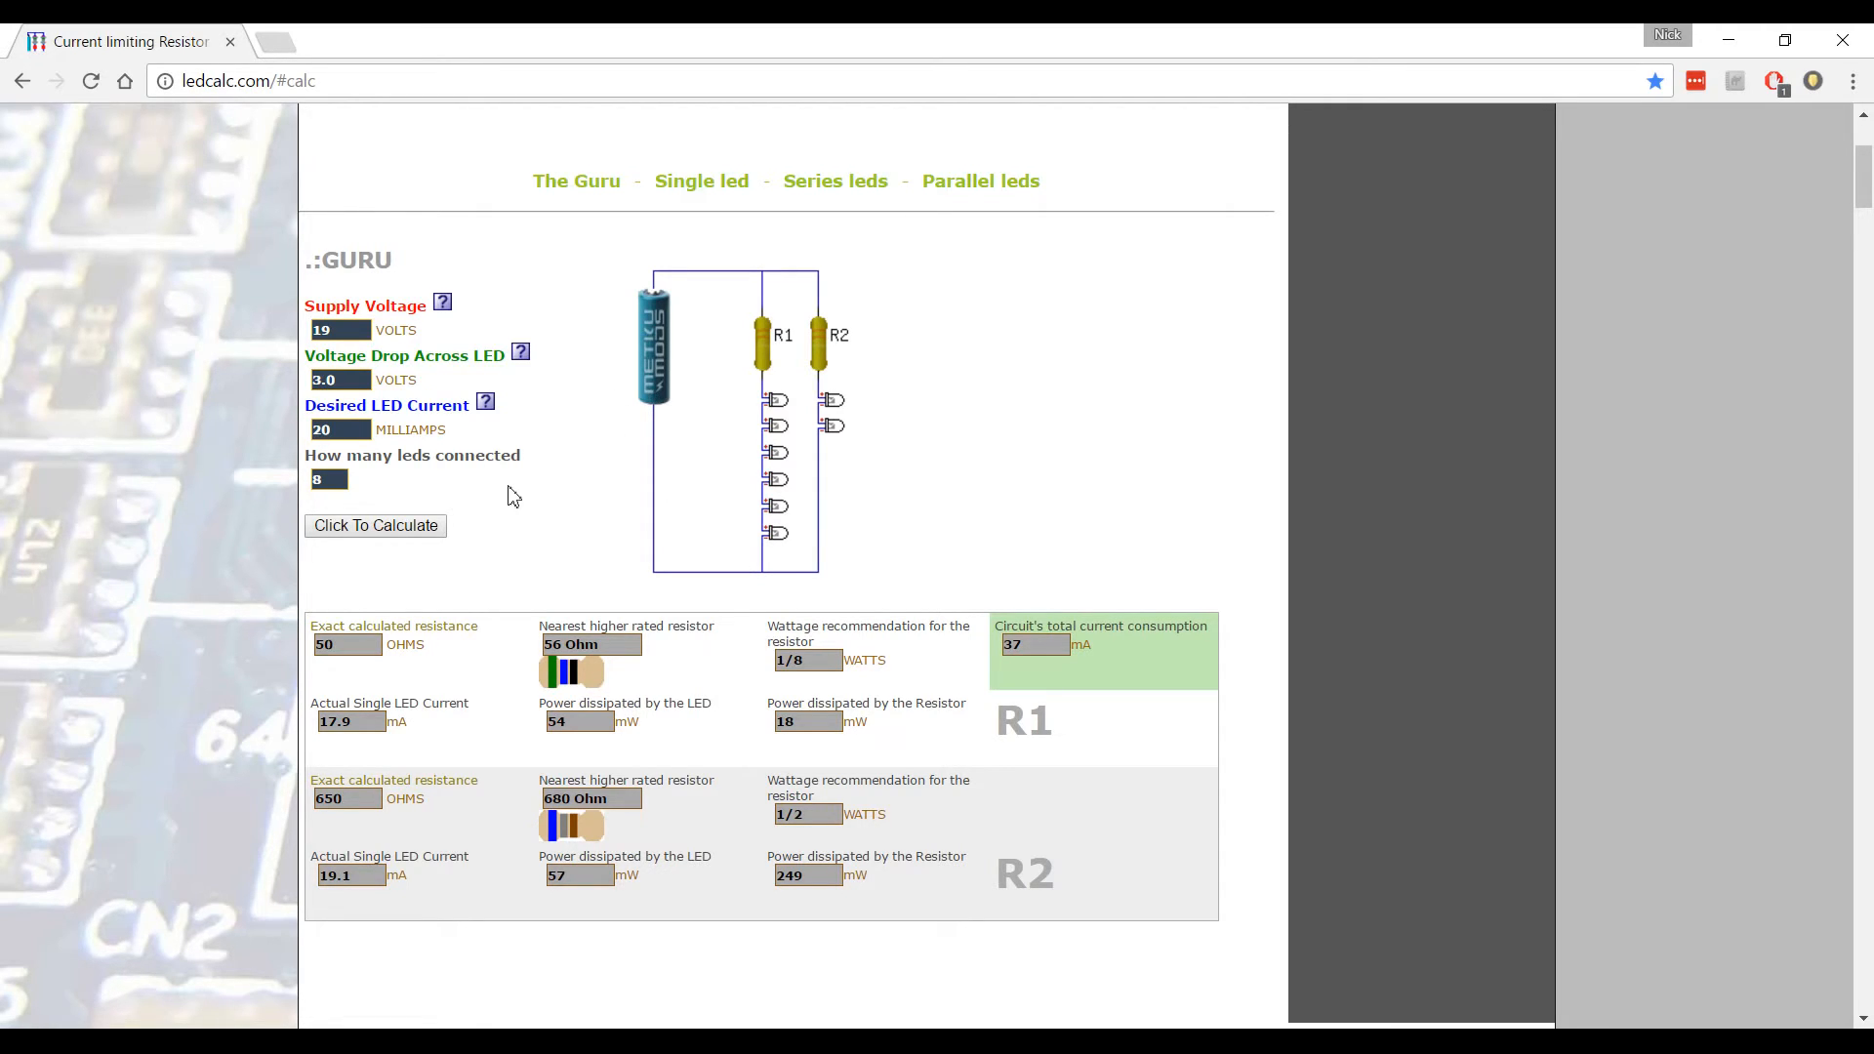
{"action": "mouse_move", "coordinate": [494, 542]}
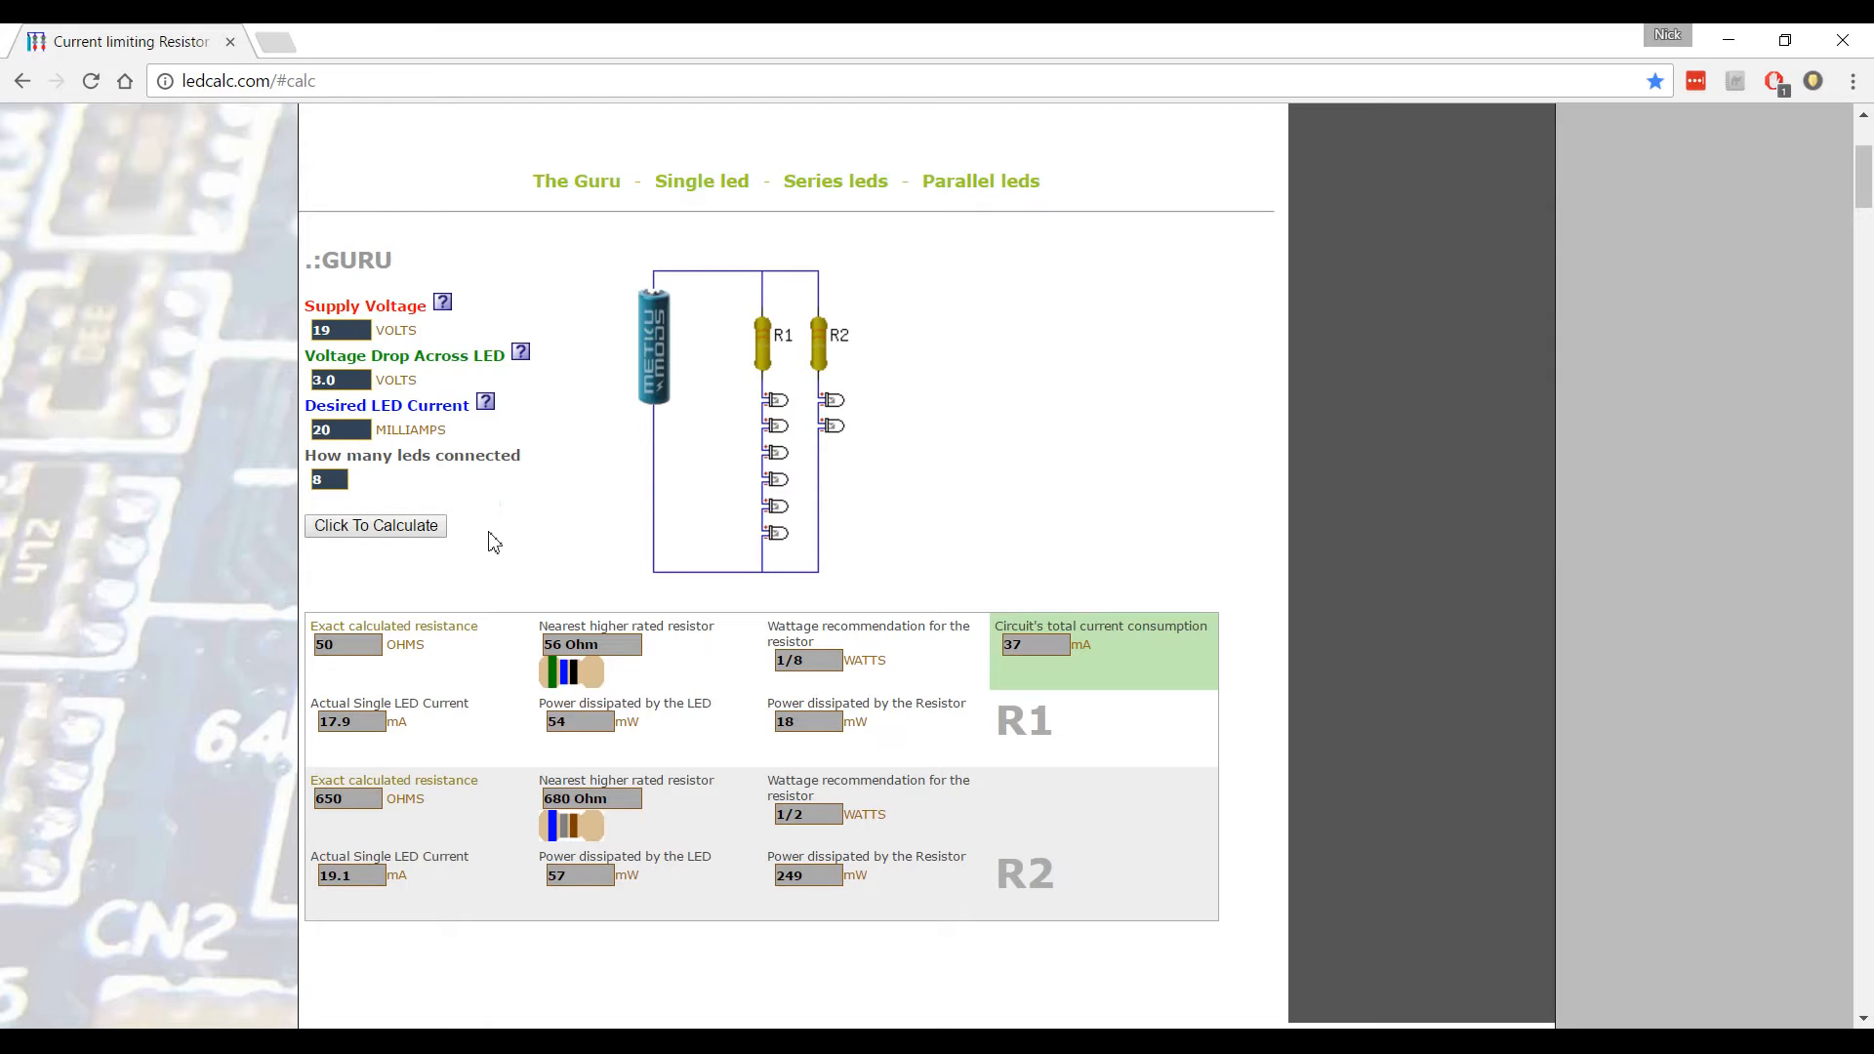